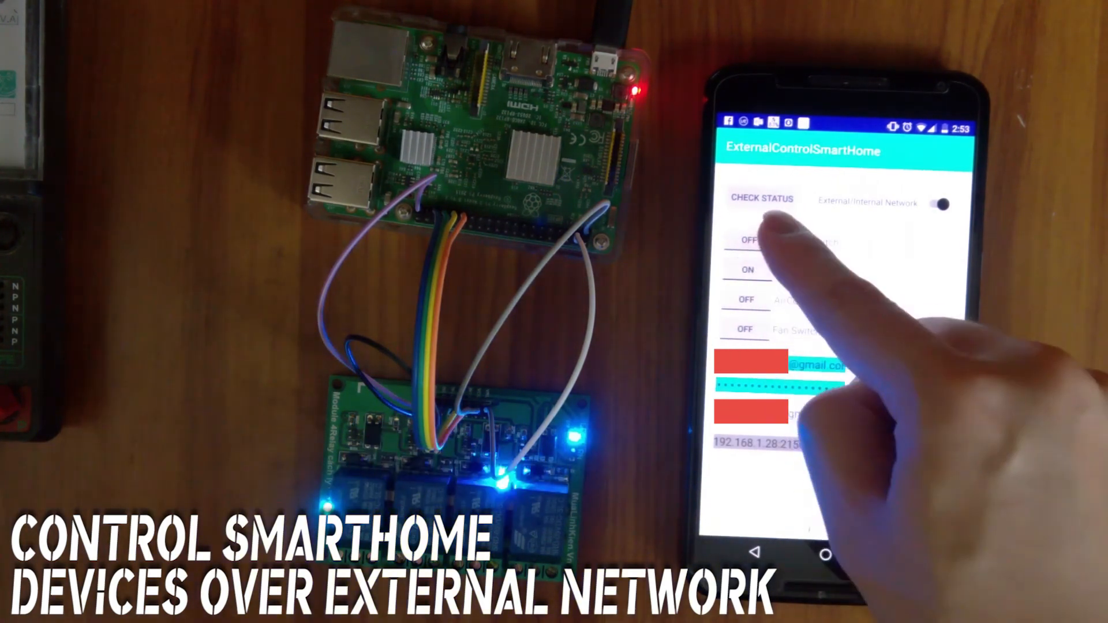
# Switch to the VNC Viewer Raspberry Pi desktop showing pi_server.py beside the smart-home app
pyautogui.click(746, 245)
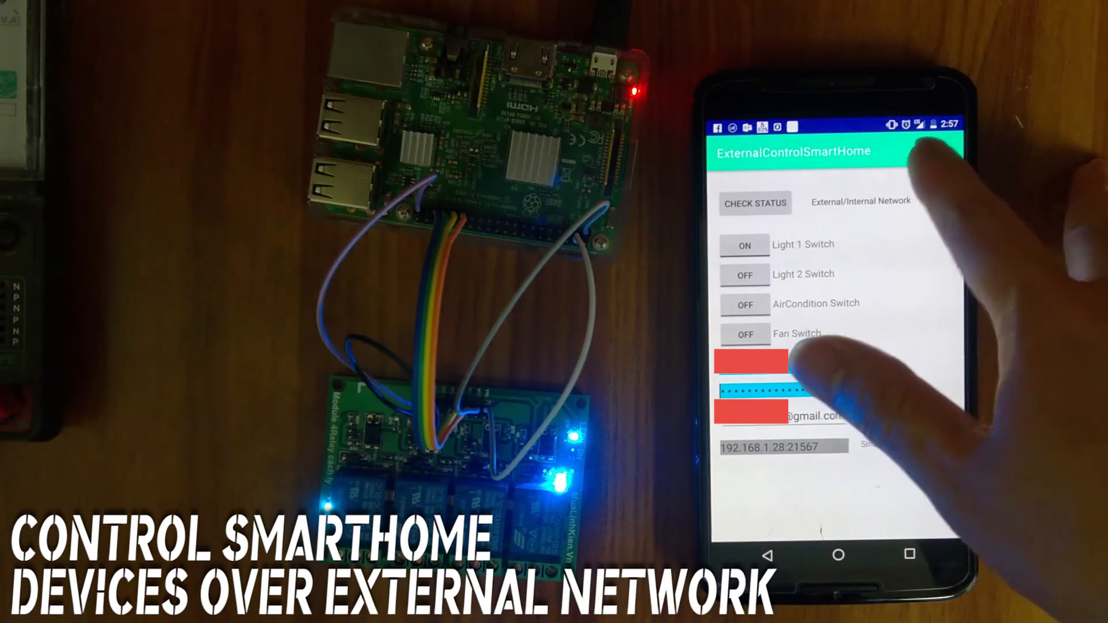
pyautogui.click(932, 200)
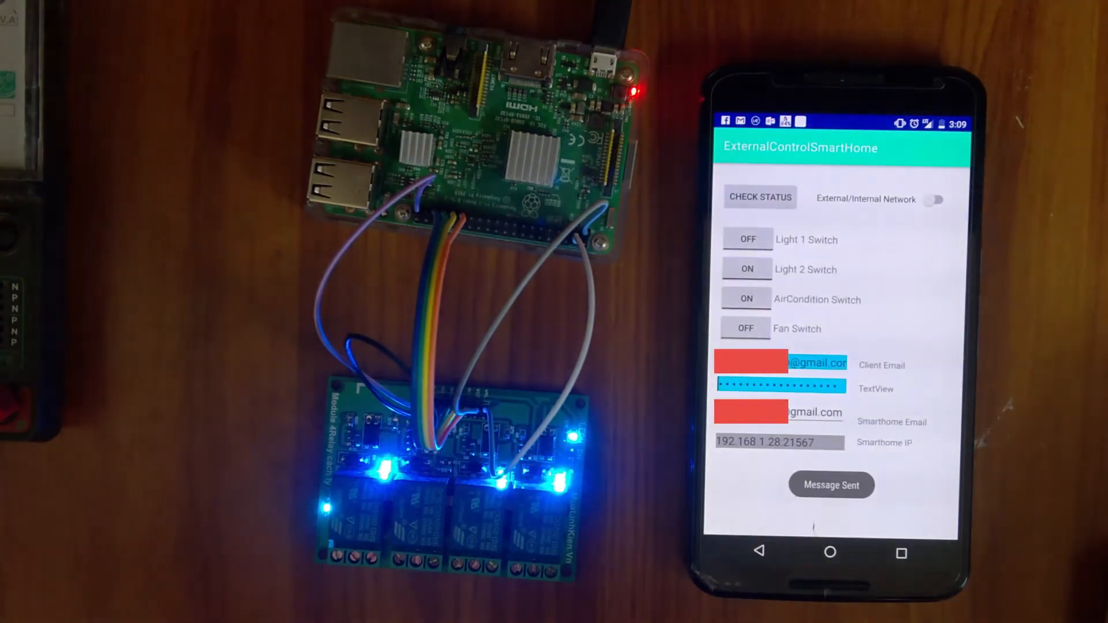
pyautogui.click(745, 328)
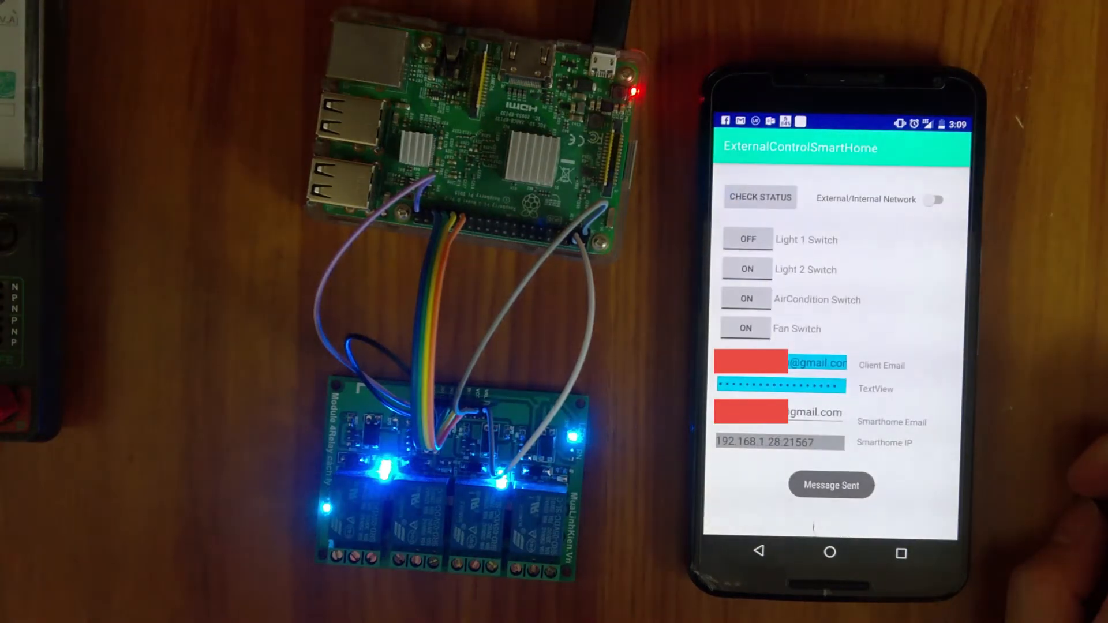
pyautogui.click(336, 609)
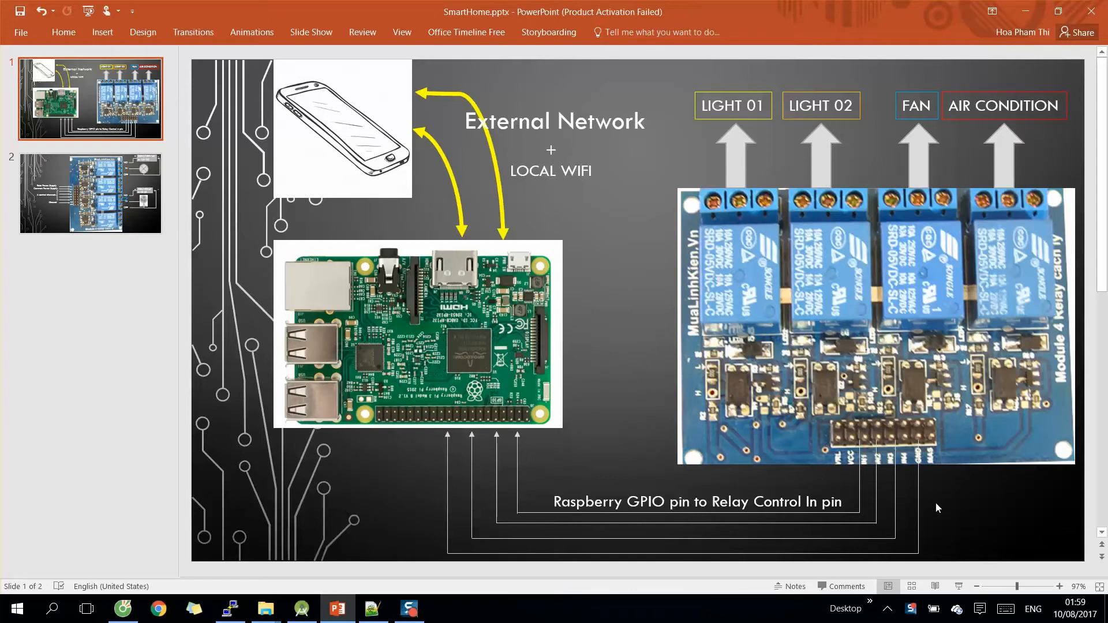
pyautogui.moveTo(907, 491)
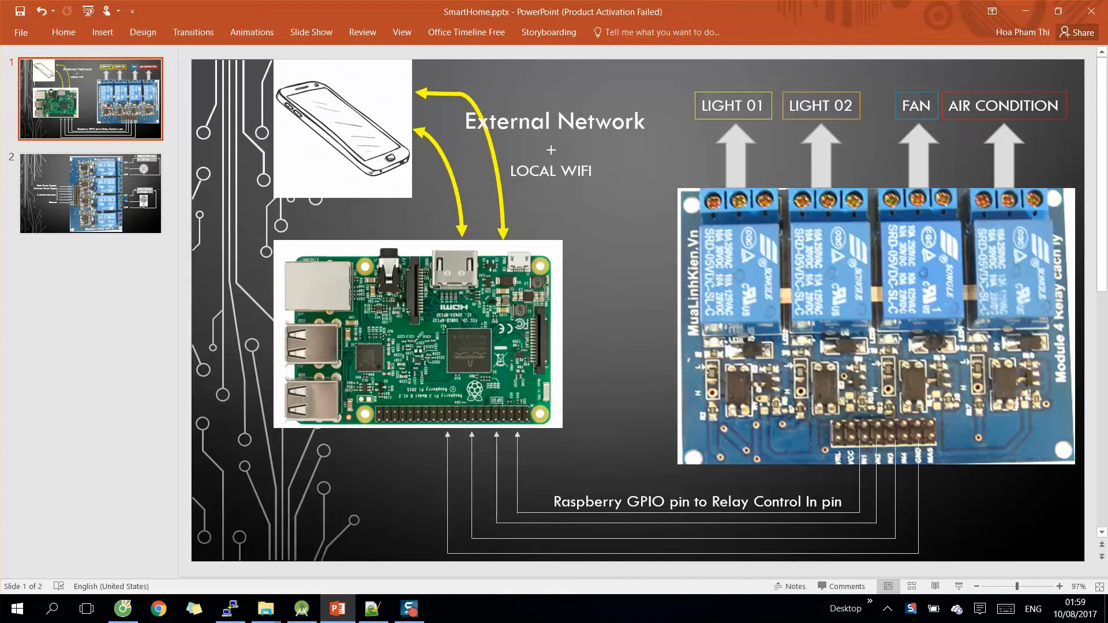
pyautogui.moveTo(597, 248)
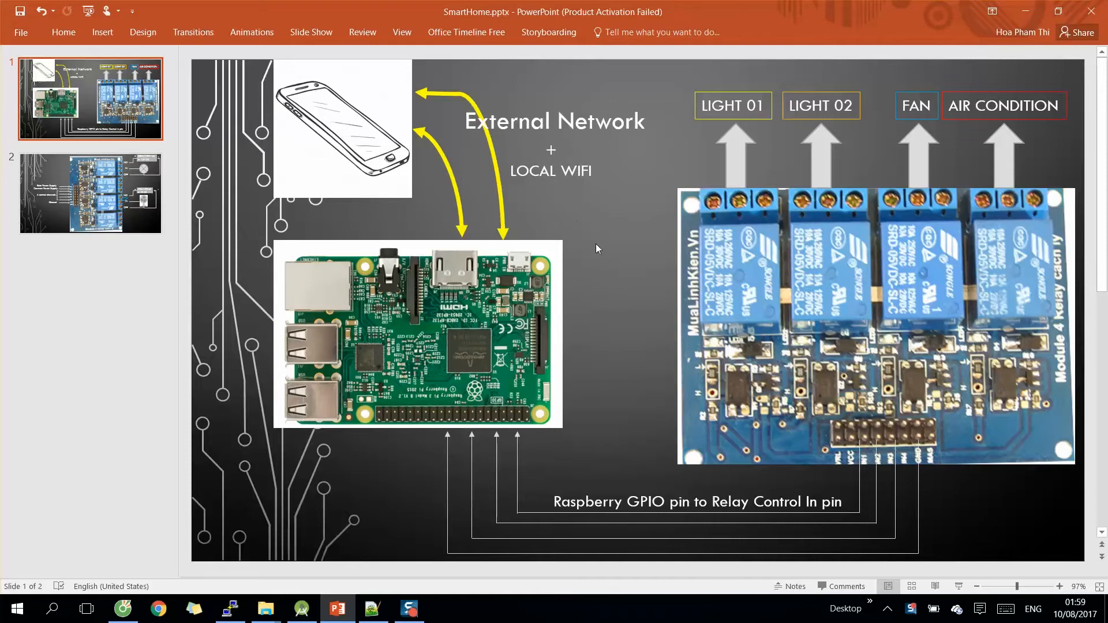
pyautogui.moveTo(649, 213)
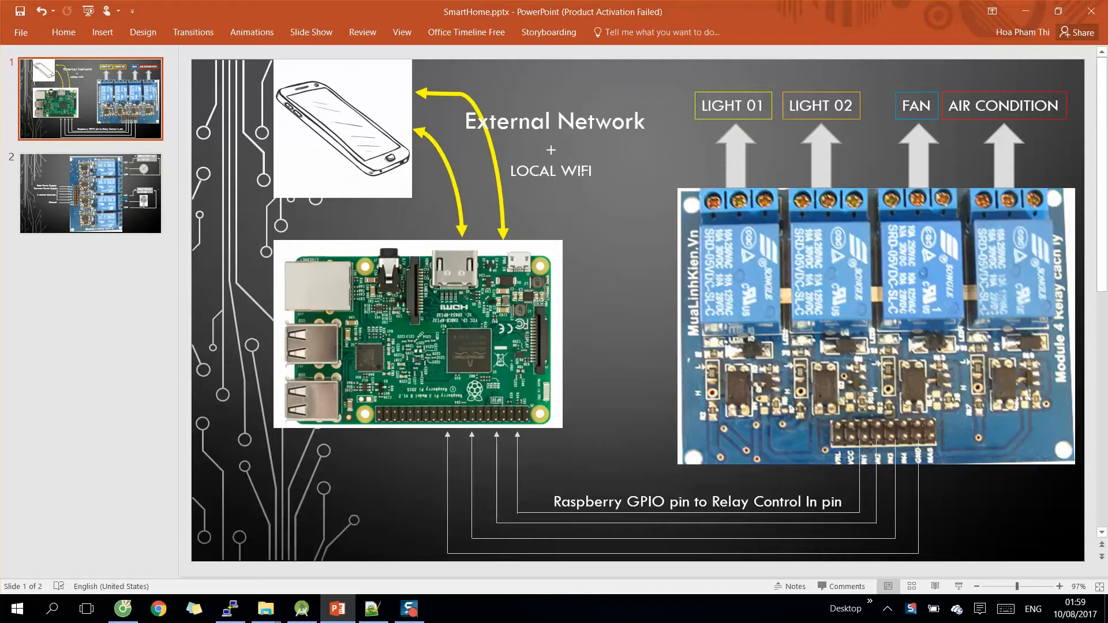
pyautogui.moveTo(650, 197)
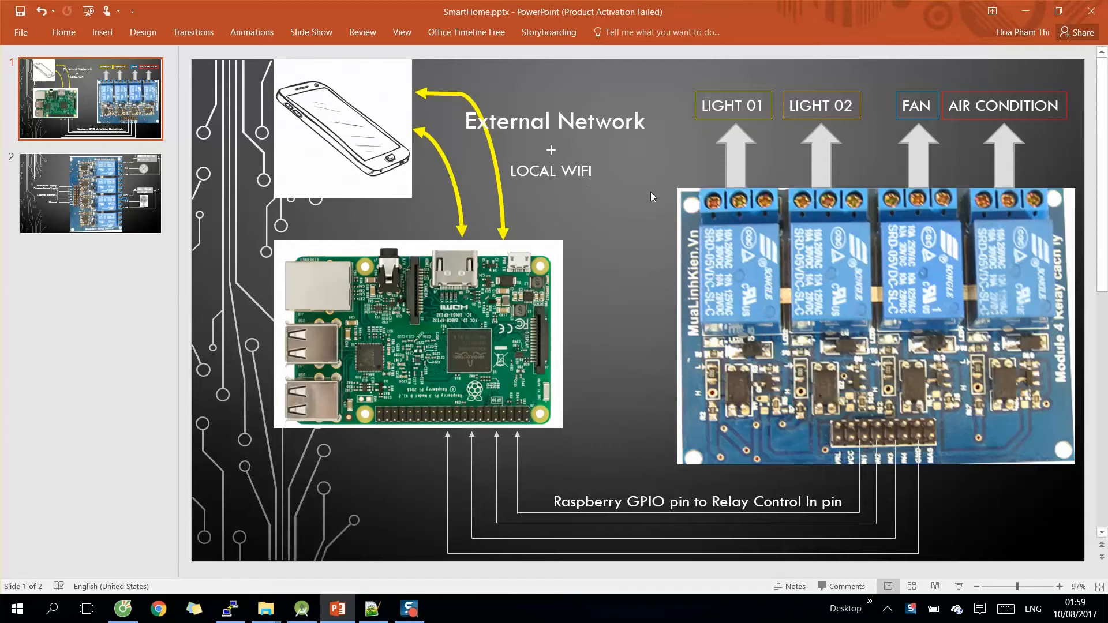
pyautogui.moveTo(439, 275)
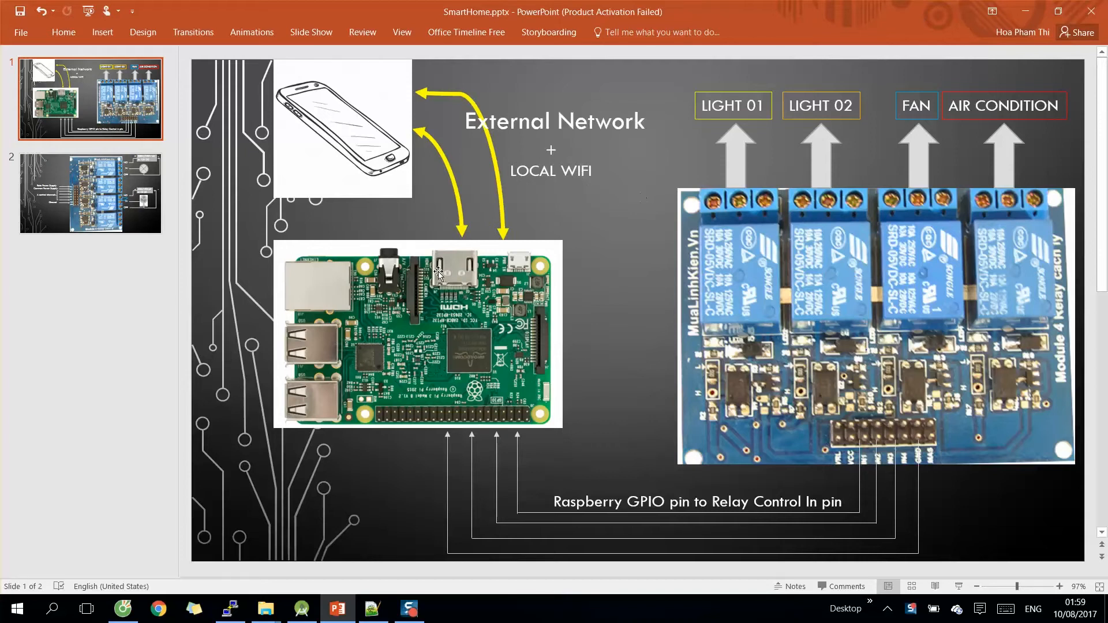
pyautogui.moveTo(526, 282)
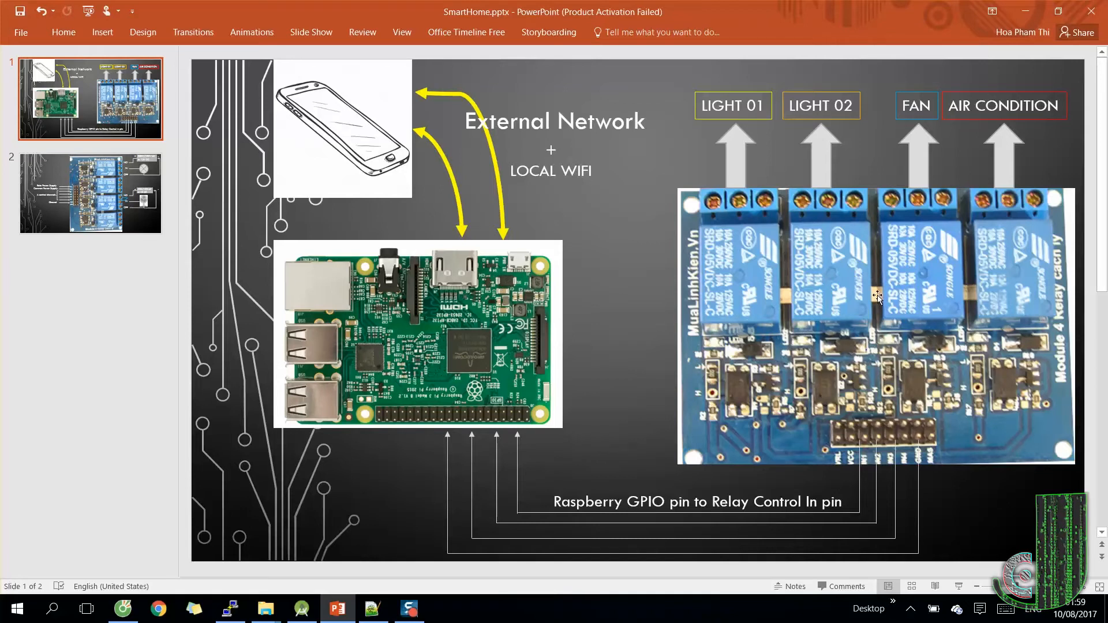
pyautogui.moveTo(879, 346)
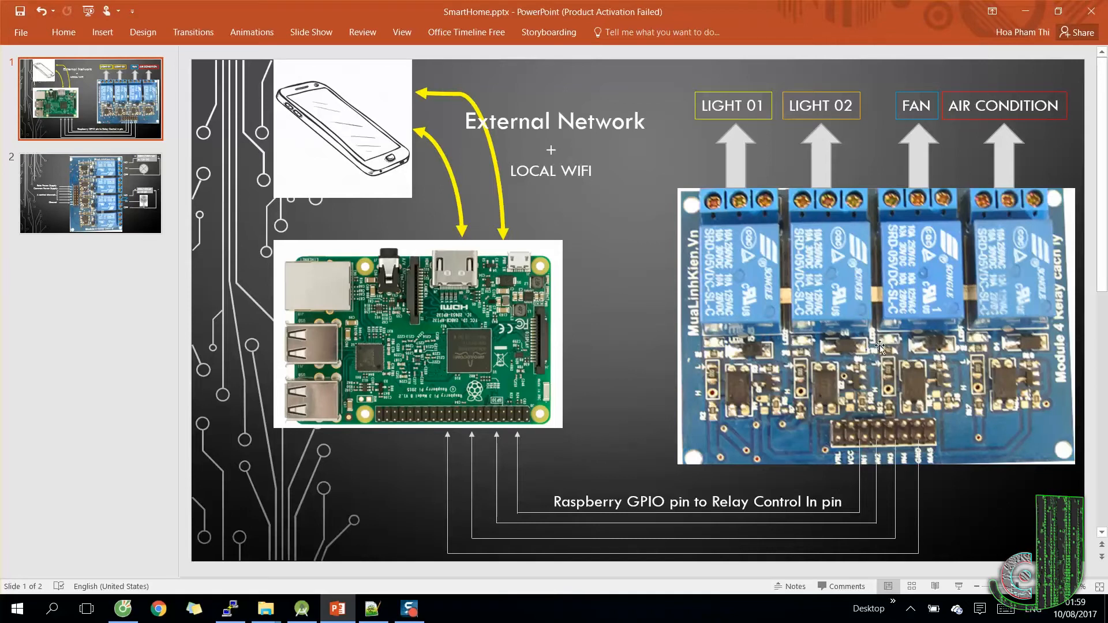
pyautogui.moveTo(887, 476)
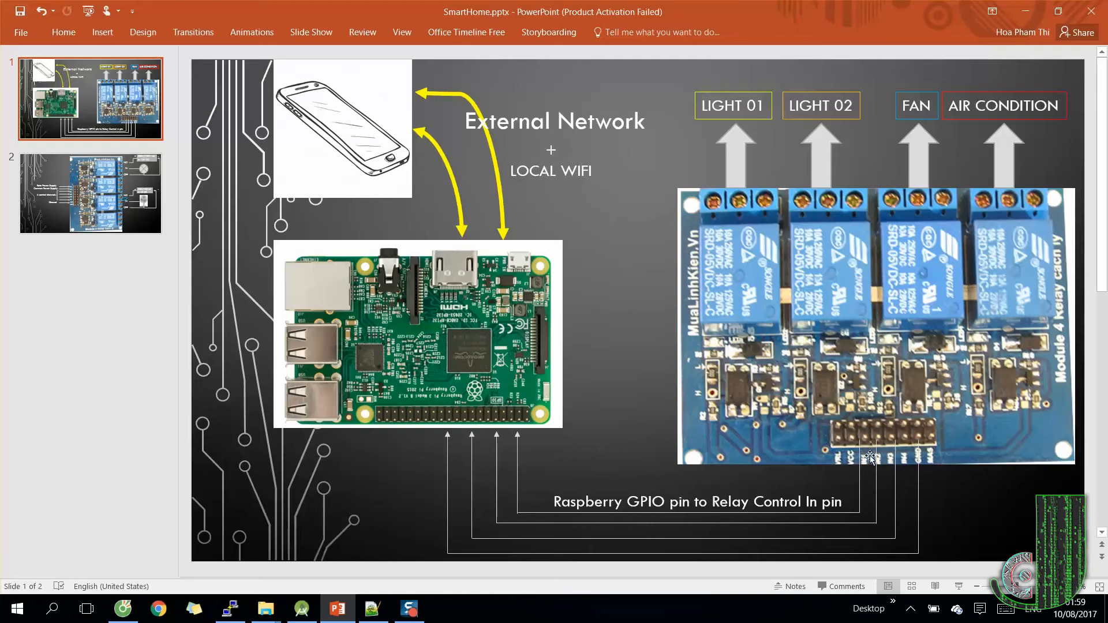
pyautogui.moveTo(486, 435)
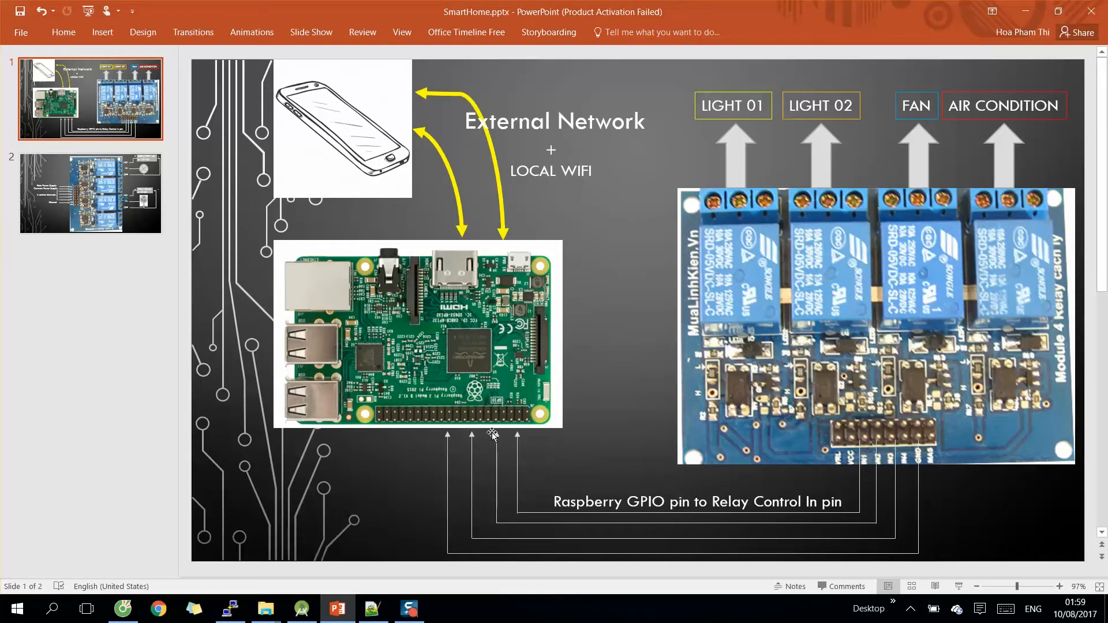
pyautogui.moveTo(576, 469)
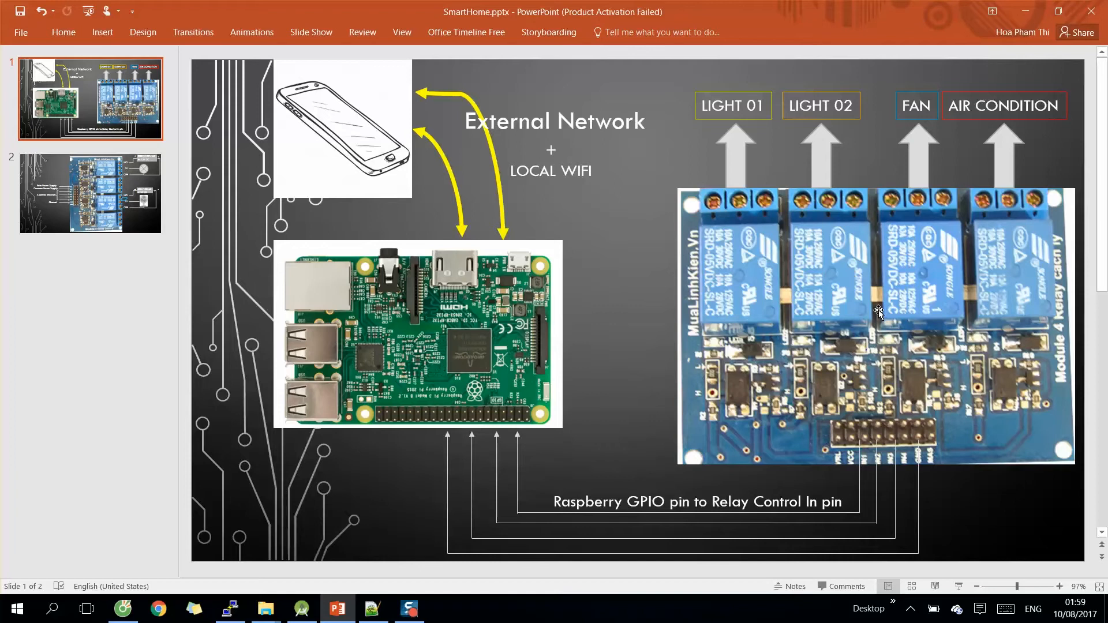
pyautogui.moveTo(868, 450)
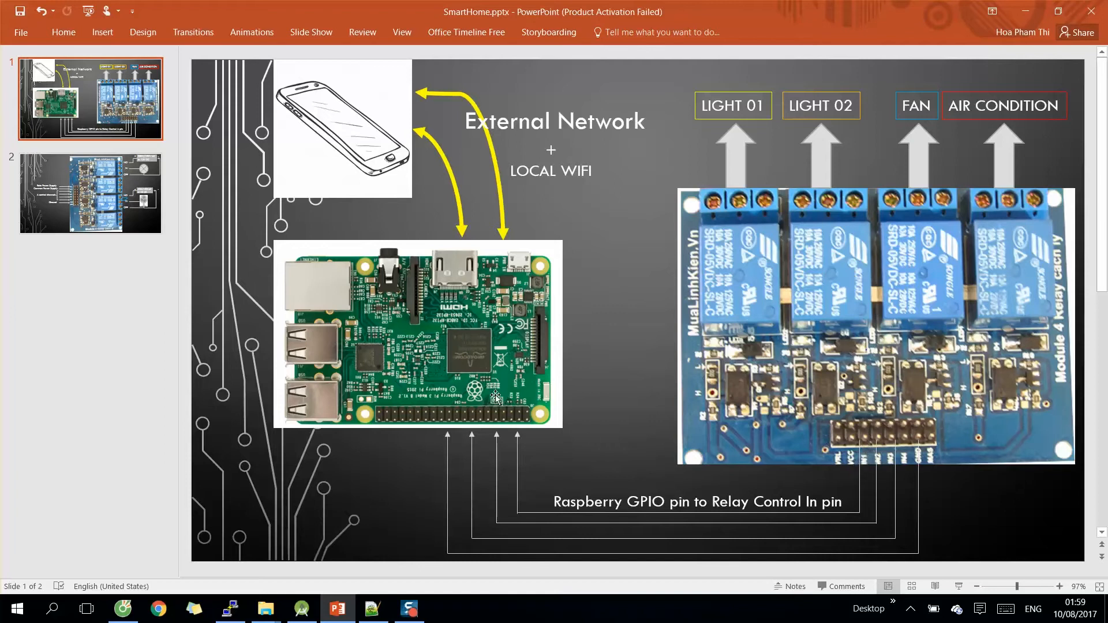
pyautogui.moveTo(515, 424)
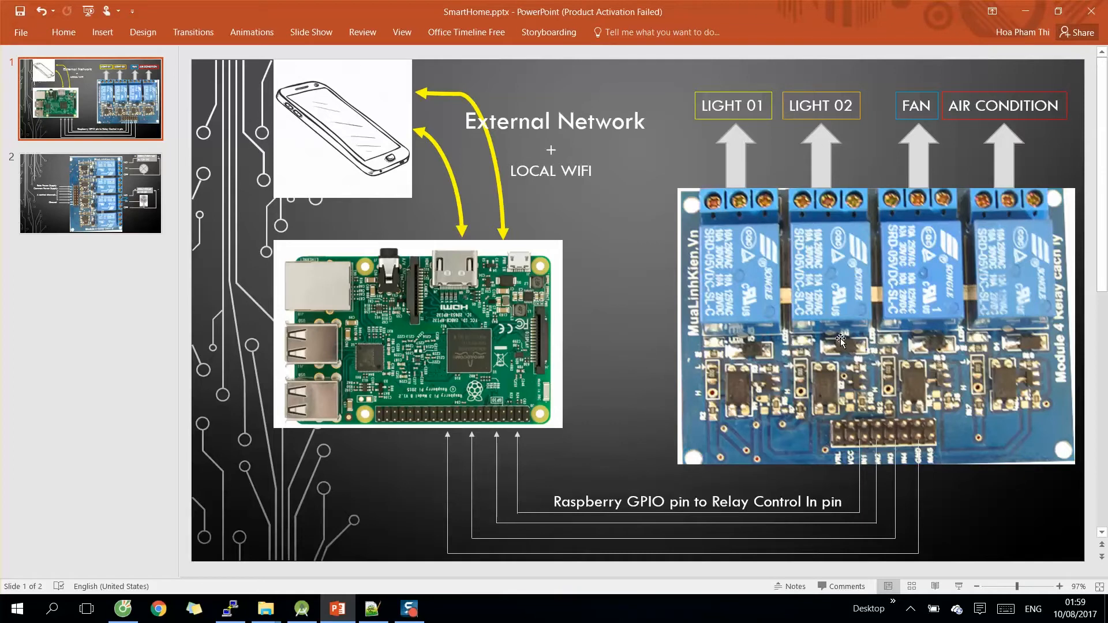
pyautogui.moveTo(754, 183)
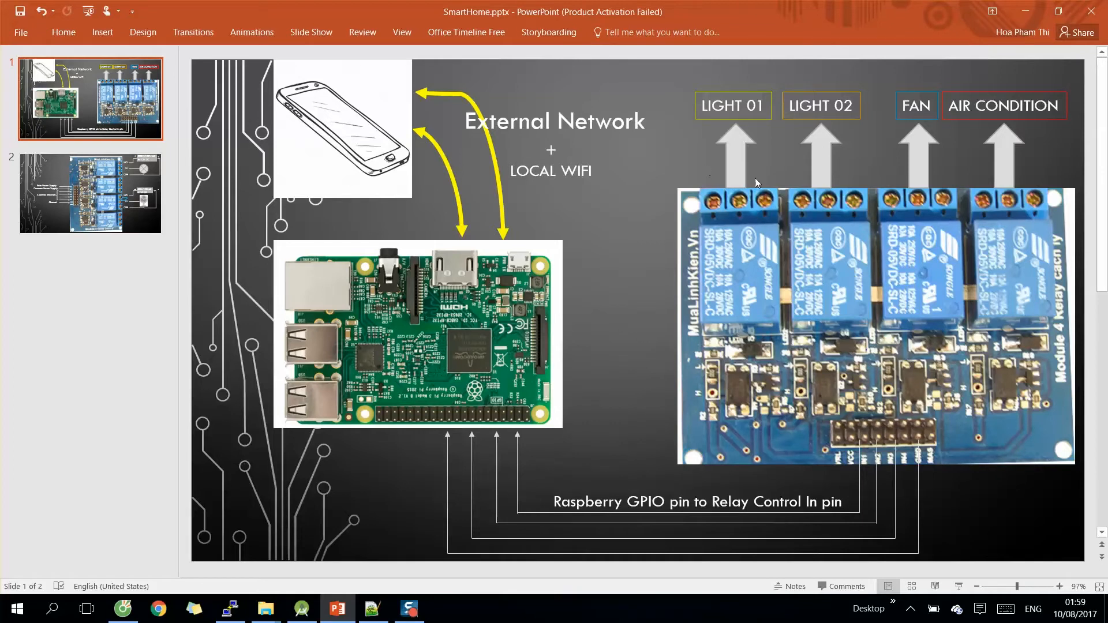
pyautogui.moveTo(737, 137)
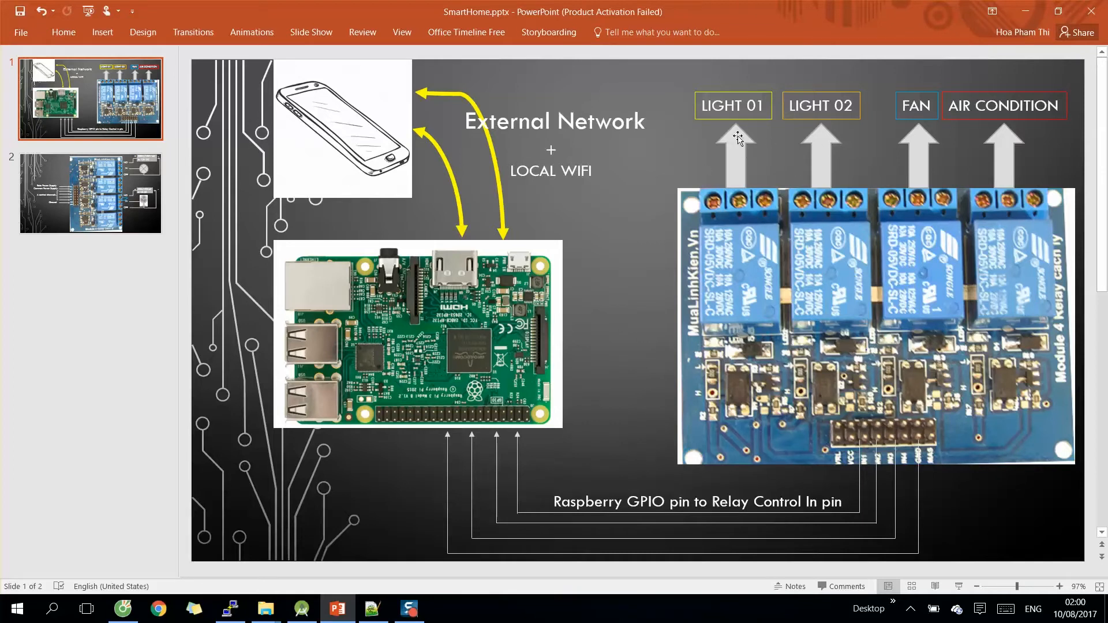
pyautogui.moveTo(1030, 137)
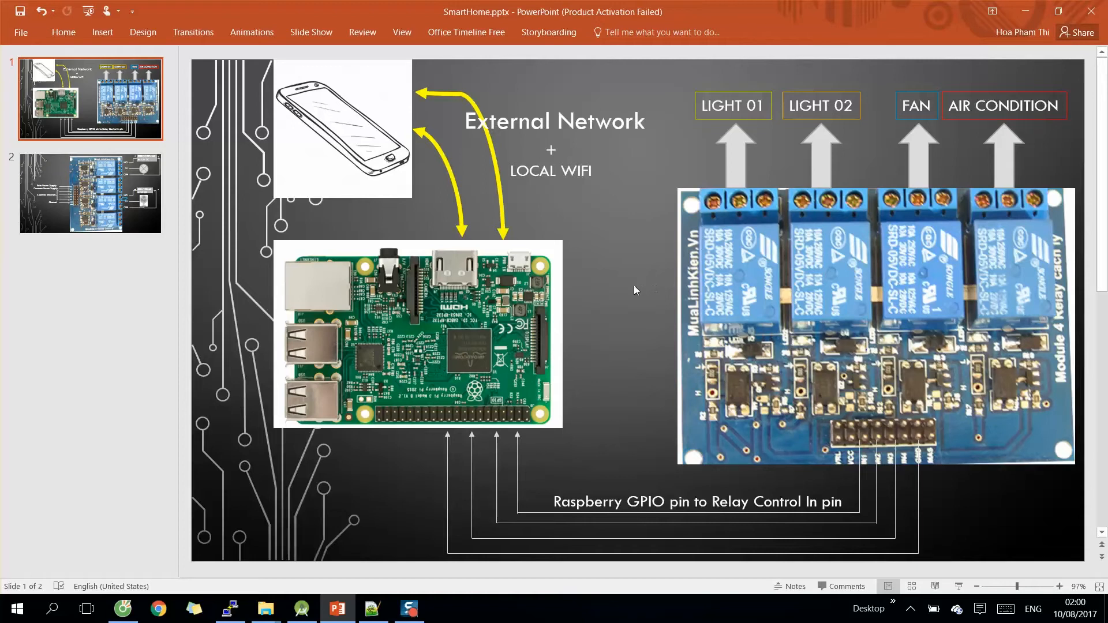
pyautogui.moveTo(629, 294)
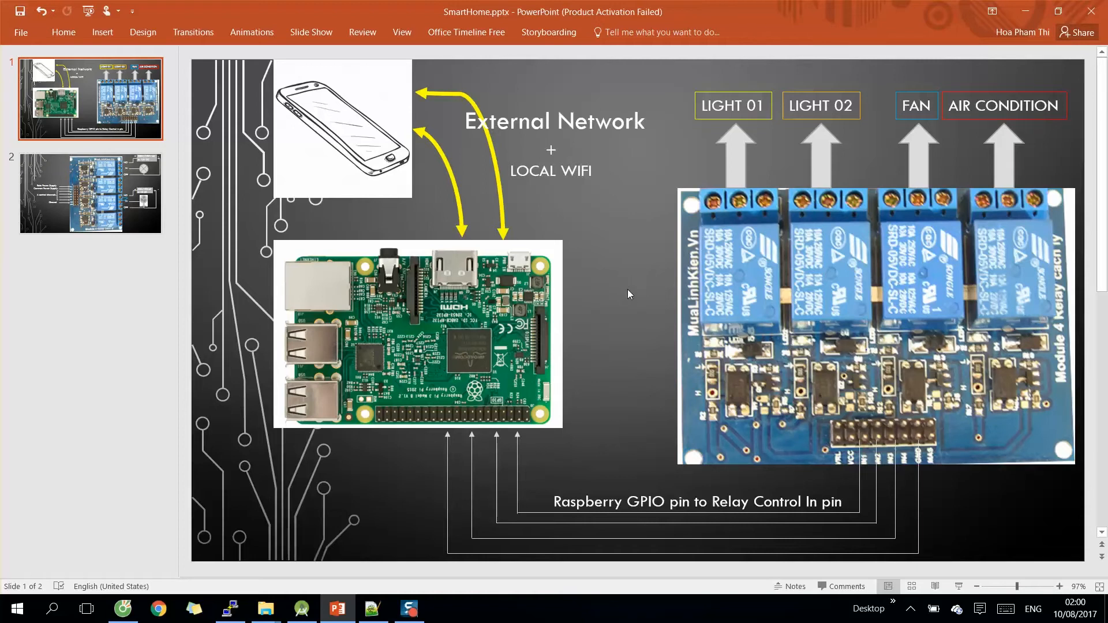
pyautogui.moveTo(185, 209)
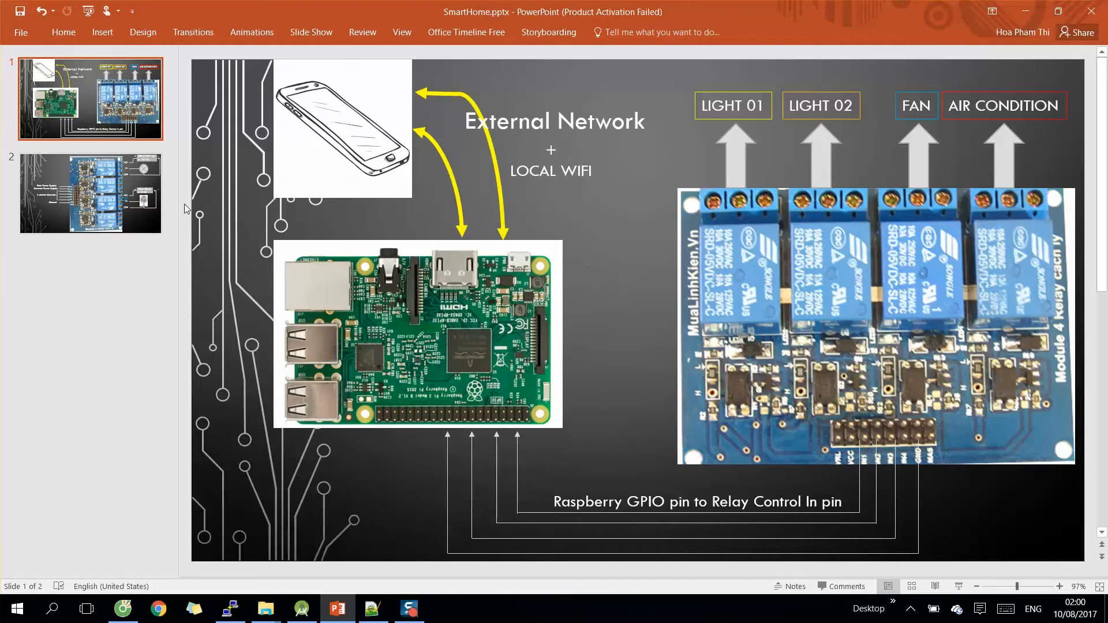
pyautogui.moveTo(299, 134)
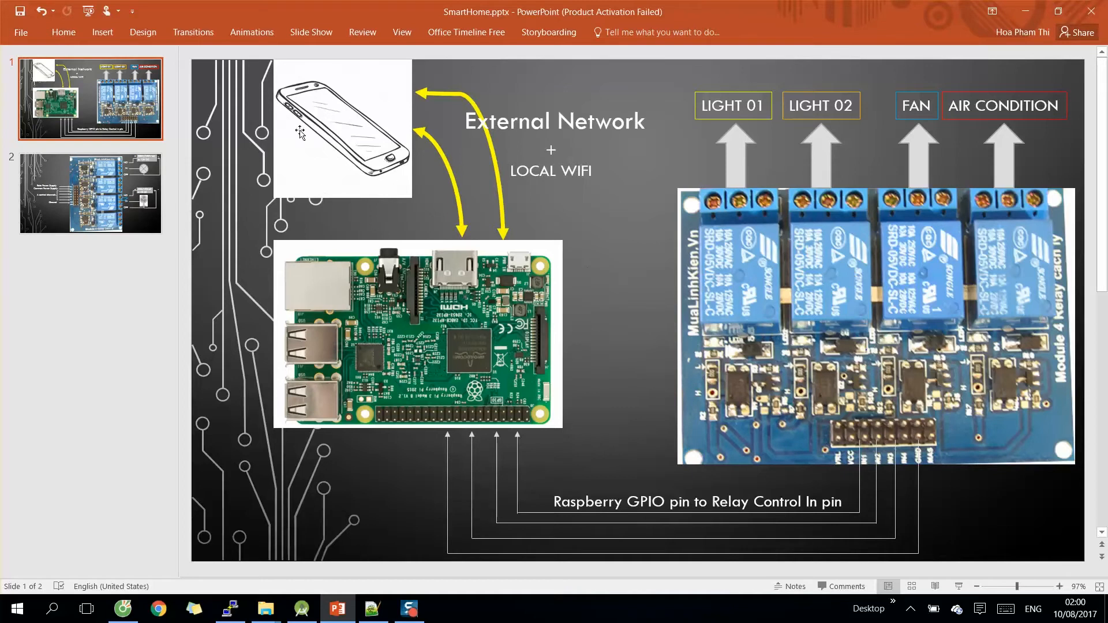
pyautogui.moveTo(282, 166)
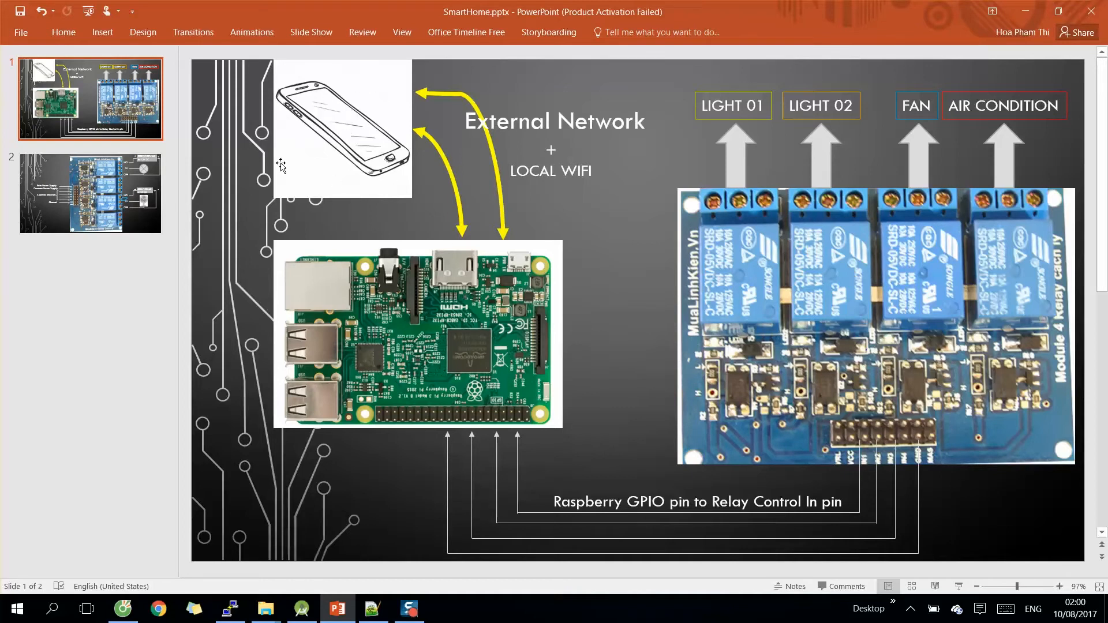
pyautogui.click(90, 194)
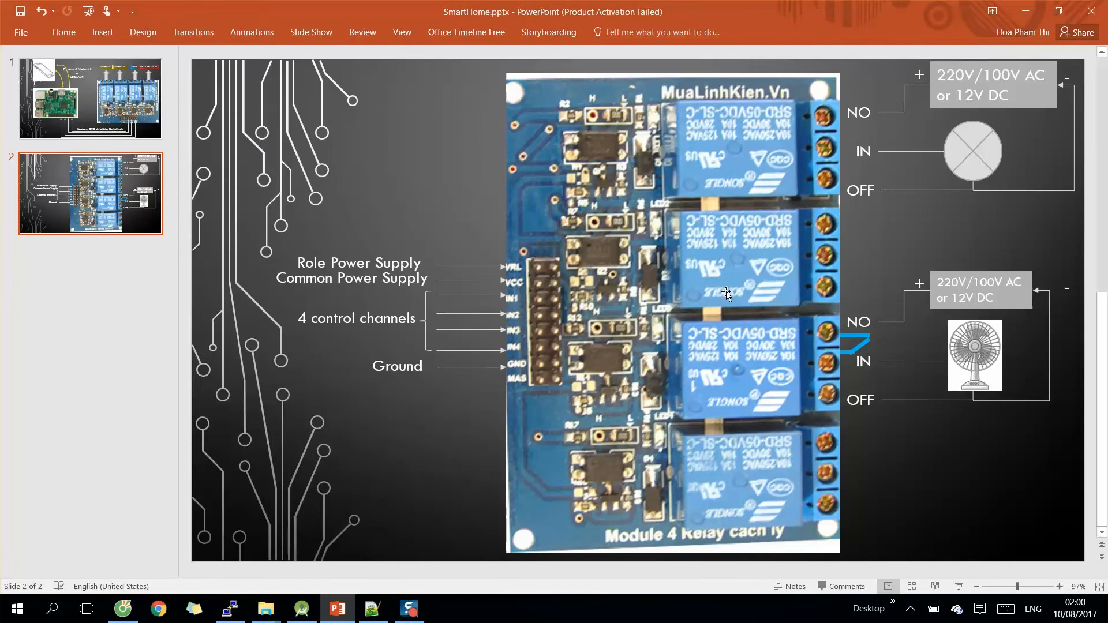
pyautogui.moveTo(641, 297)
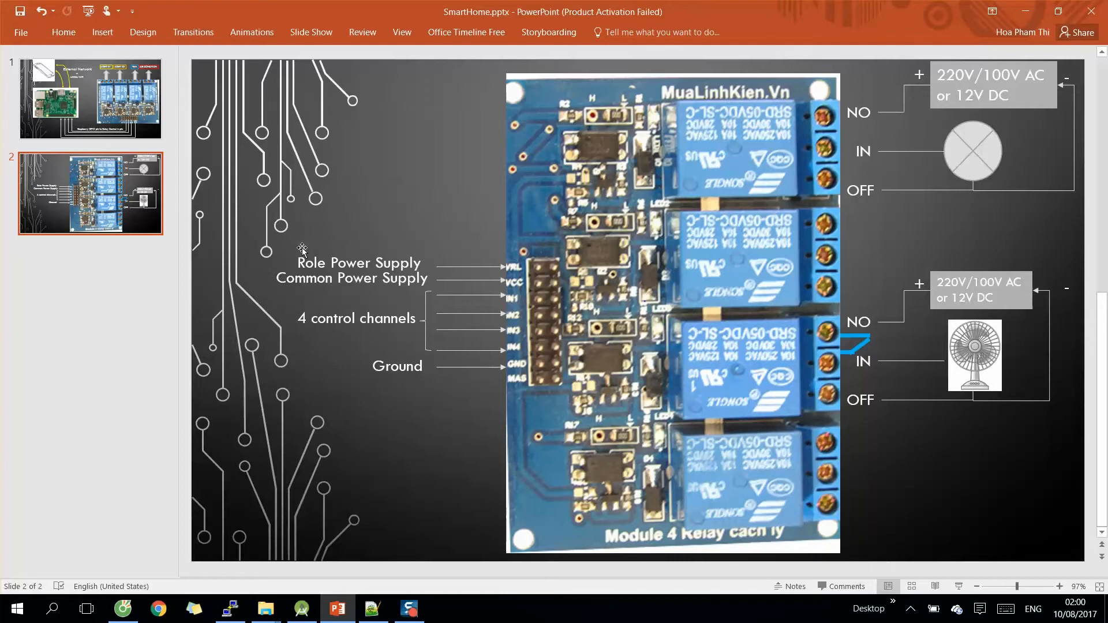
pyautogui.moveTo(561, 306)
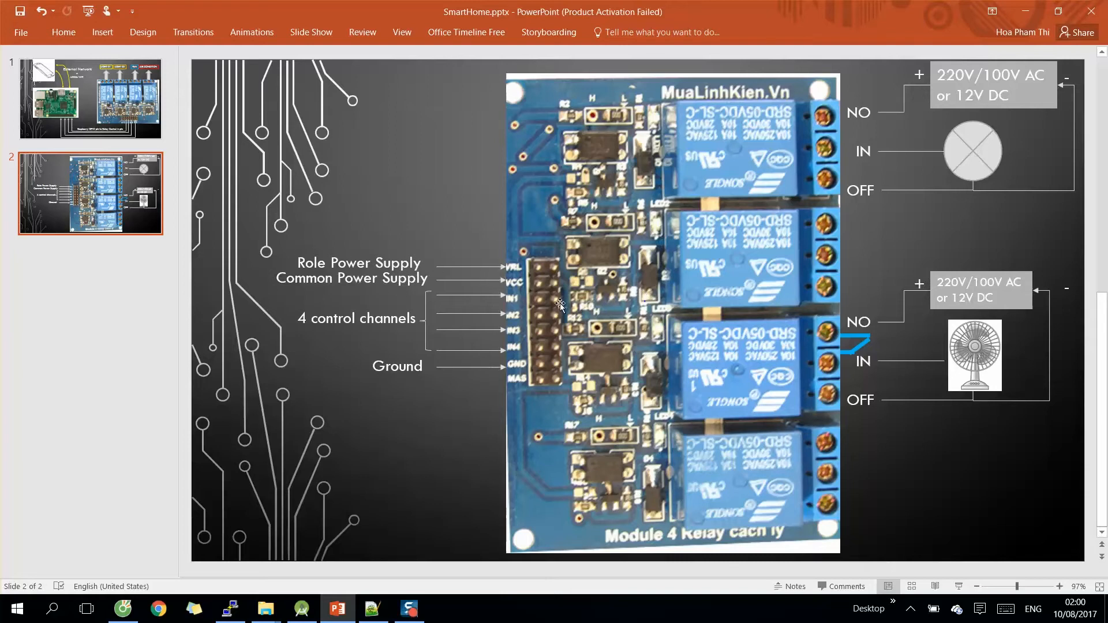
pyautogui.moveTo(644, 315)
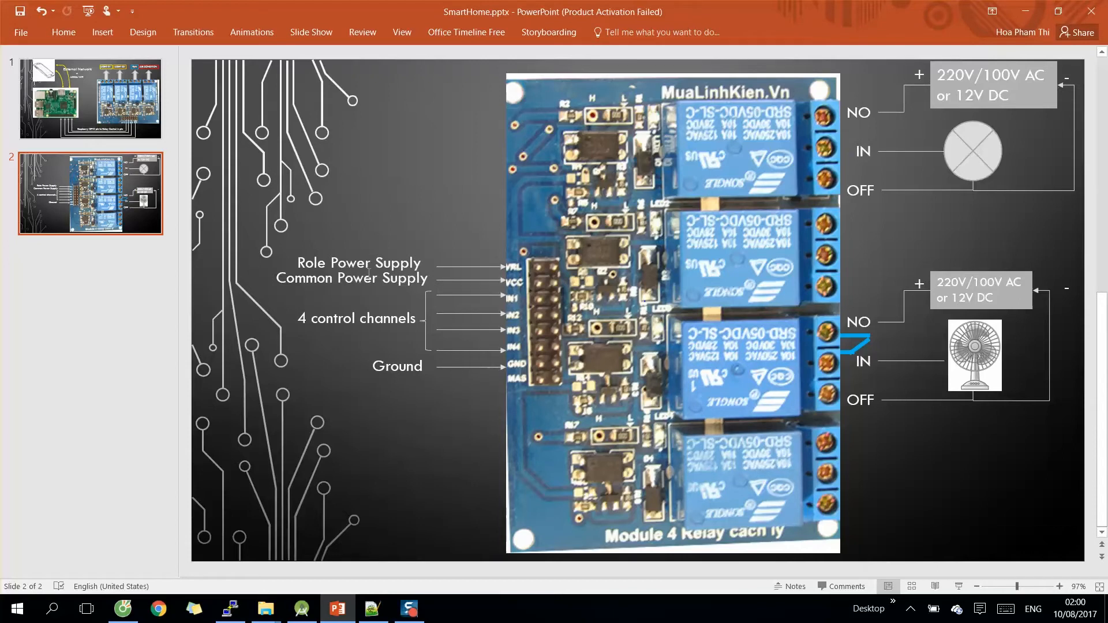
pyautogui.moveTo(574, 278)
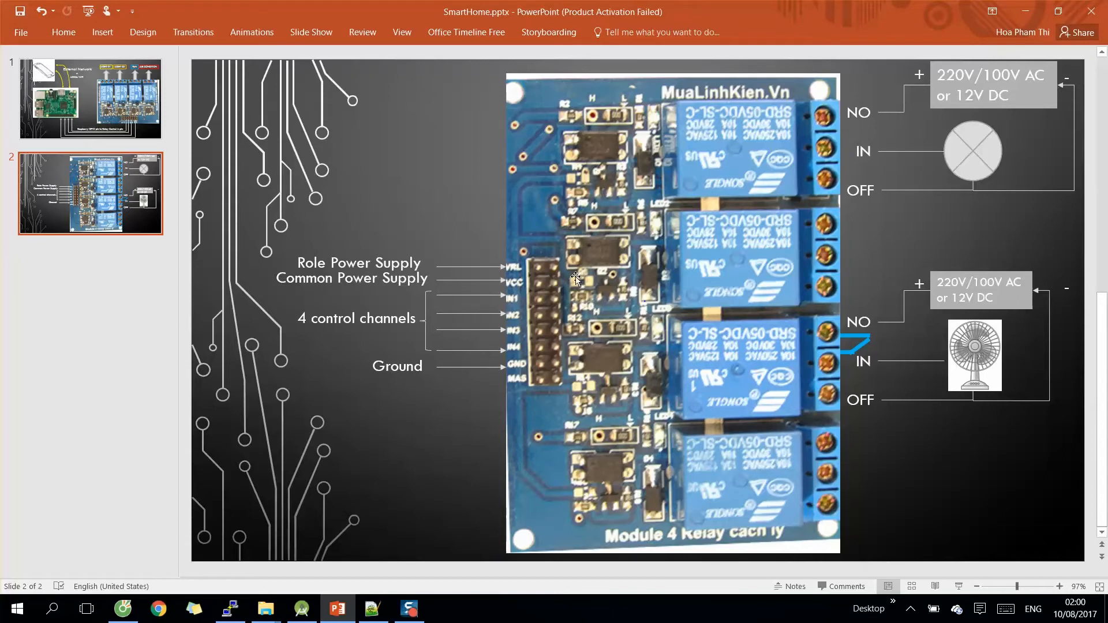
pyautogui.moveTo(403, 279)
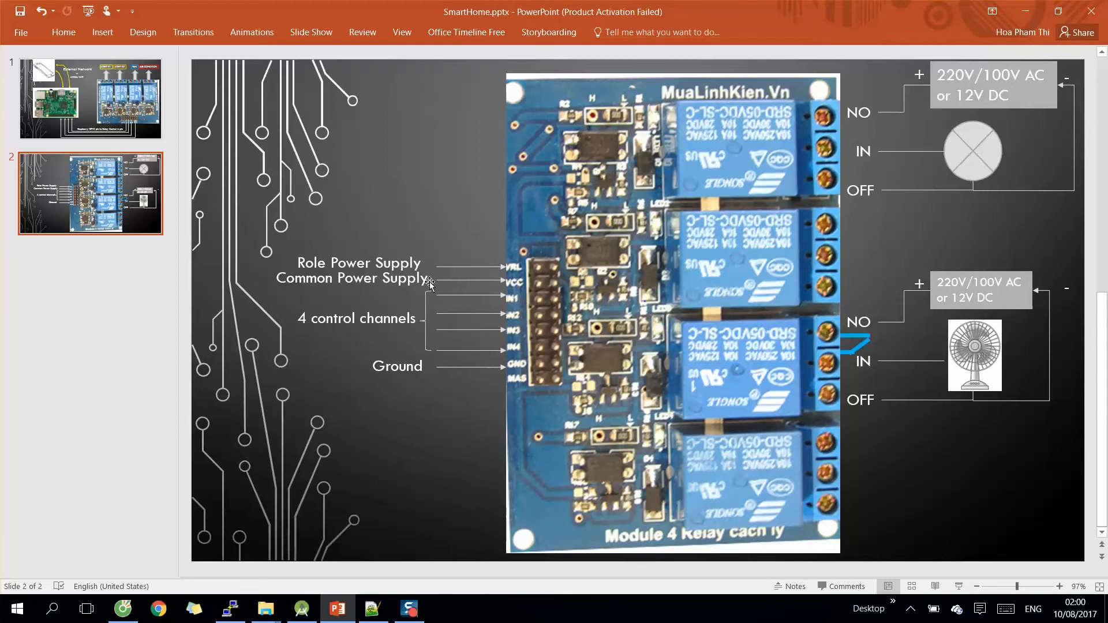
pyautogui.moveTo(551, 332)
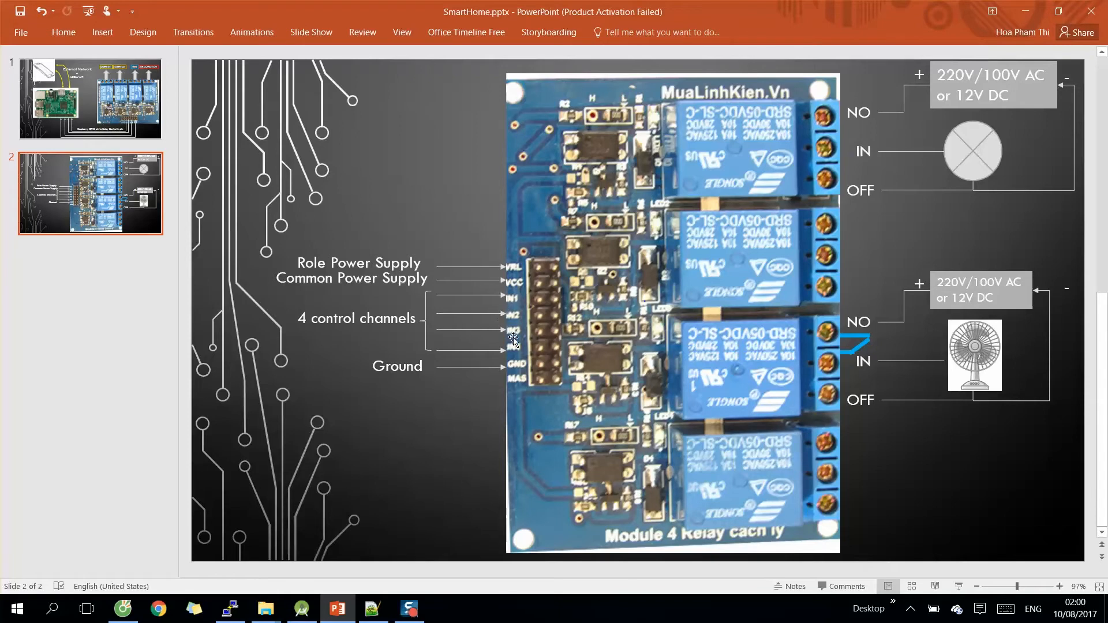
pyautogui.moveTo(597, 333)
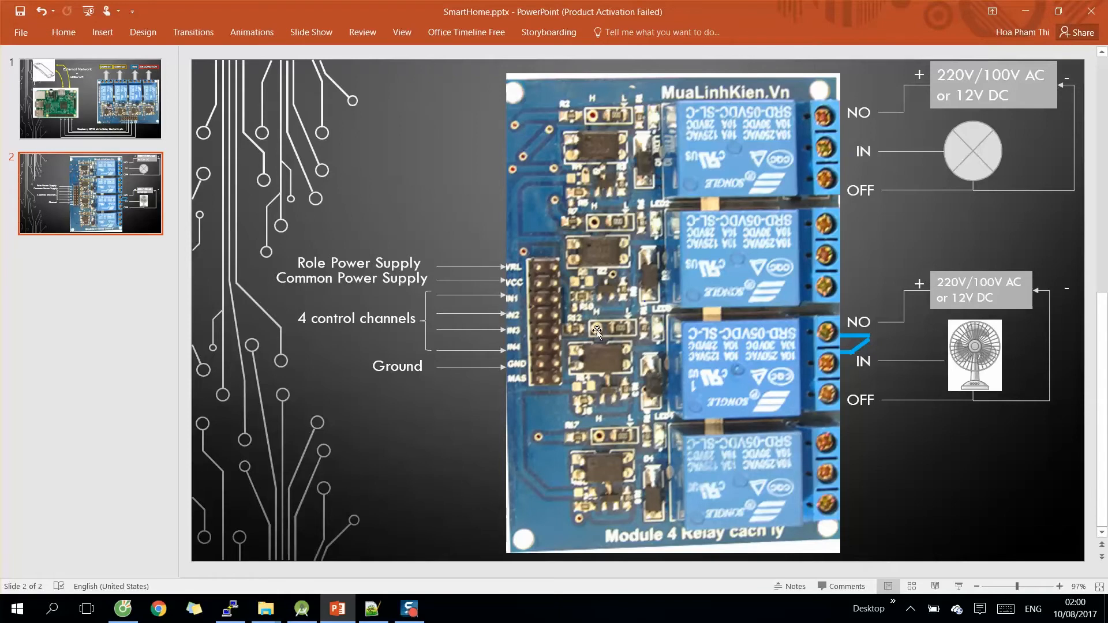
pyautogui.moveTo(675, 327)
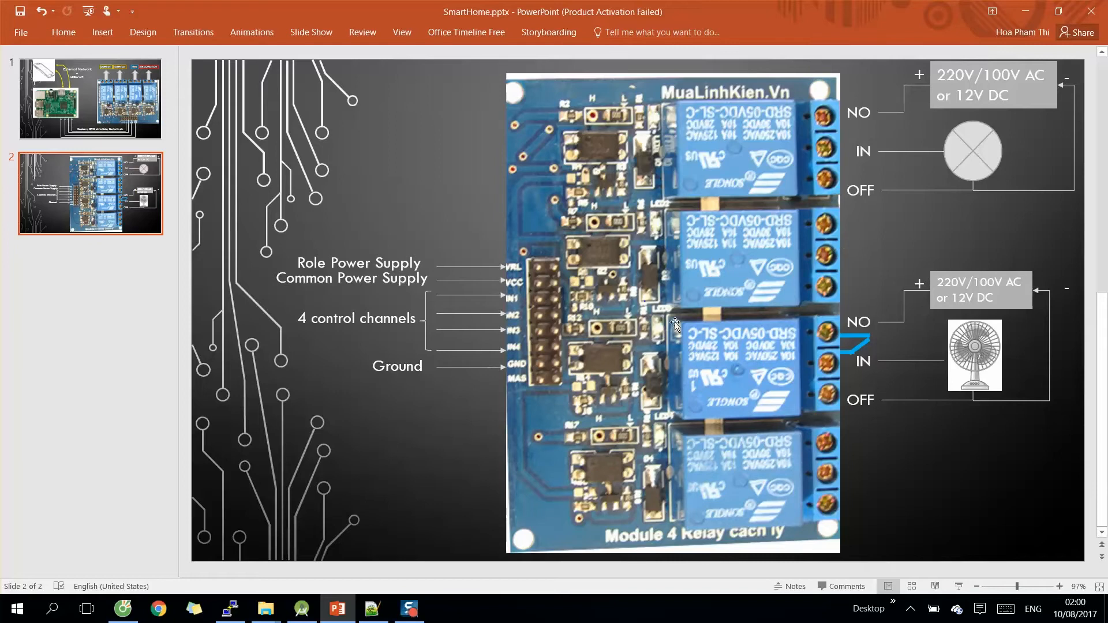
pyautogui.moveTo(802, 110)
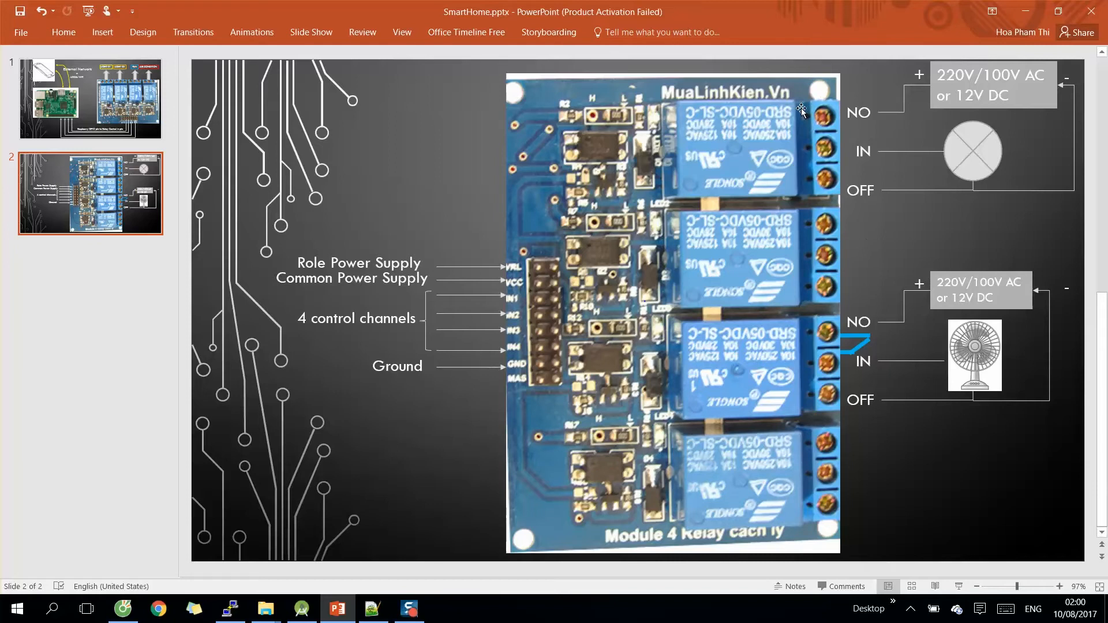
pyautogui.moveTo(955, 374)
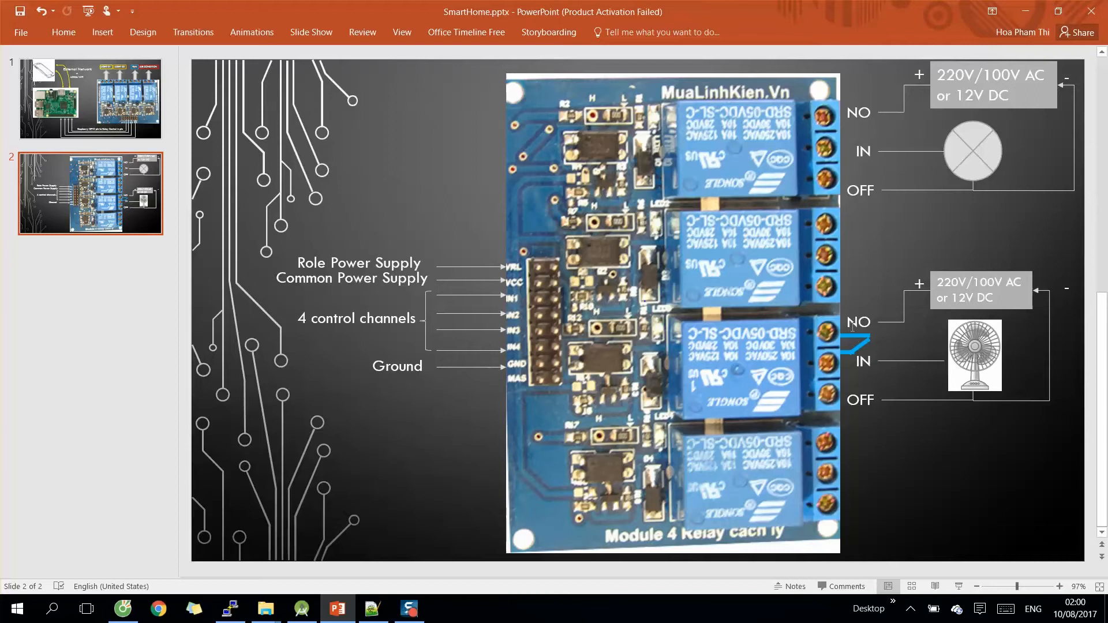
pyautogui.moveTo(928, 451)
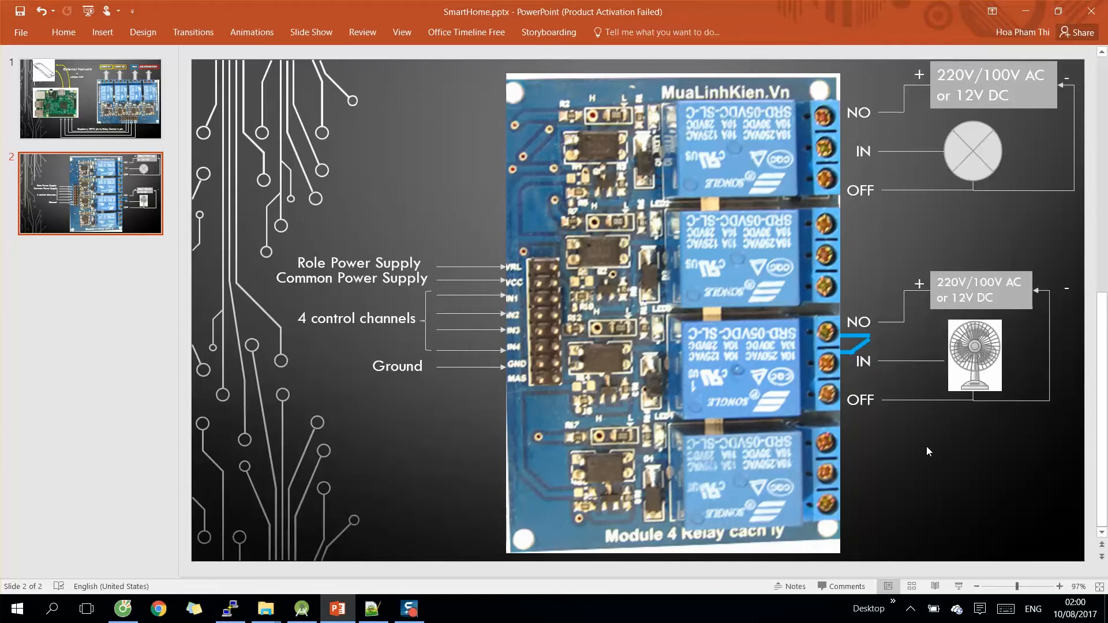
pyautogui.moveTo(461, 327)
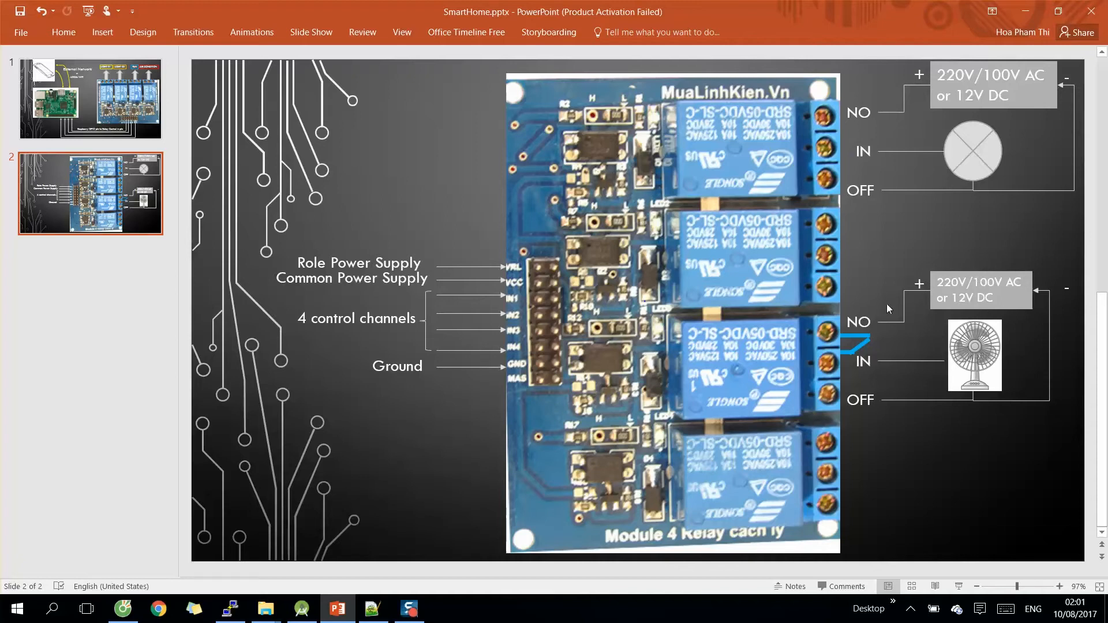
pyautogui.moveTo(945, 331)
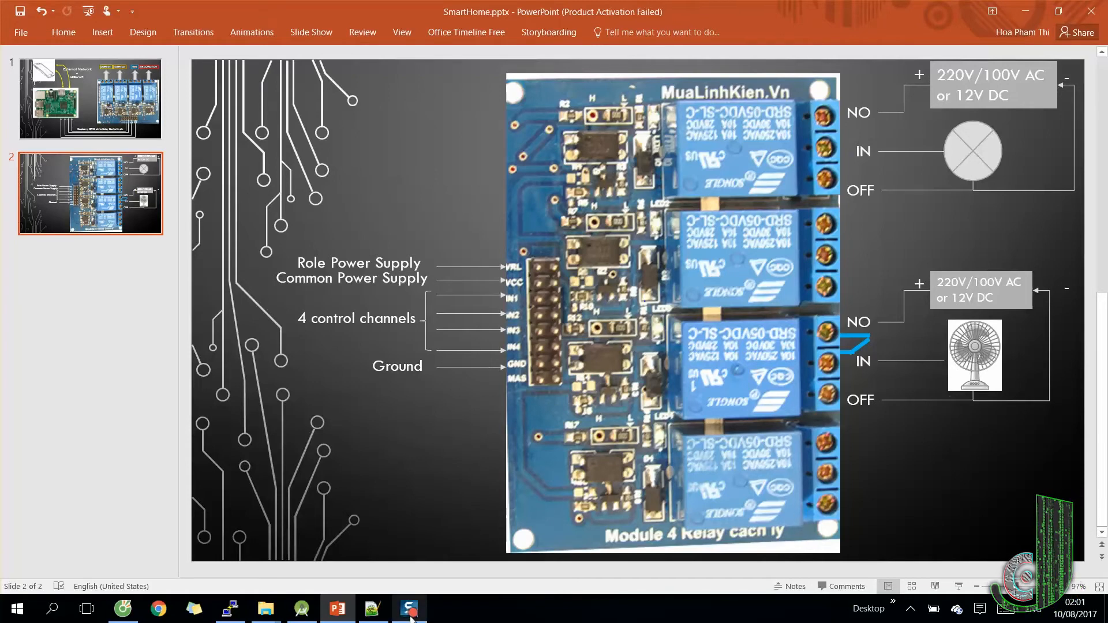
pyautogui.click(409, 608)
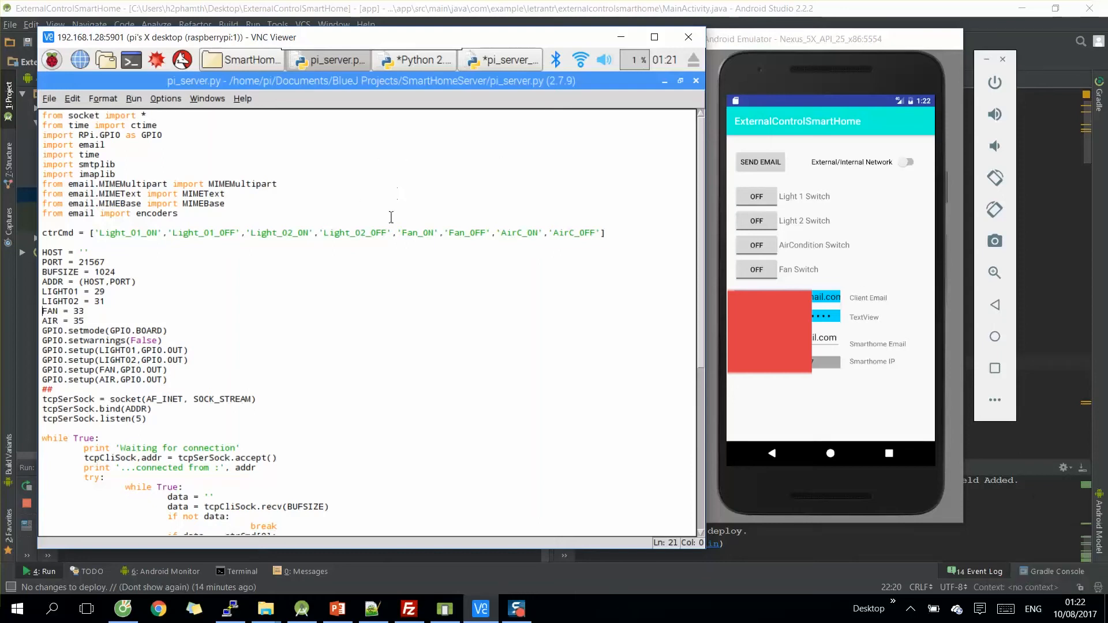
pyautogui.moveTo(827, 160)
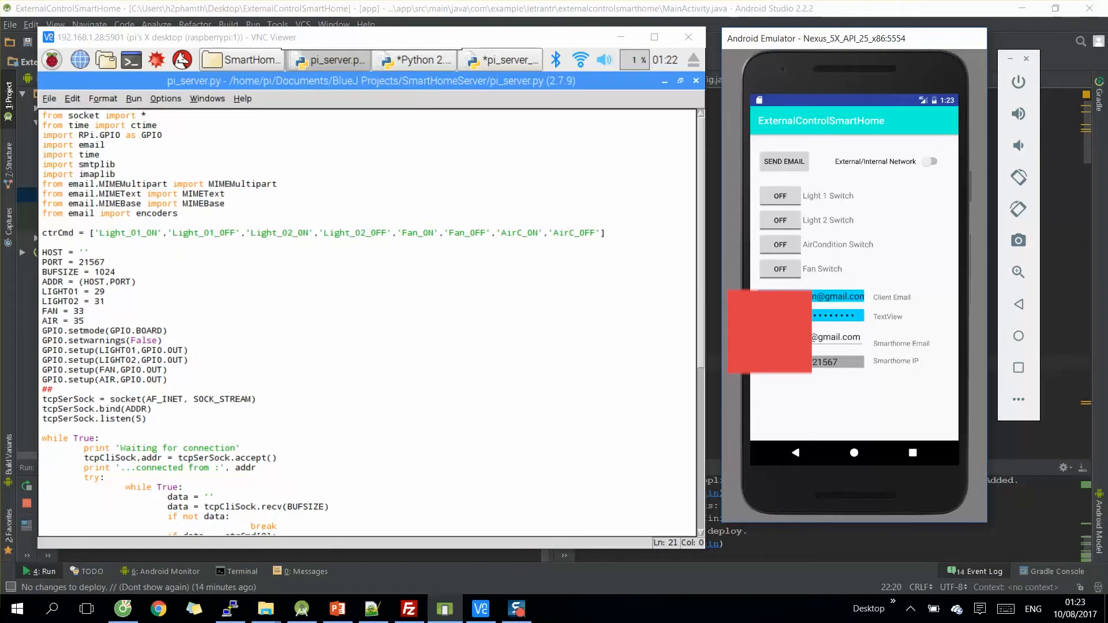
pyautogui.moveTo(874, 176)
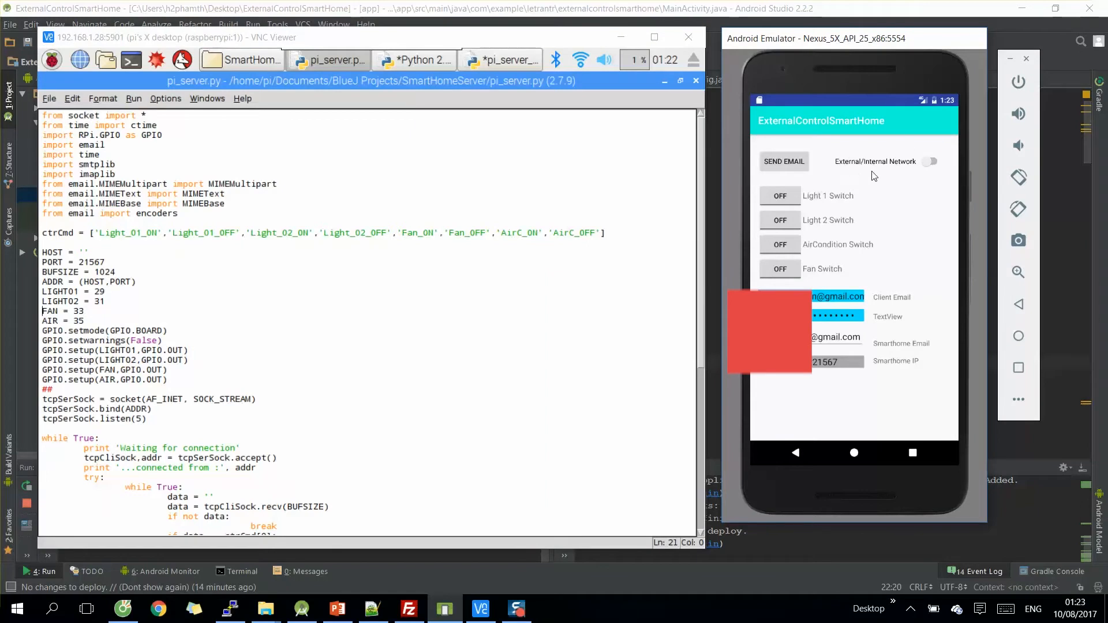
pyautogui.moveTo(899, 176)
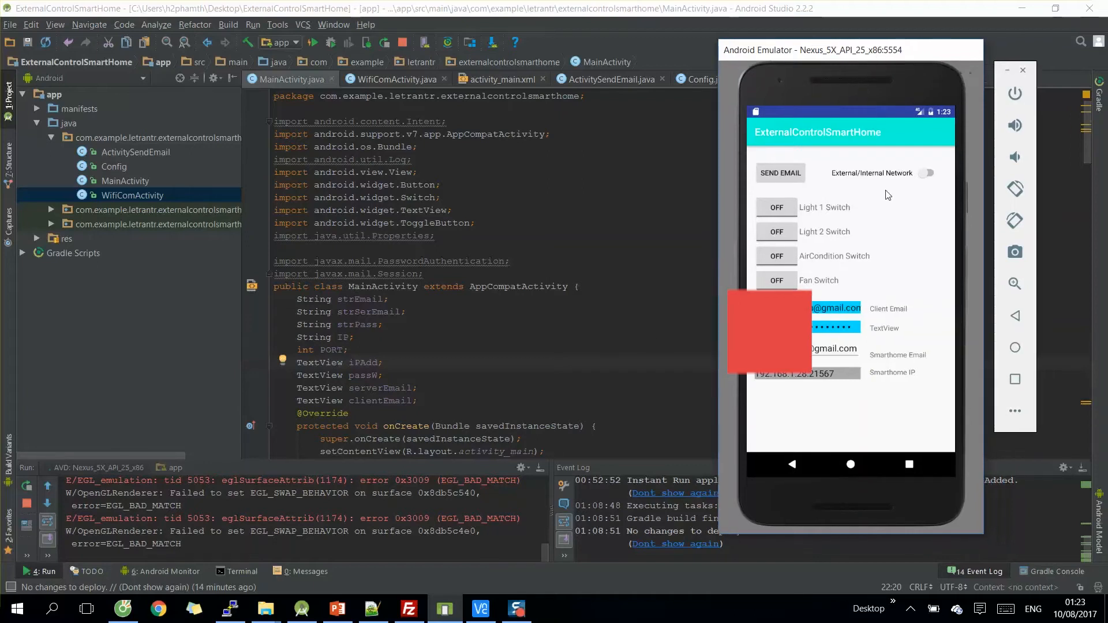
pyautogui.moveTo(846, 491)
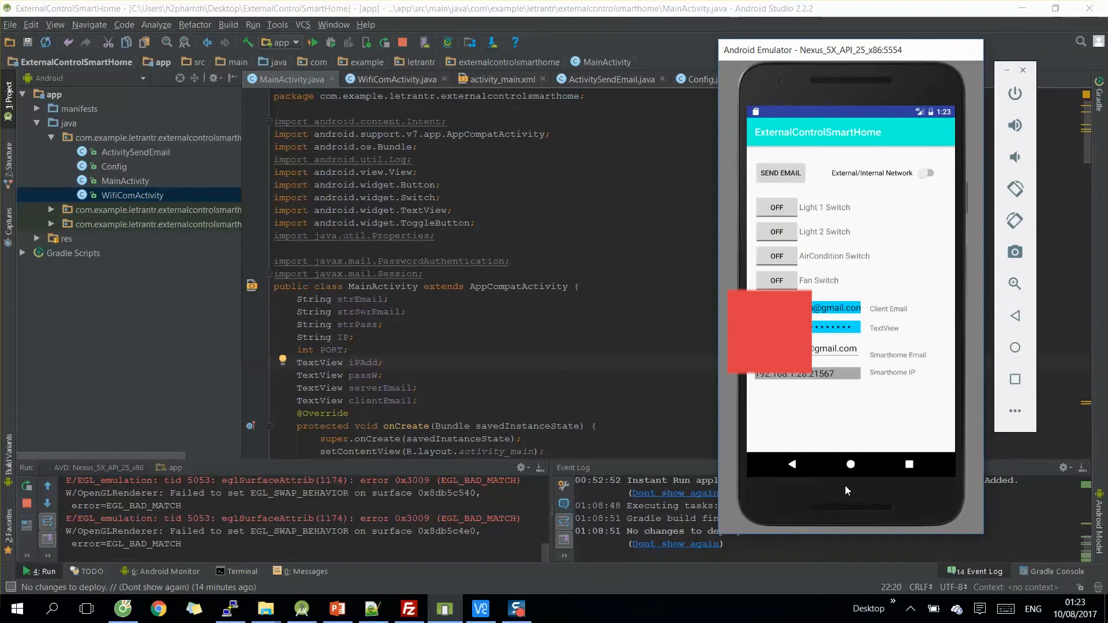
pyautogui.moveTo(880, 202)
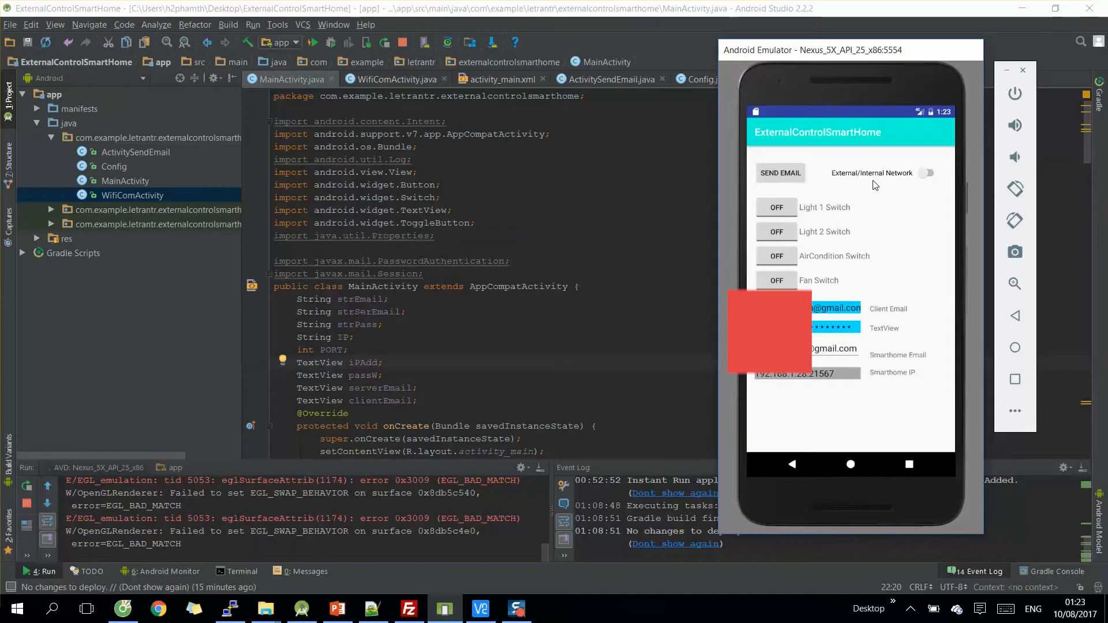
pyautogui.moveTo(926, 177)
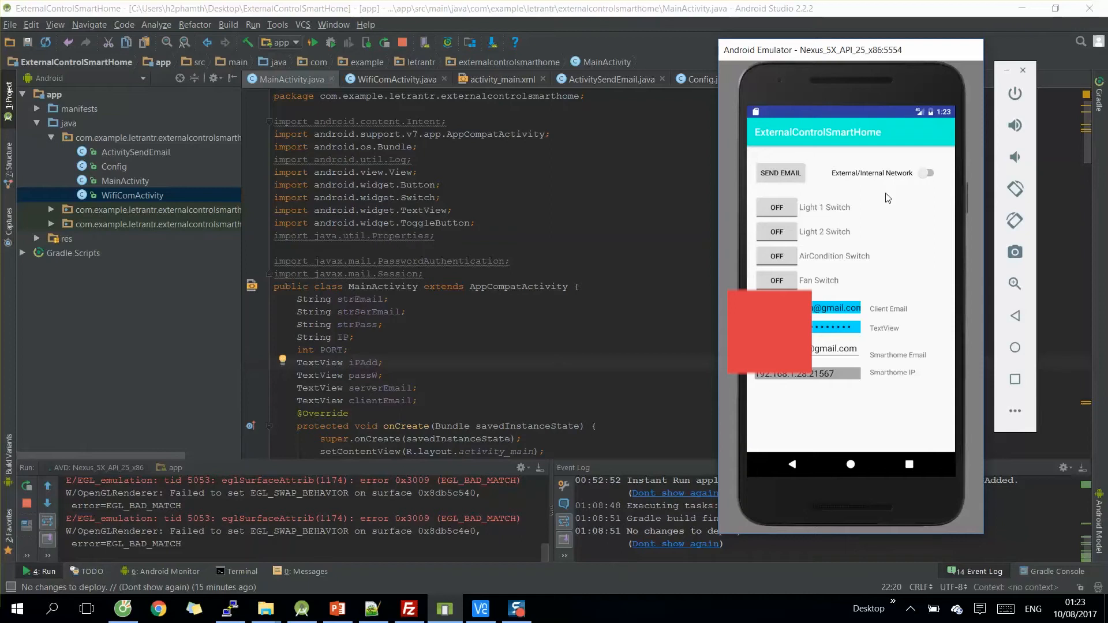
pyautogui.moveTo(861, 198)
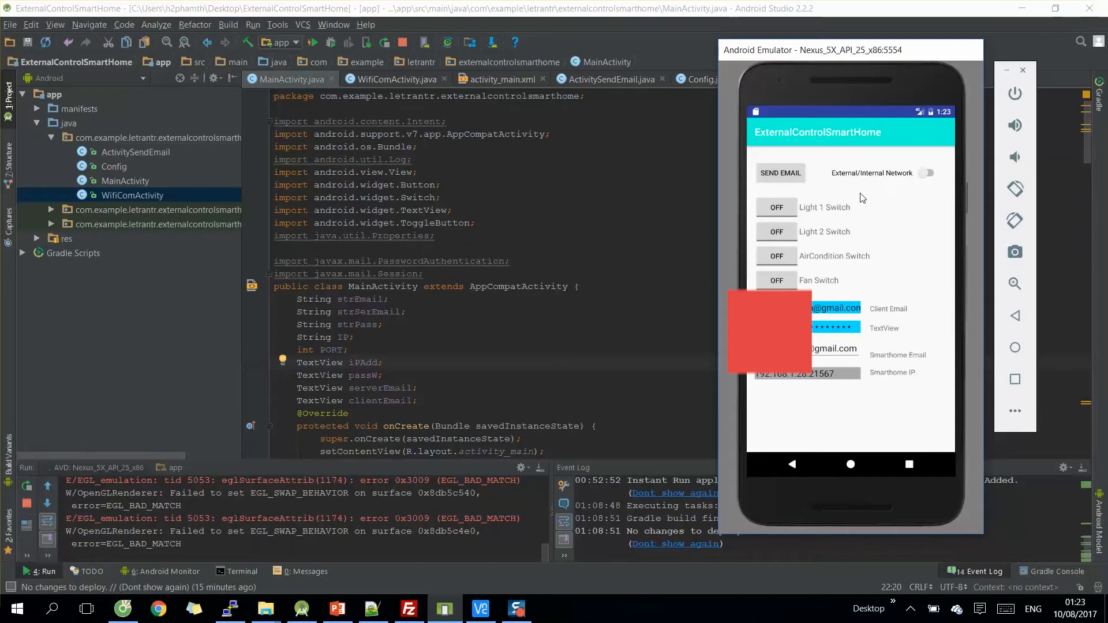
pyautogui.moveTo(840, 179)
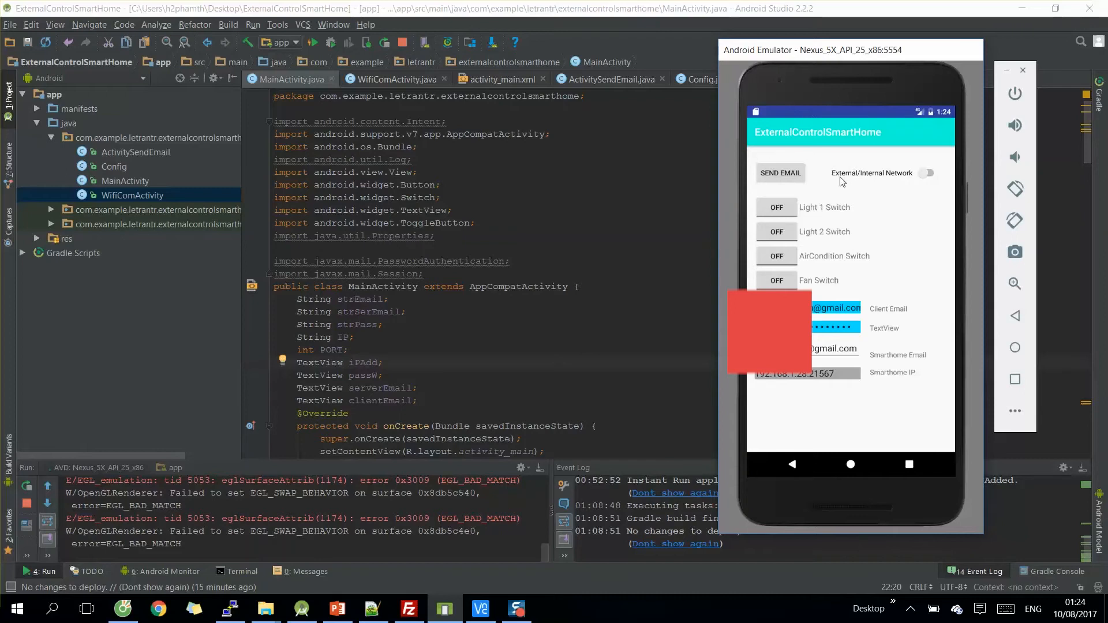
pyautogui.moveTo(847, 181)
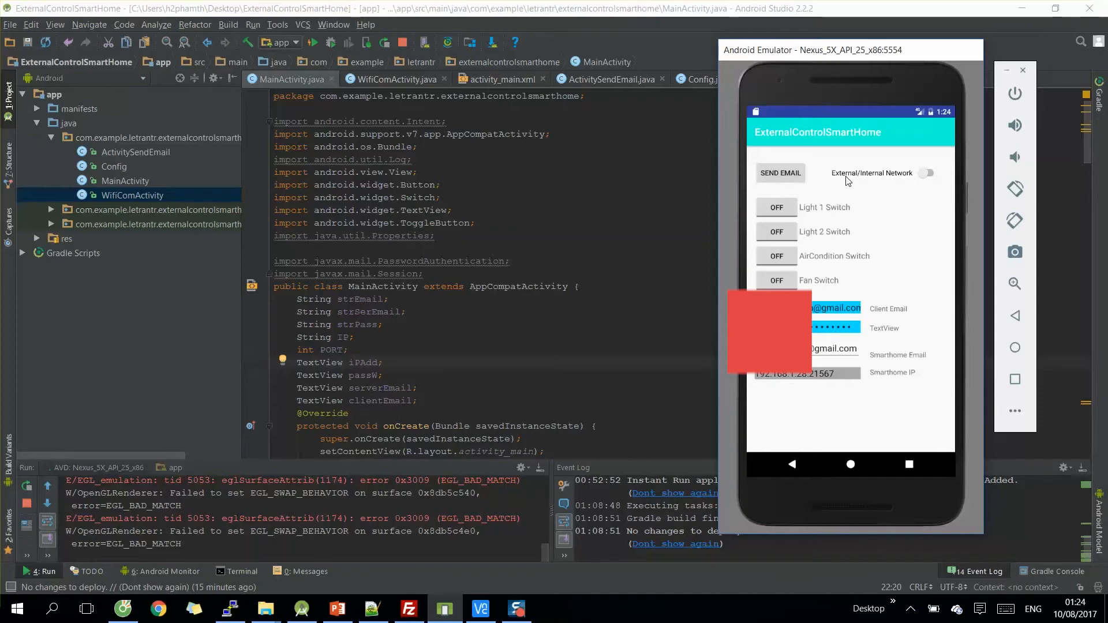
pyautogui.moveTo(814, 207)
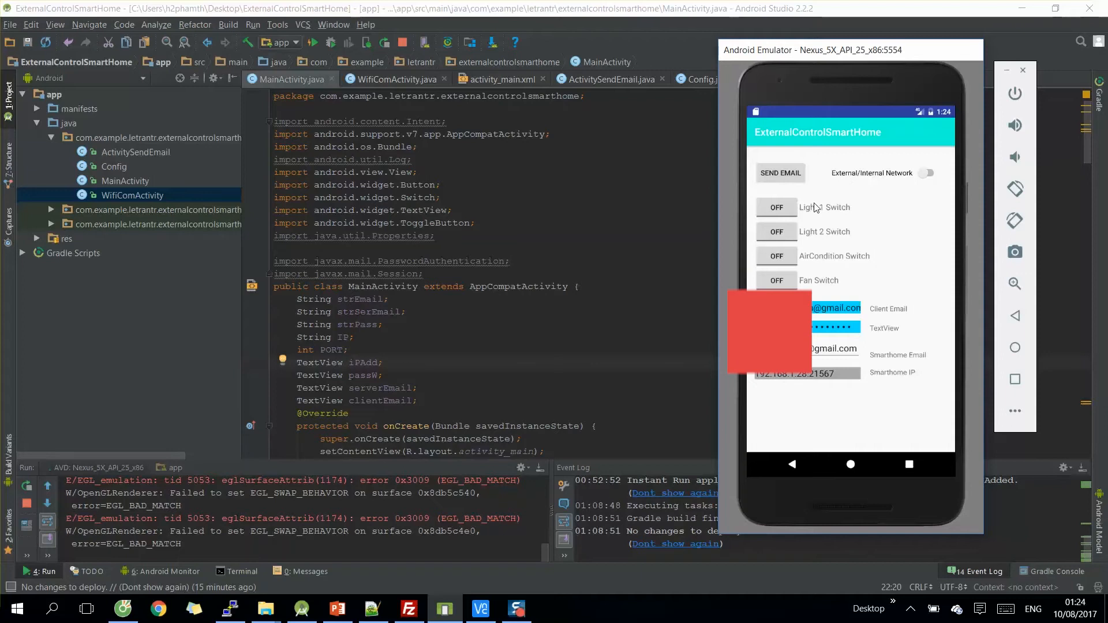
pyautogui.moveTo(837, 229)
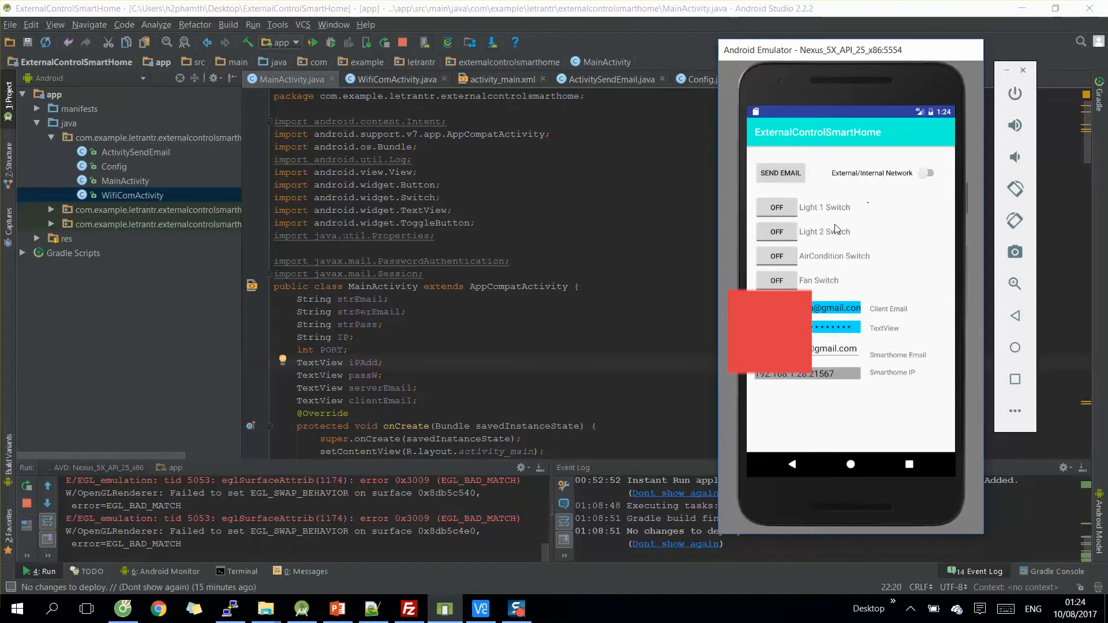
pyautogui.moveTo(883, 235)
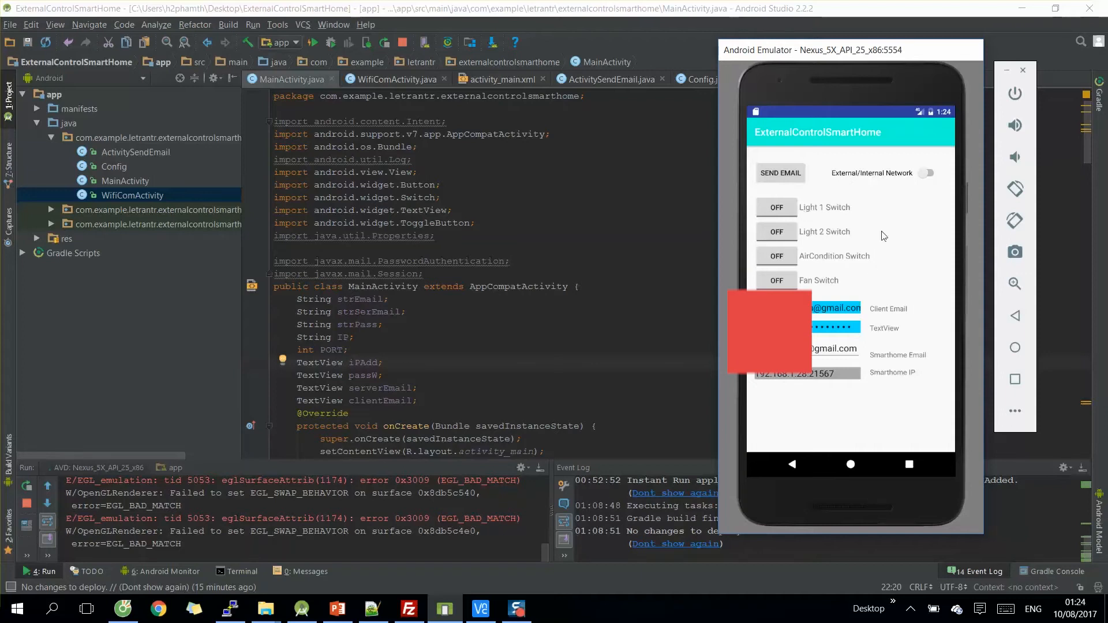
pyautogui.moveTo(886, 234)
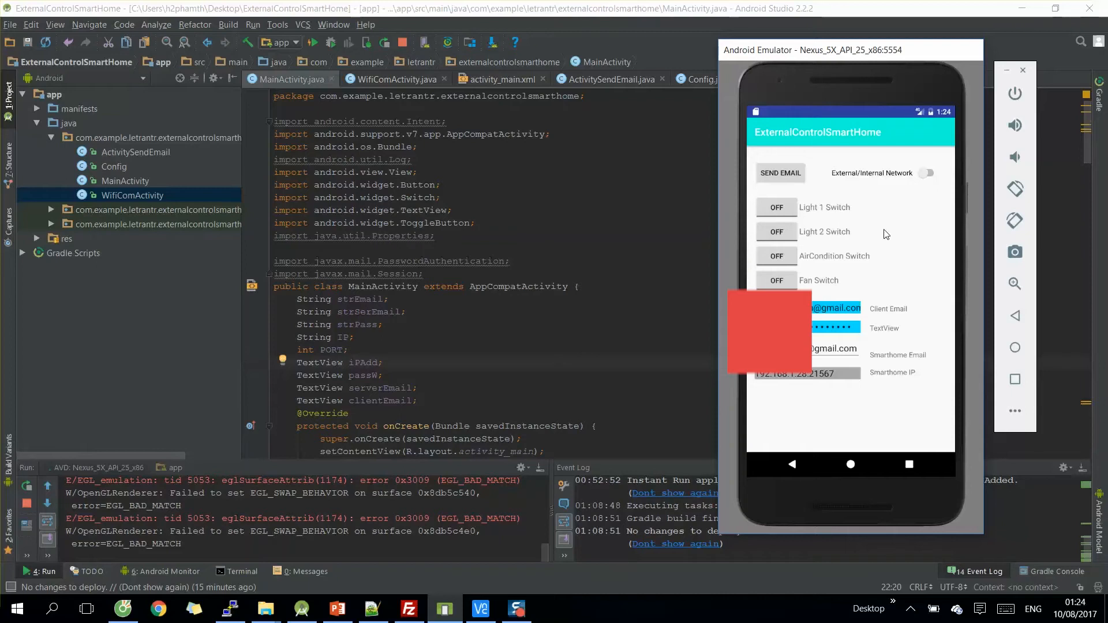
pyautogui.moveTo(798, 252)
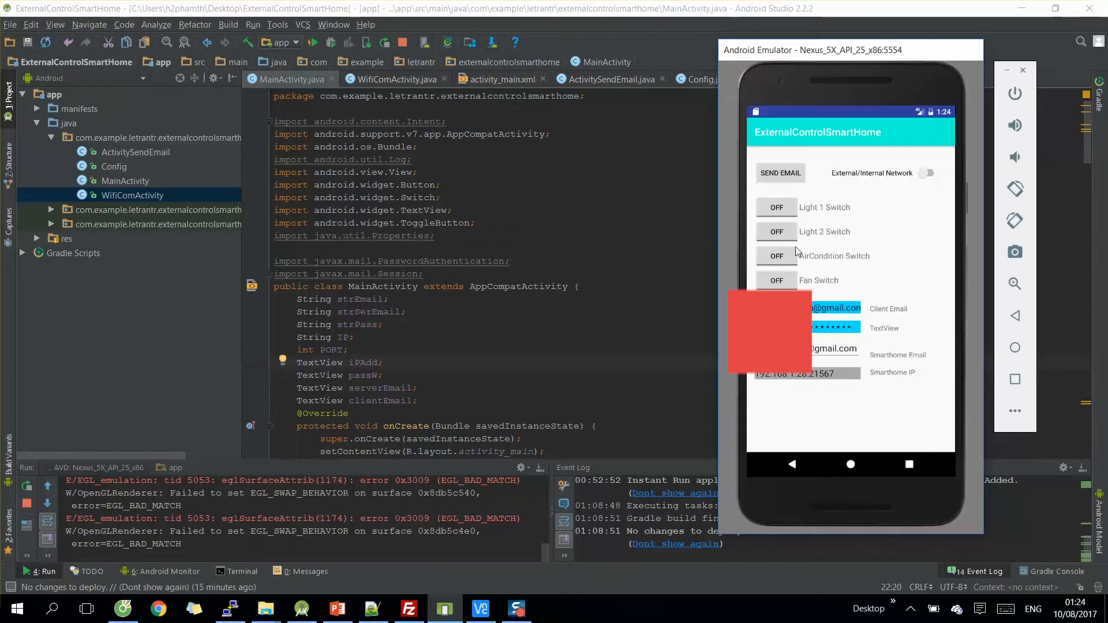
pyautogui.moveTo(829, 267)
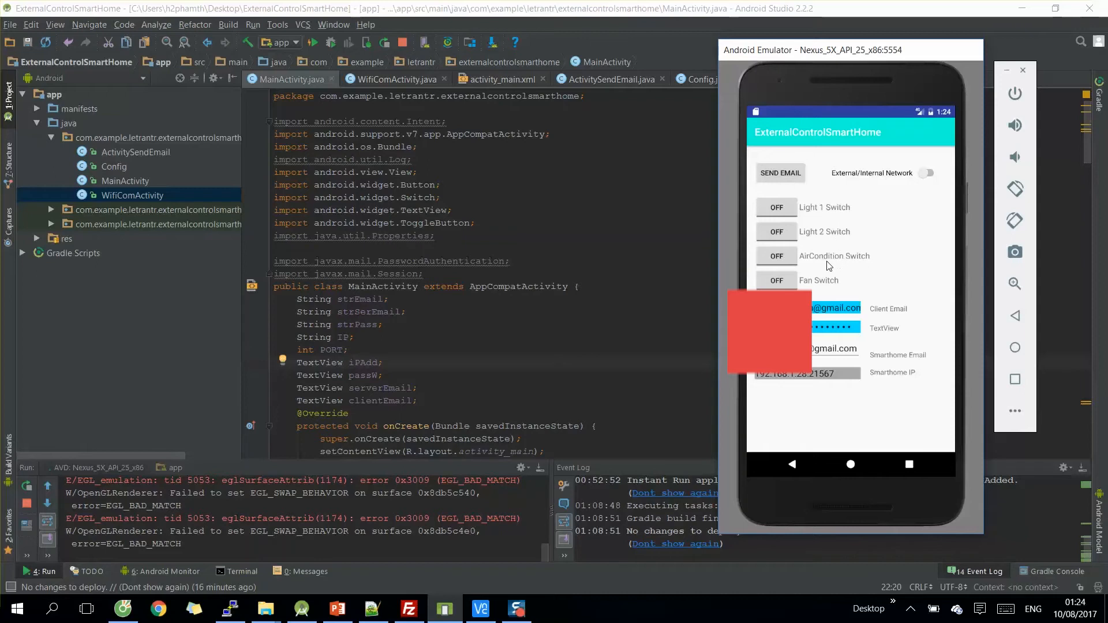
pyautogui.moveTo(908, 240)
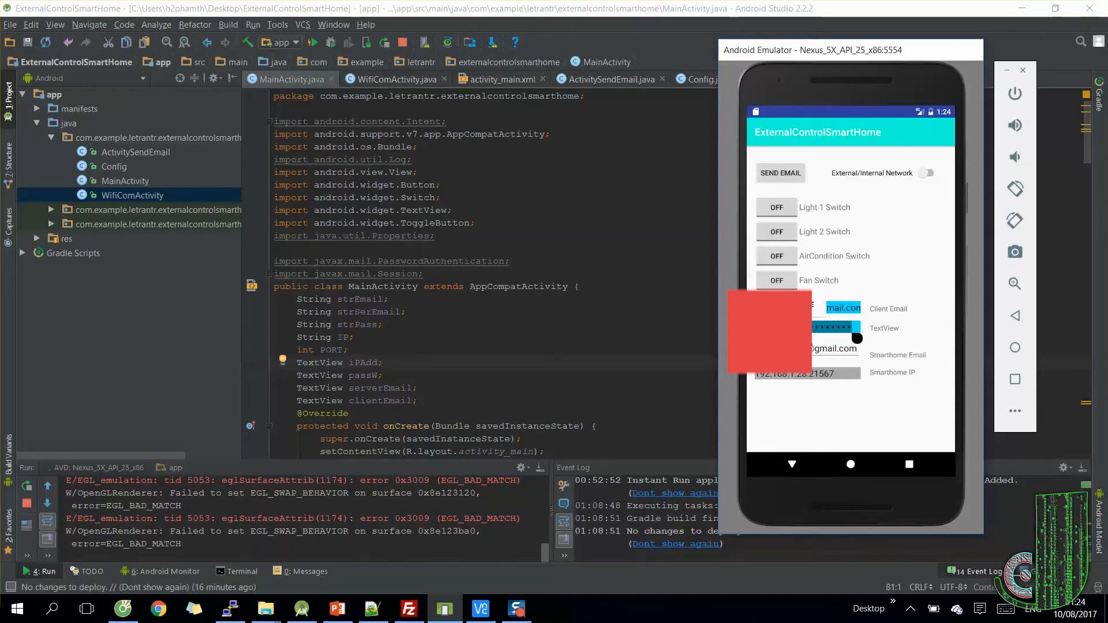
pyautogui.click(843, 308)
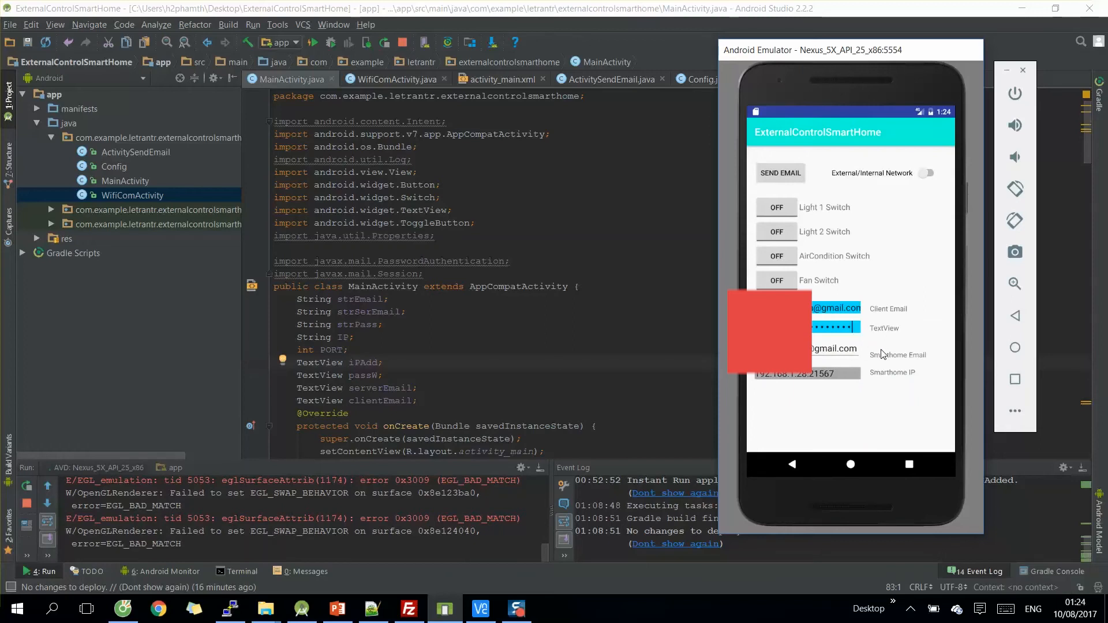
pyautogui.moveTo(784, 210)
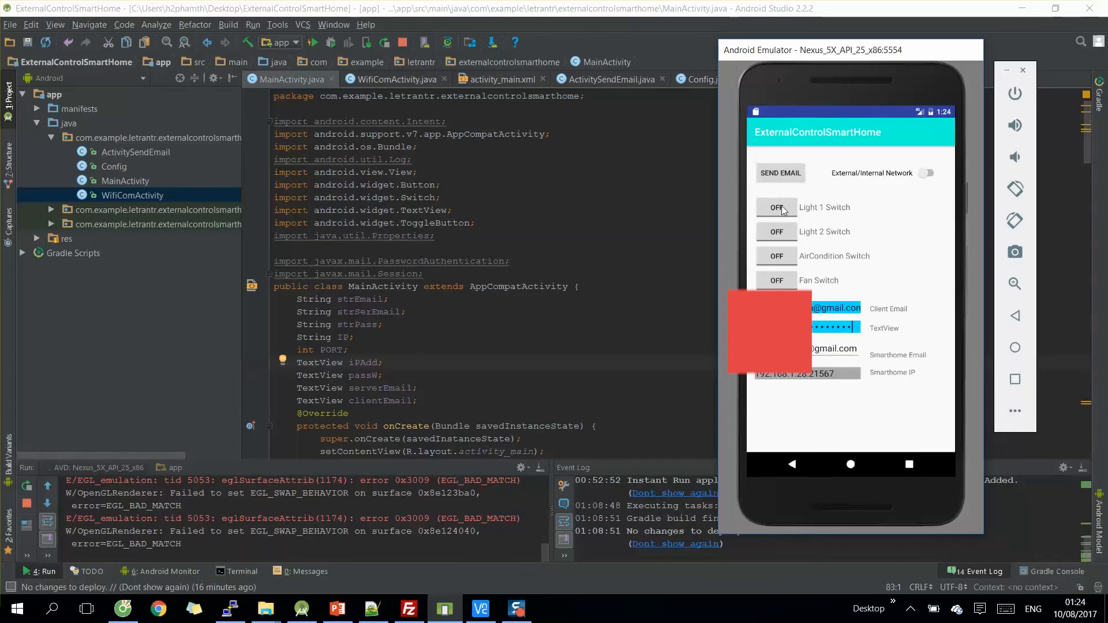
pyautogui.moveTo(788, 227)
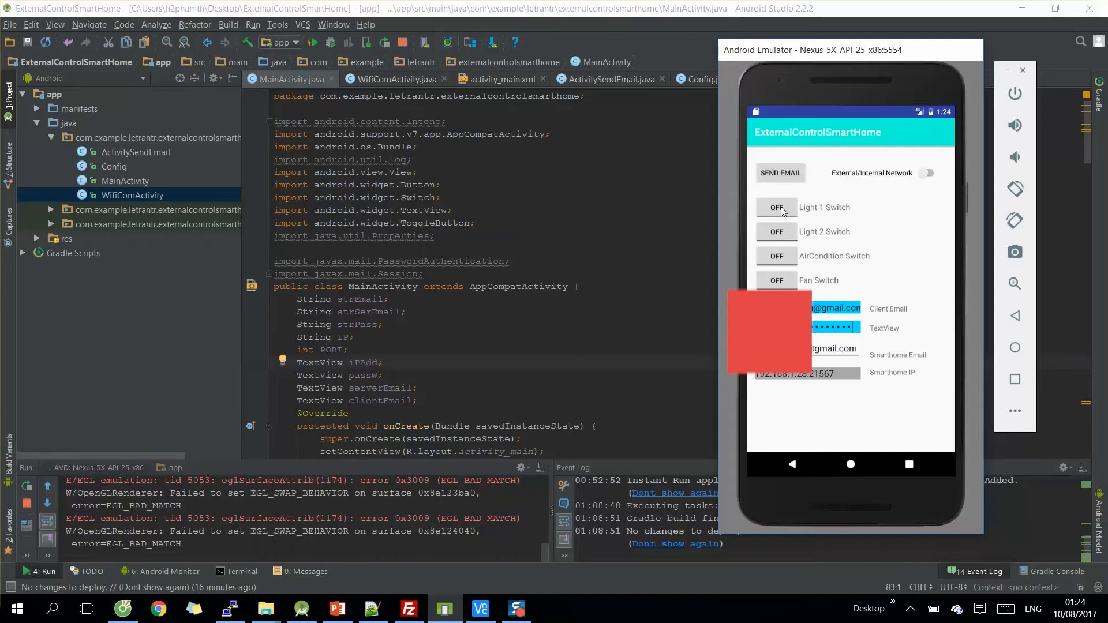
pyautogui.moveTo(815, 336)
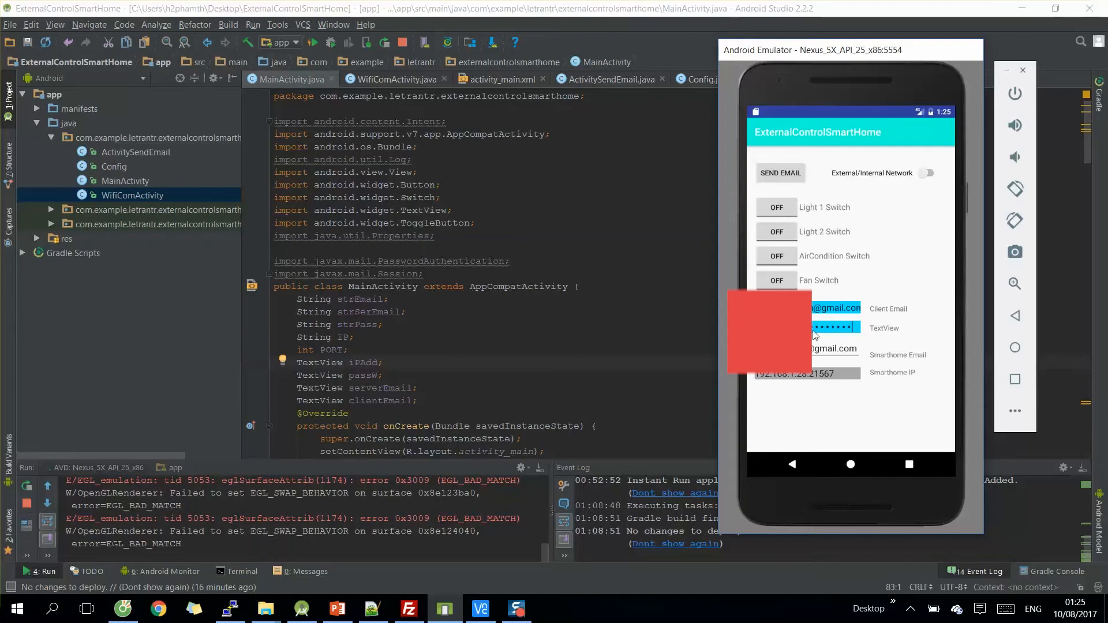
pyautogui.moveTo(869, 307)
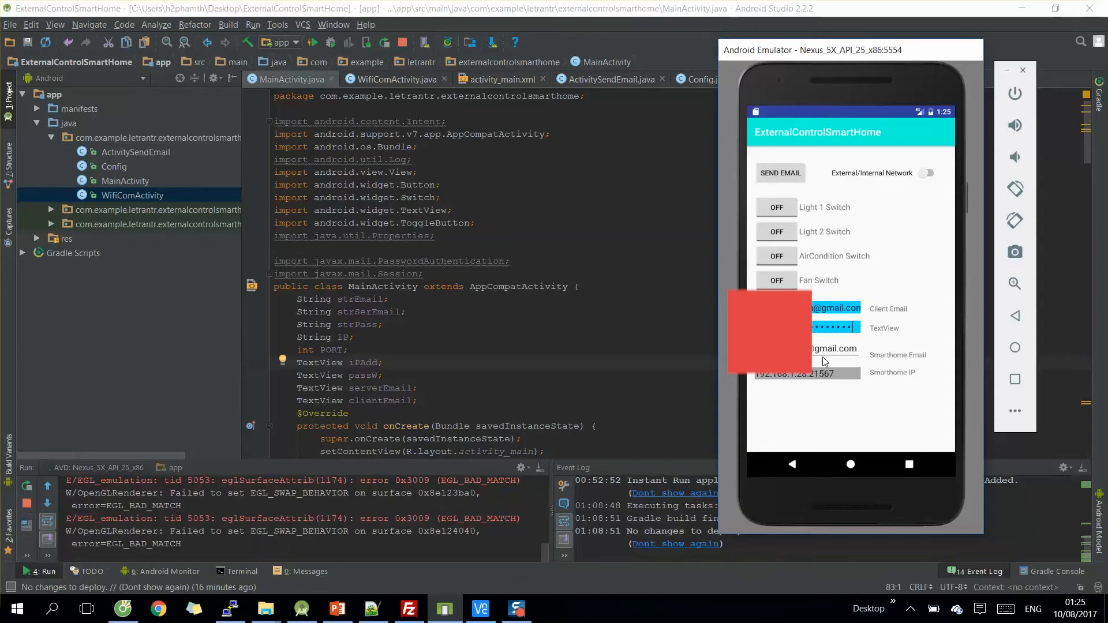
pyautogui.moveTo(841, 176)
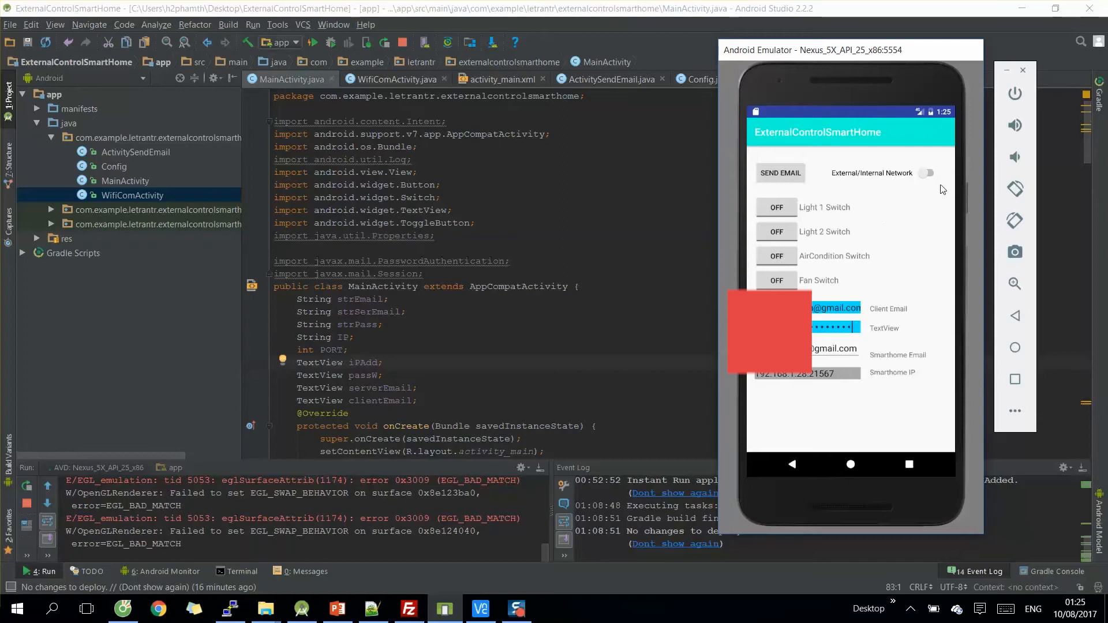
pyautogui.moveTo(931, 195)
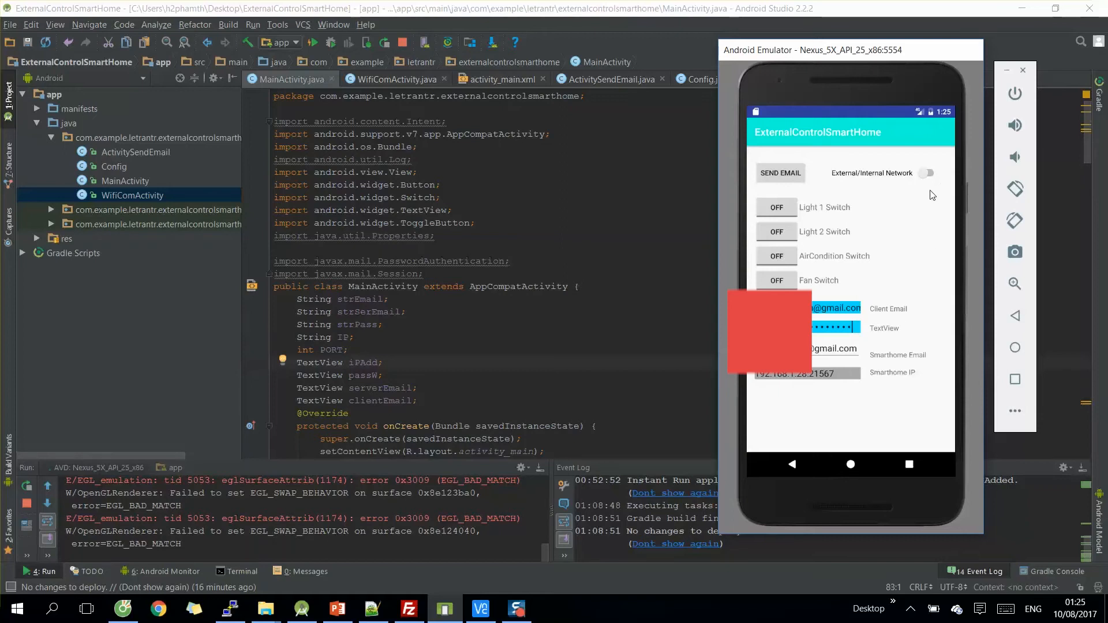
pyautogui.moveTo(932, 180)
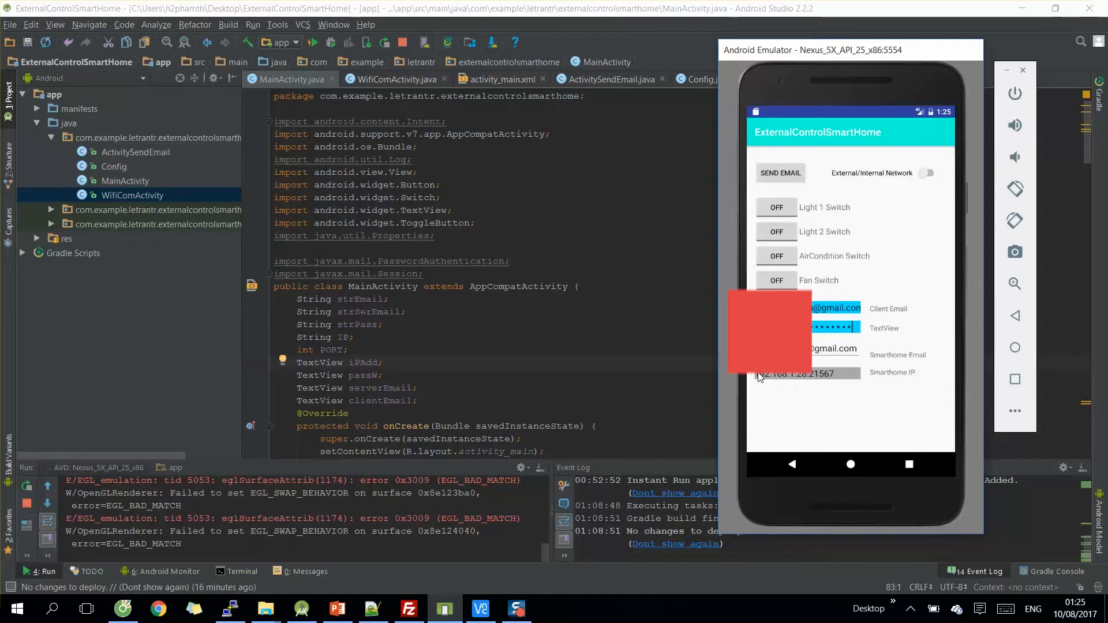
pyautogui.moveTo(794, 216)
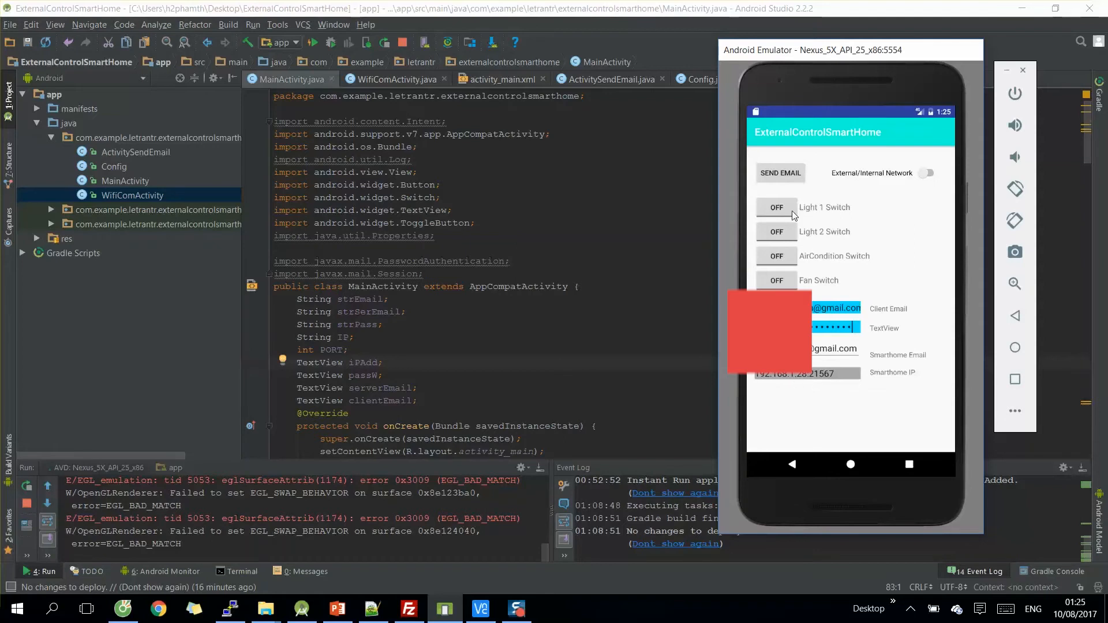
pyautogui.moveTo(872, 380)
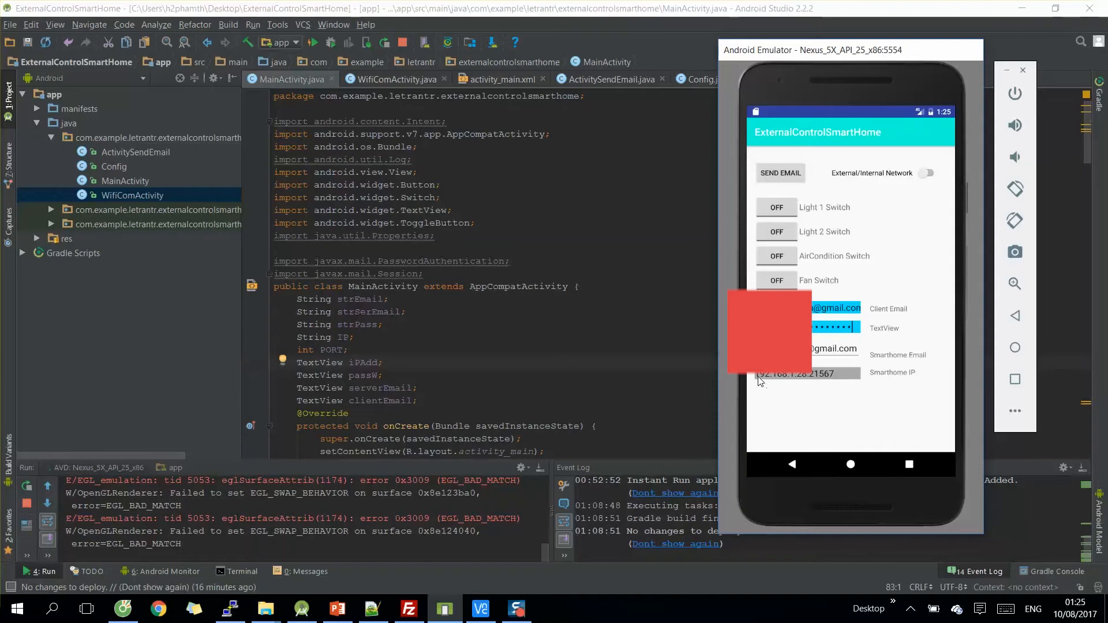
# Bring the MainActivity.java editor forward over the emulator to show onCreate
pyautogui.click(808, 373)
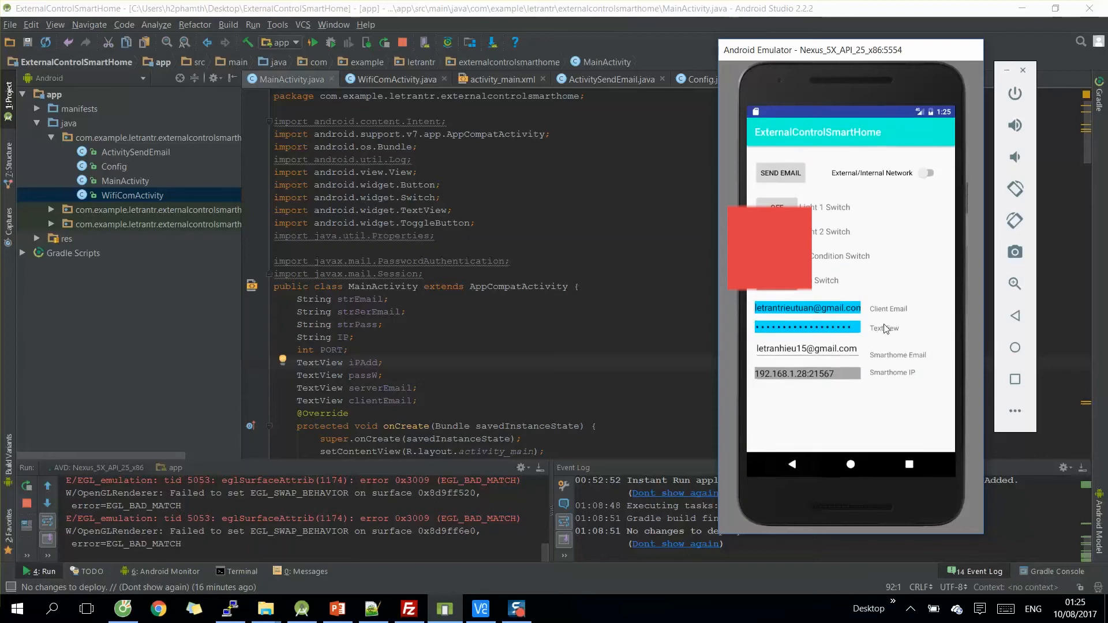
pyautogui.moveTo(499, 397)
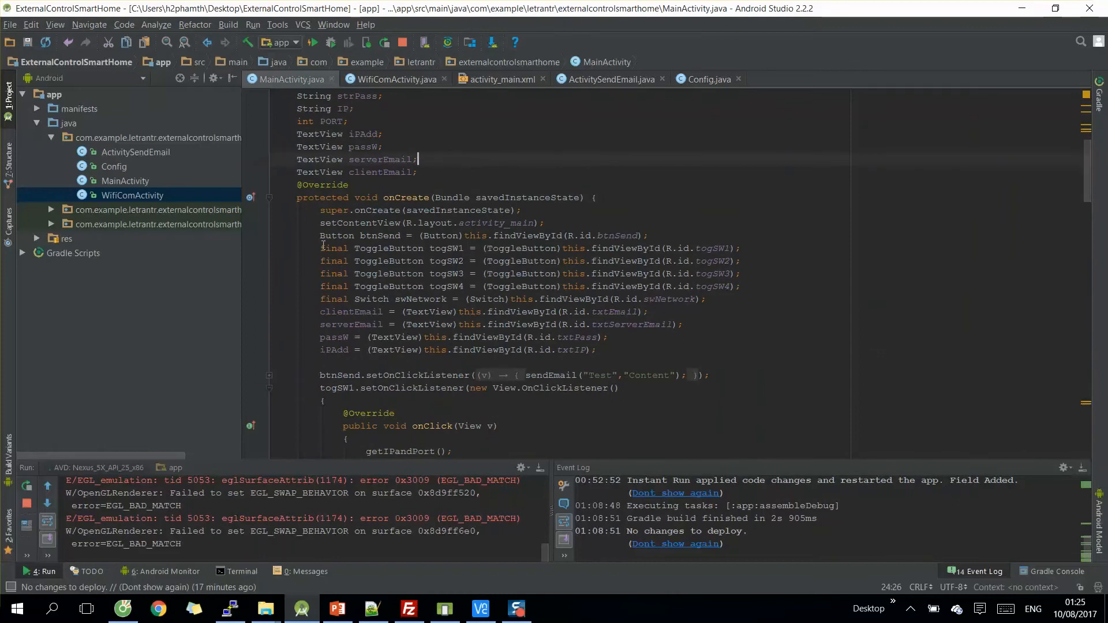
# Highlight the switch/field view bindings and the Light 1 sendEmail and sendWifiCmd calls
pyautogui.moveTo(320, 235); pyautogui.dragTo(609, 337)
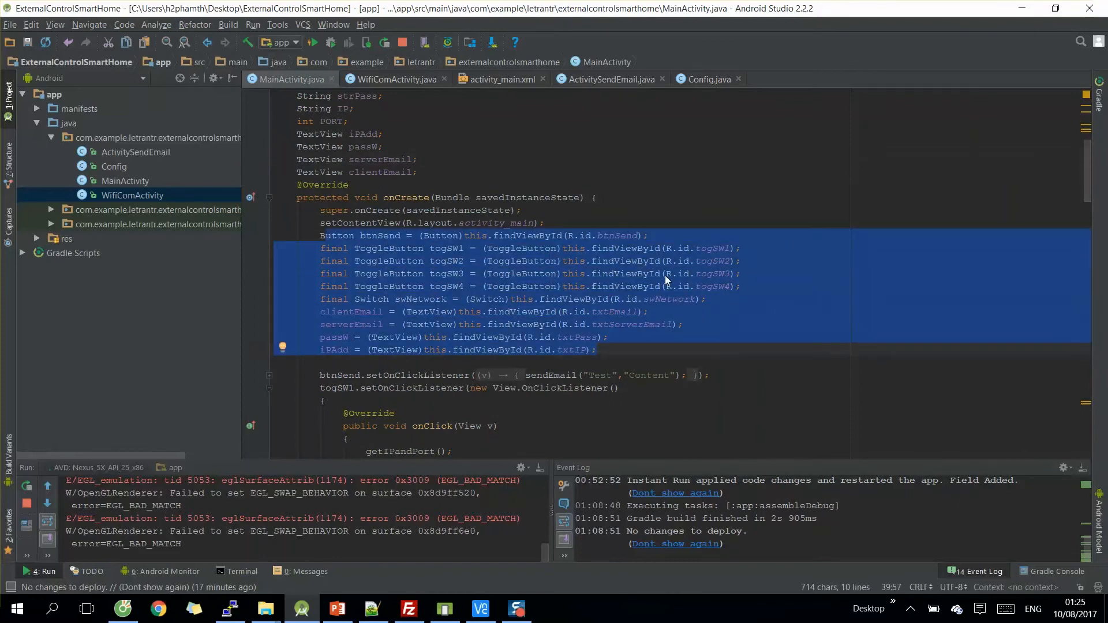
pyautogui.scroll(-3)
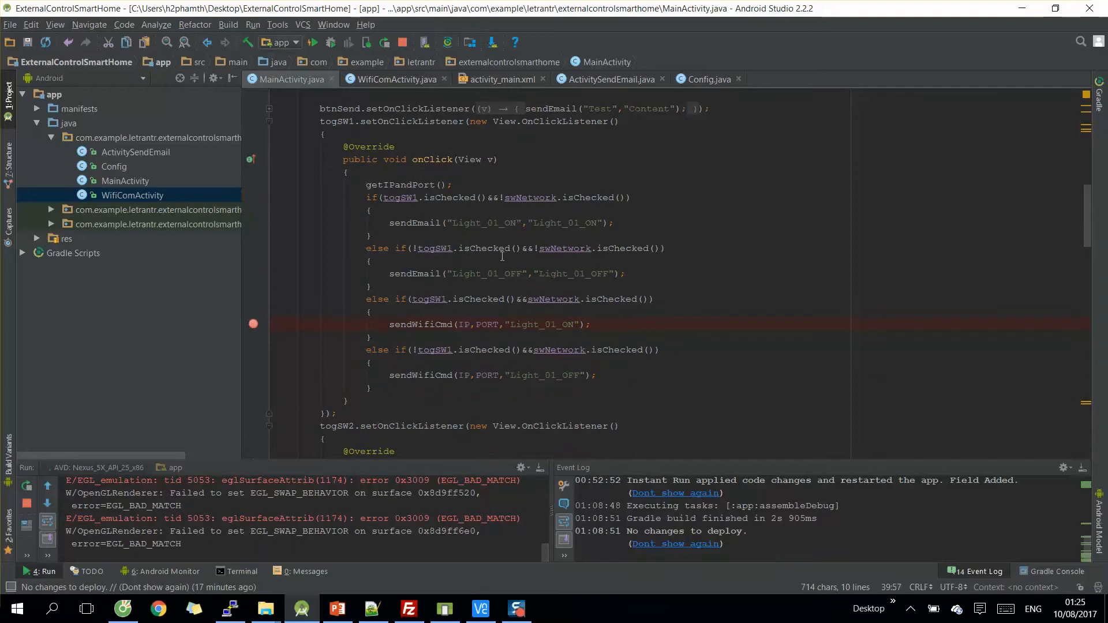
pyautogui.moveTo(410, 244)
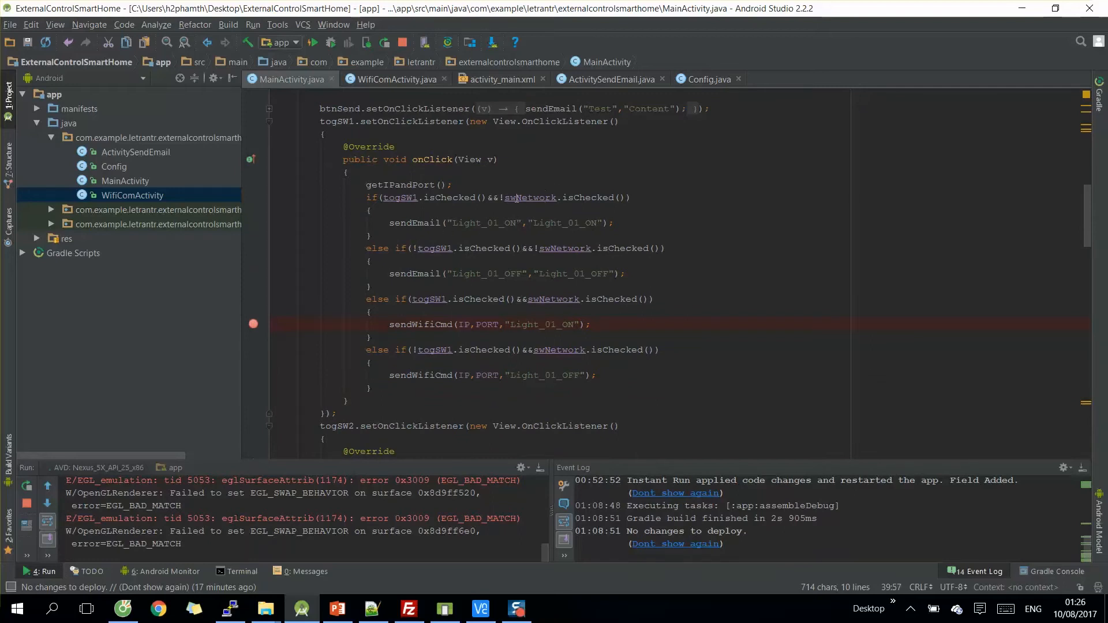
pyautogui.click(517, 198)
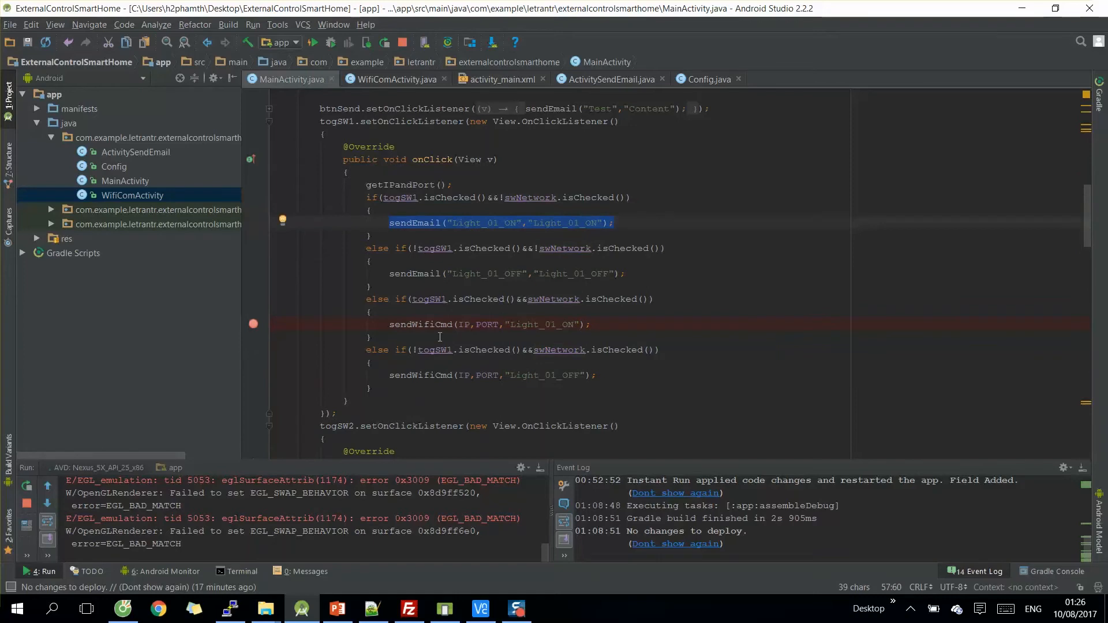
pyautogui.moveTo(569, 293)
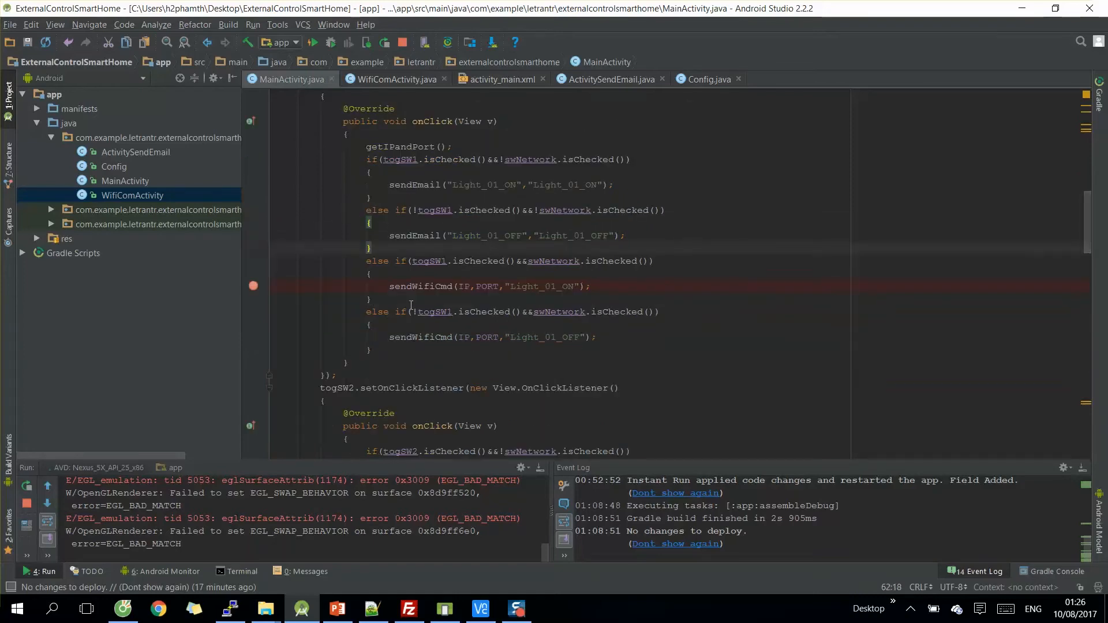
pyautogui.doubleClick(424, 286)
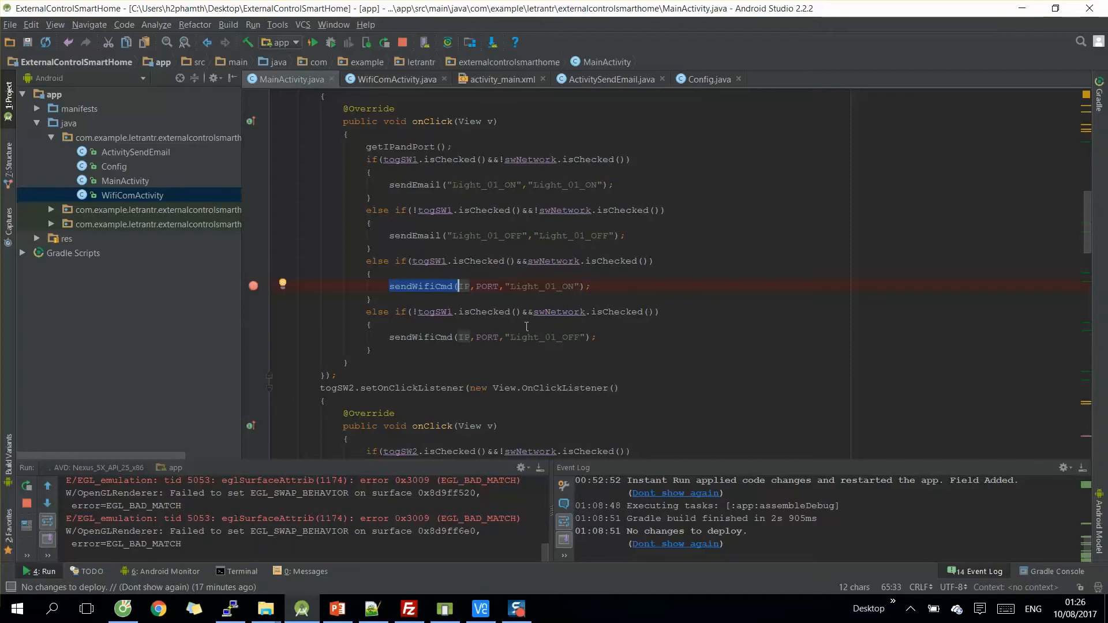
# Scroll down to the sendEmail method and highlight its whole body, continuing to sendWifiCmd
pyautogui.scroll(-3)
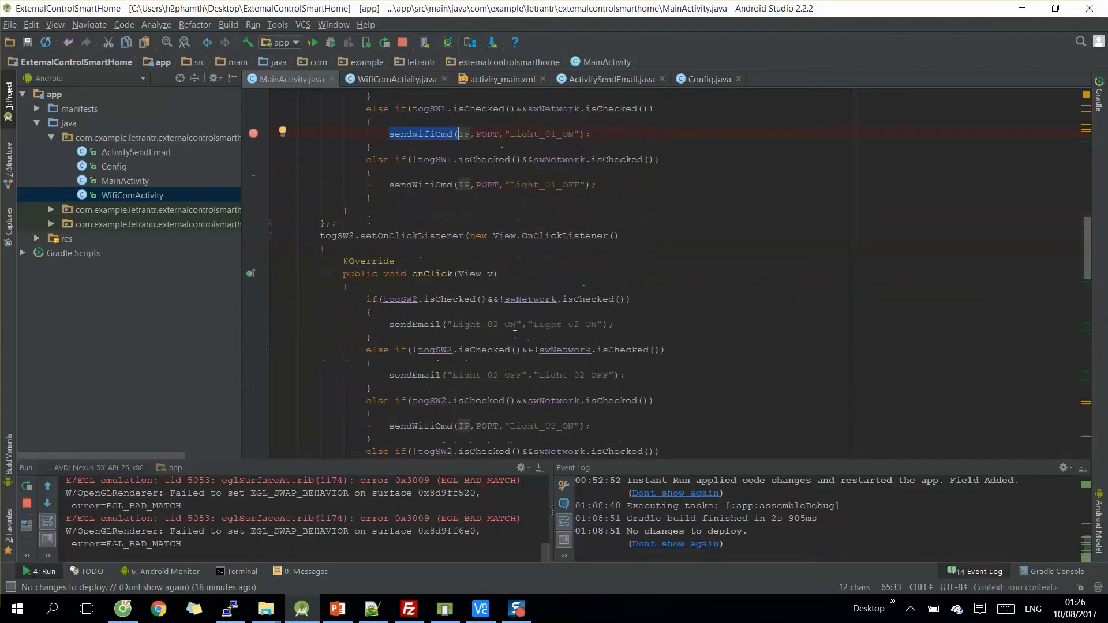
pyautogui.scroll(-3)
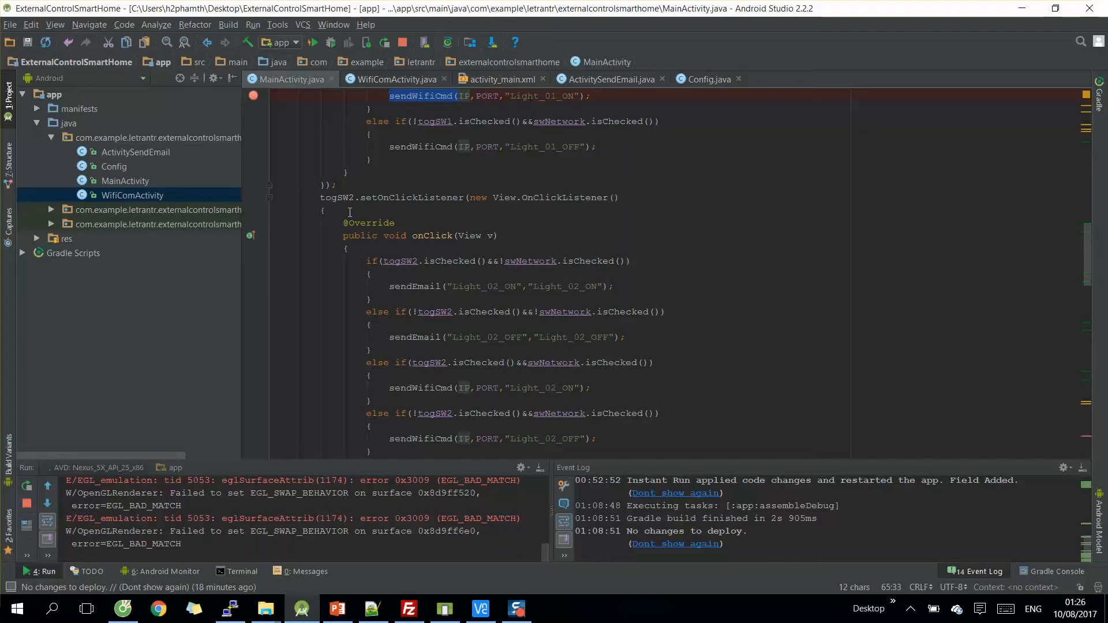
pyautogui.scroll(-3)
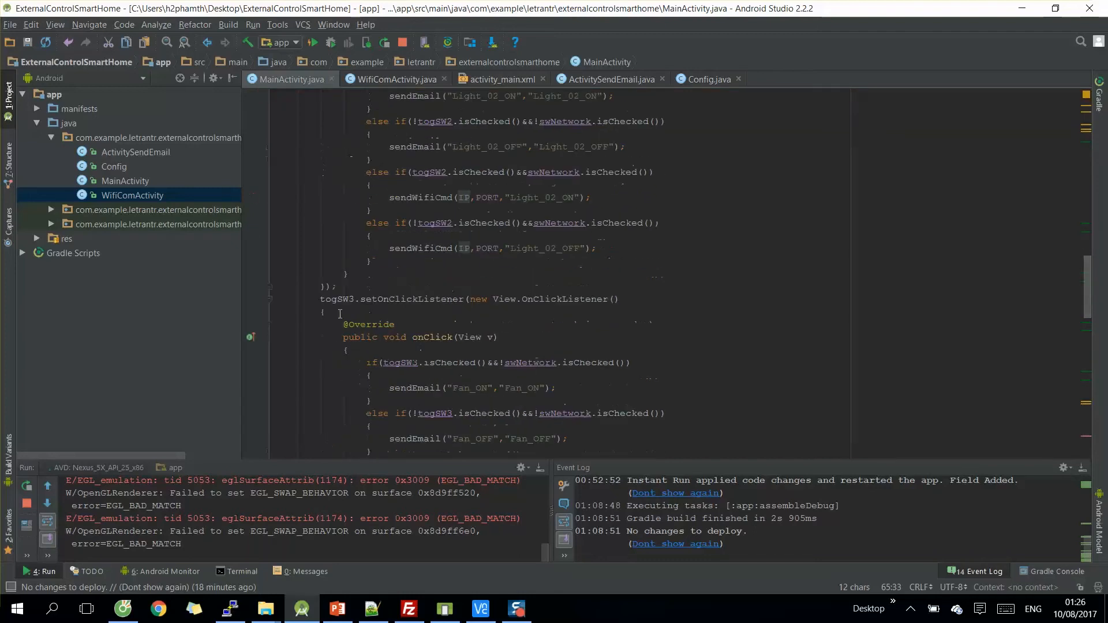
pyautogui.scroll(-3)
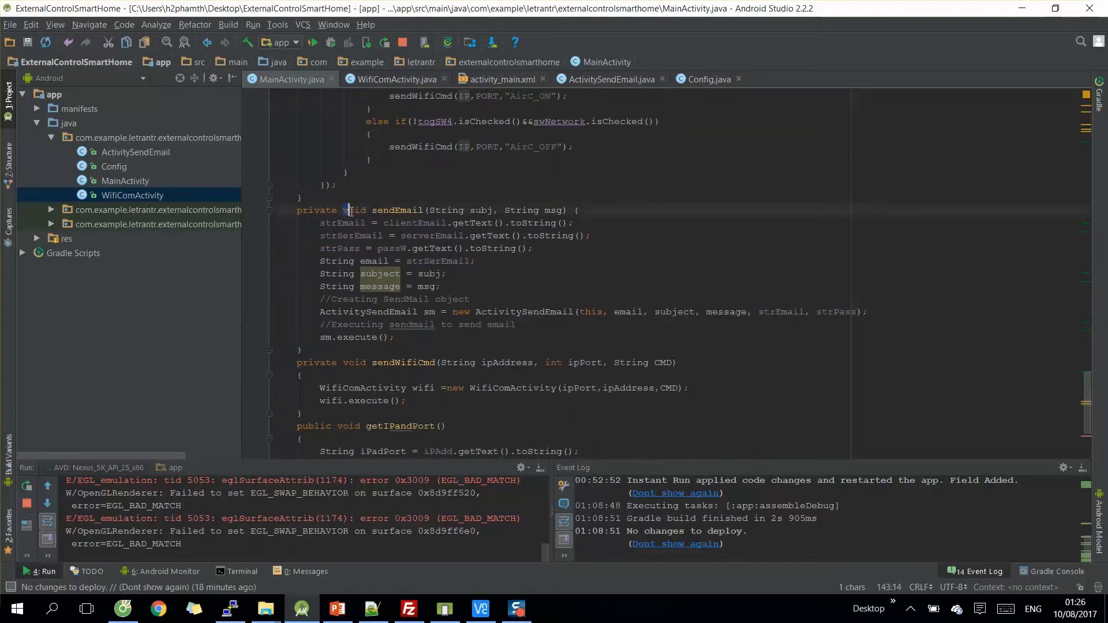
pyautogui.moveTo(351, 211); pyautogui.dragTo(393, 337)
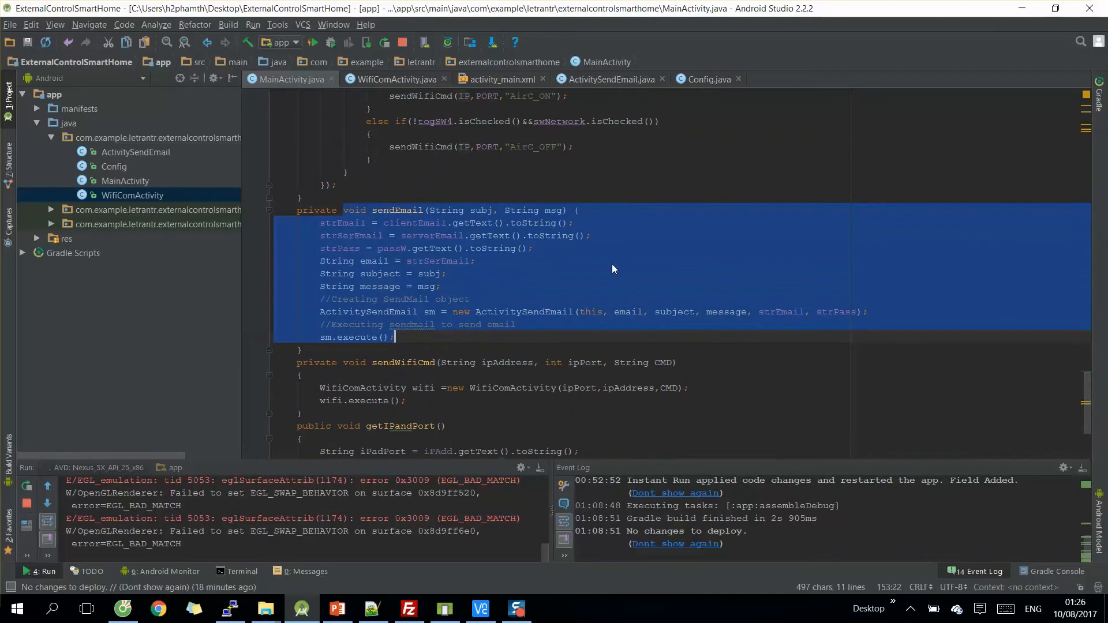
pyautogui.scroll(-3)
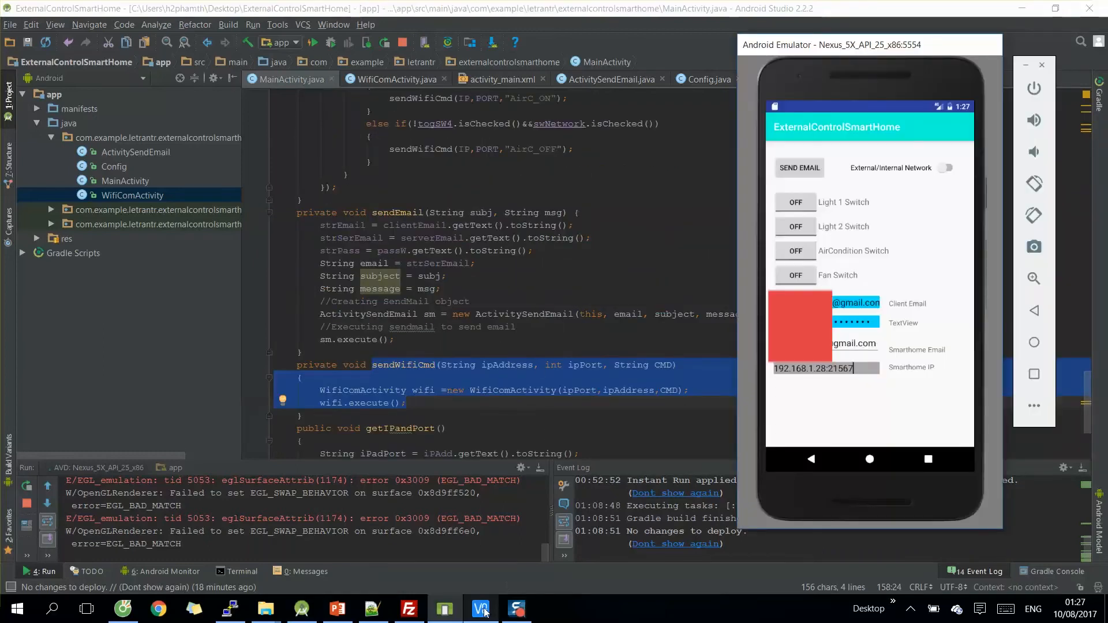
pyautogui.click(481, 608)
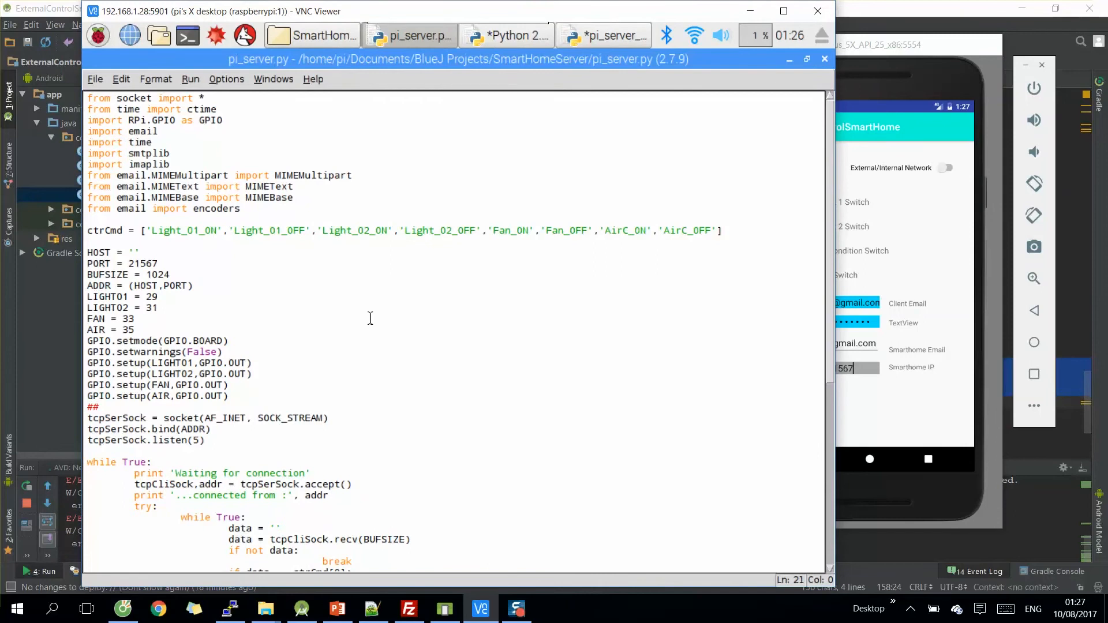
pyautogui.moveTo(196, 240)
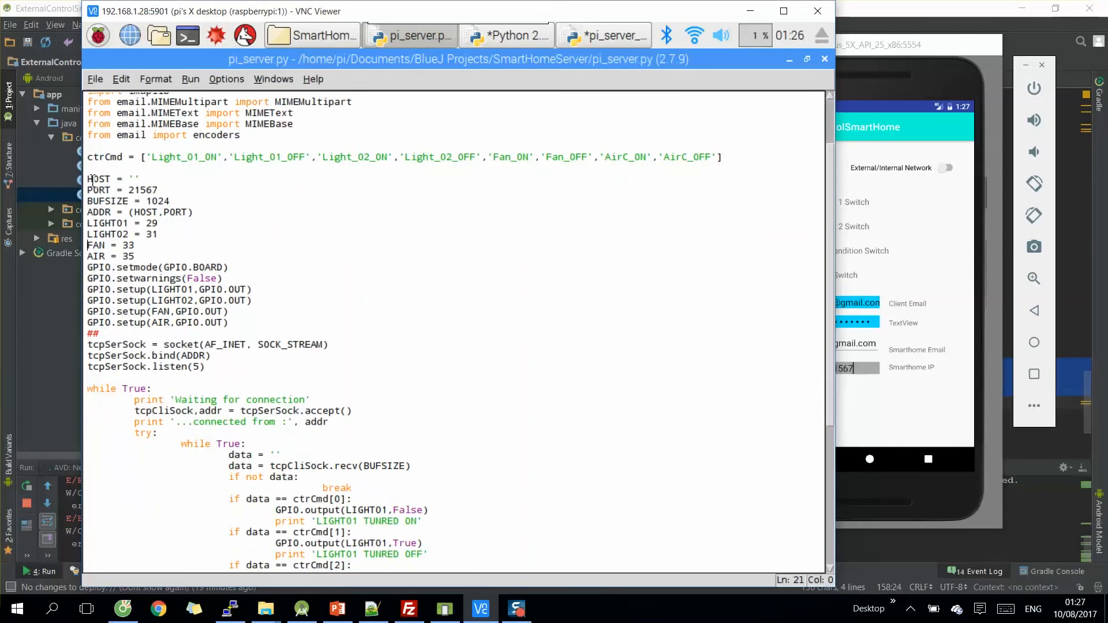
pyautogui.moveTo(87, 179); pyautogui.dragTo(134, 244)
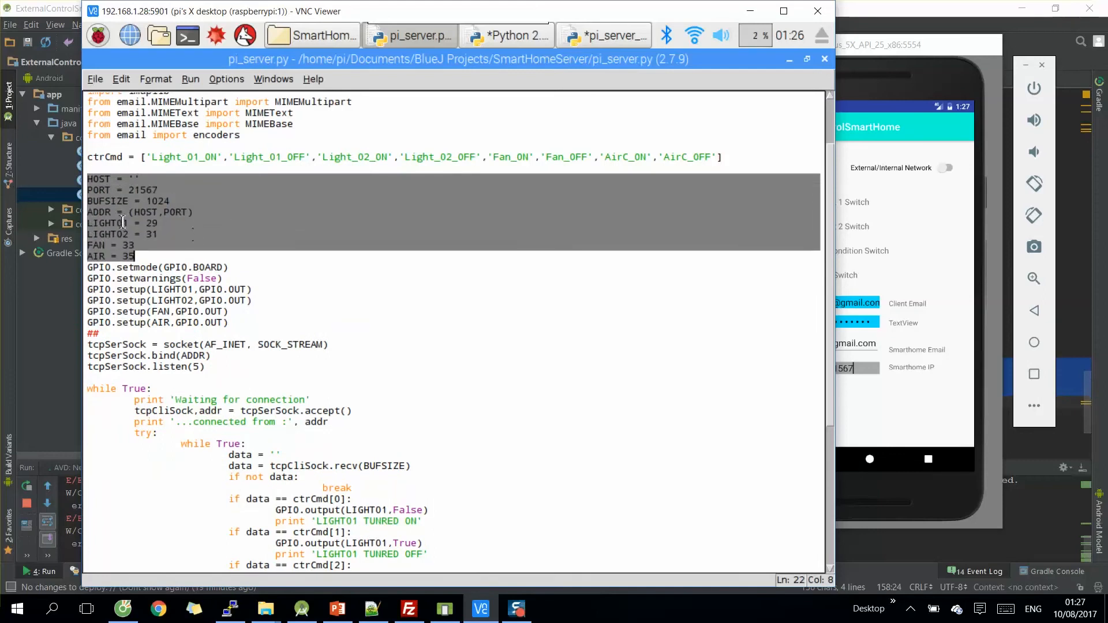
pyautogui.scroll(-3)
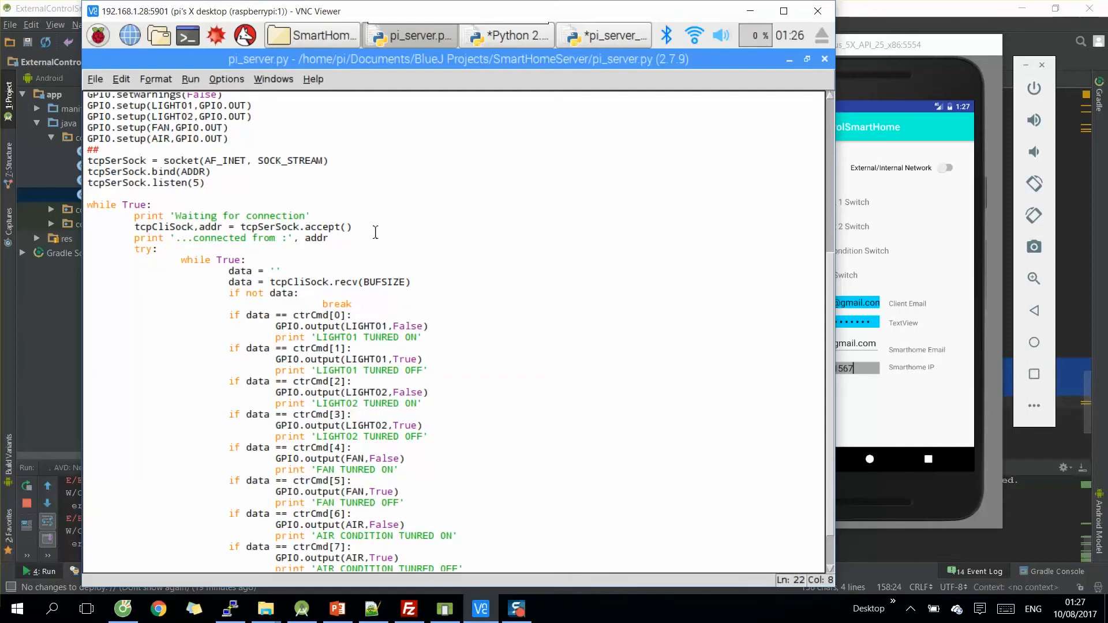
pyautogui.moveTo(245, 292)
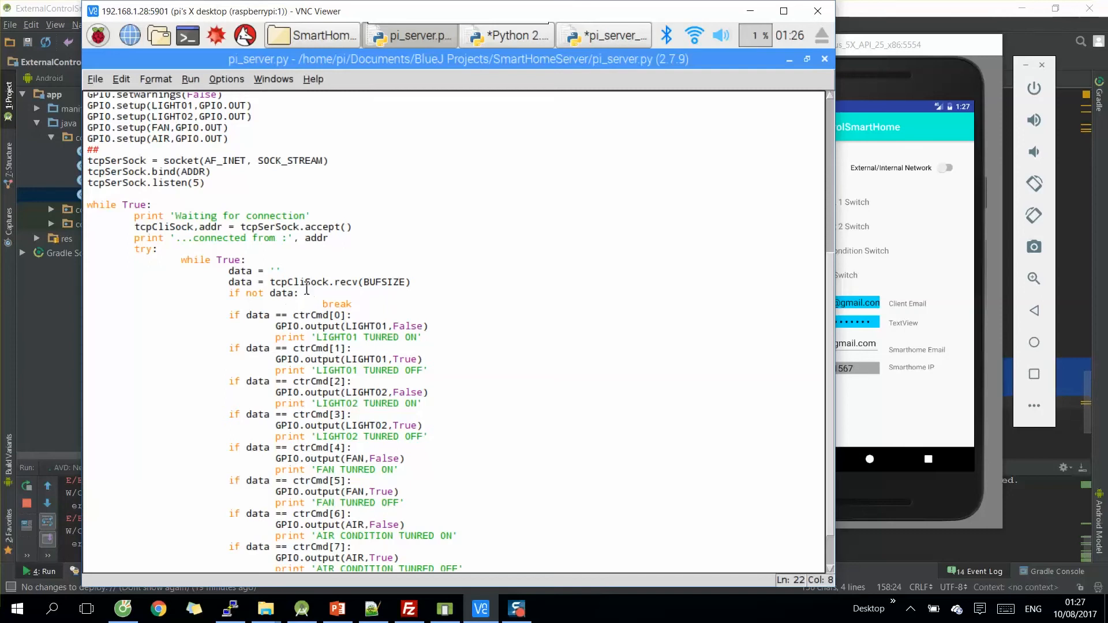
pyautogui.scroll(-3)
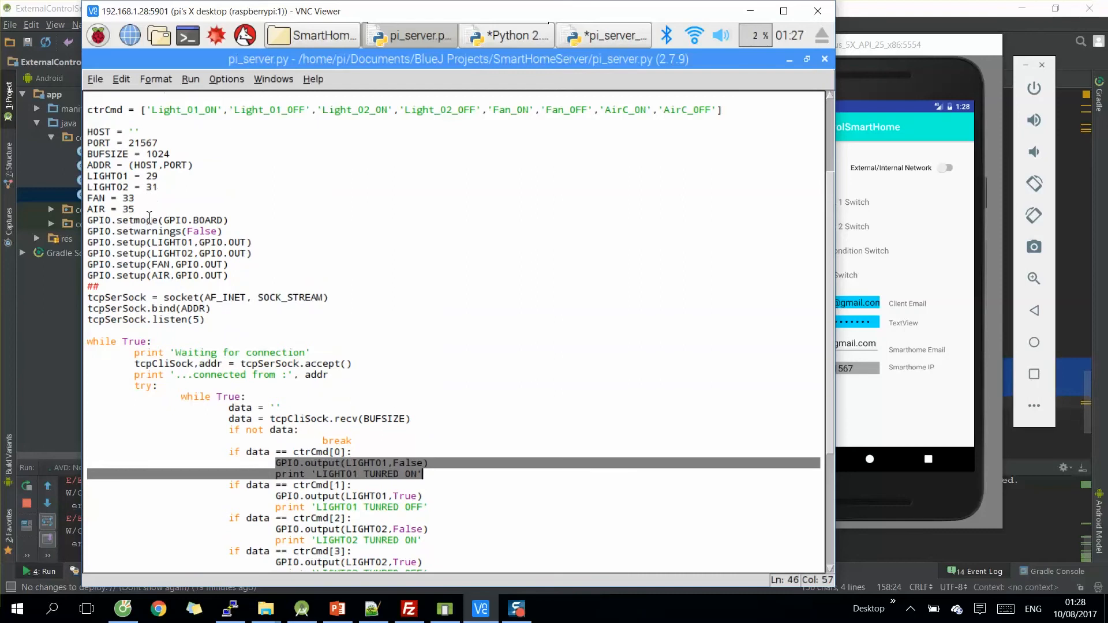
pyautogui.moveTo(113, 205)
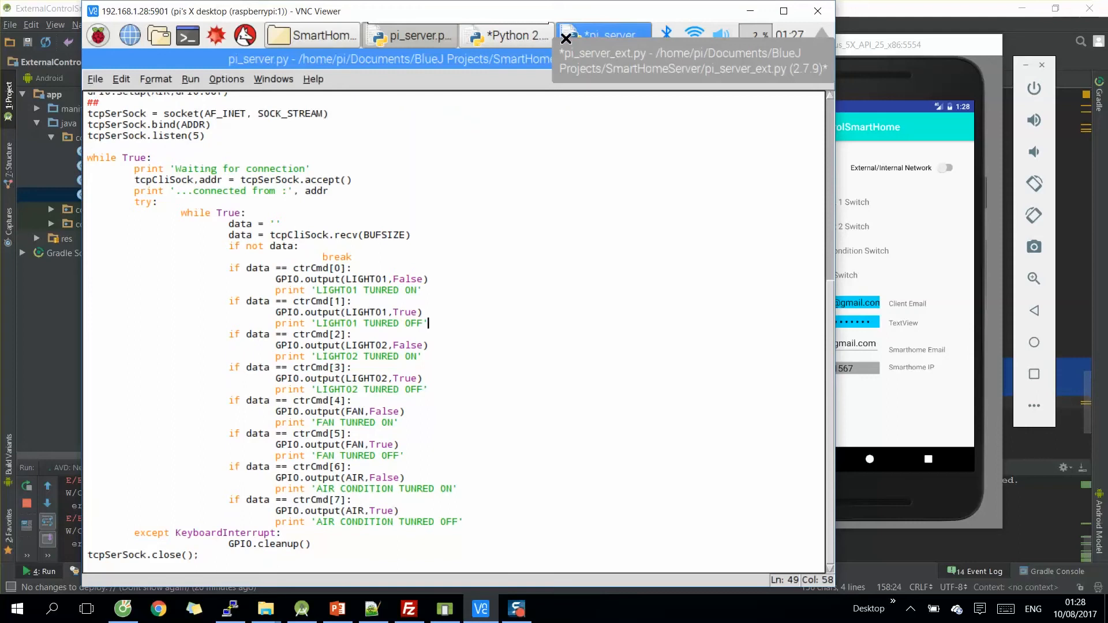
# With the Python shell visible, flip the network-mode switch and toggle Light 1 and another relay
pyautogui.click(602, 35)
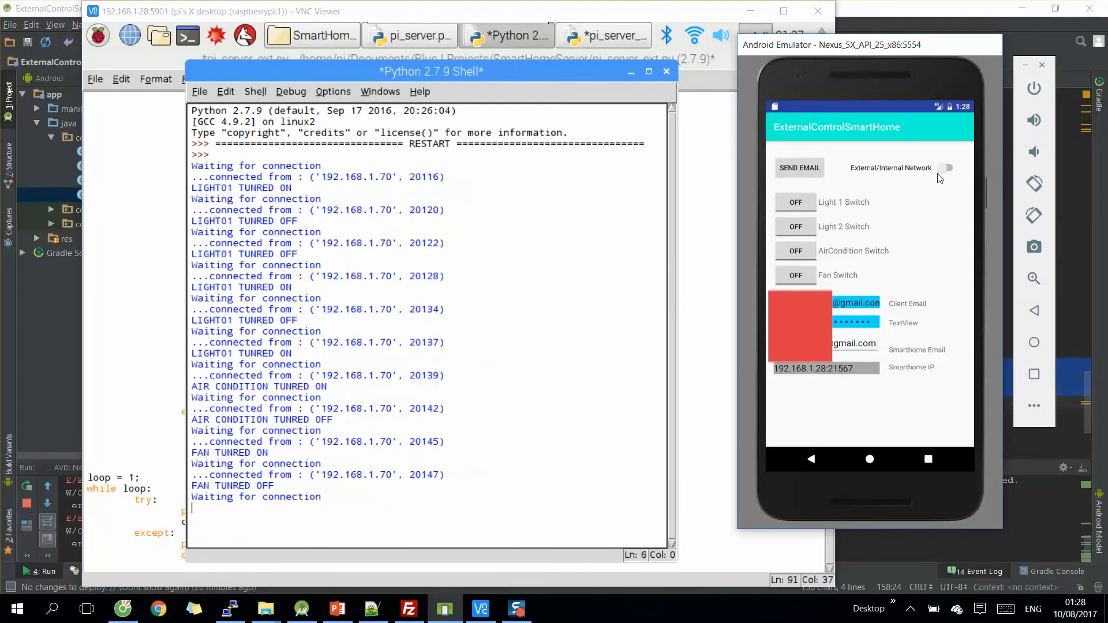
pyautogui.click(947, 167)
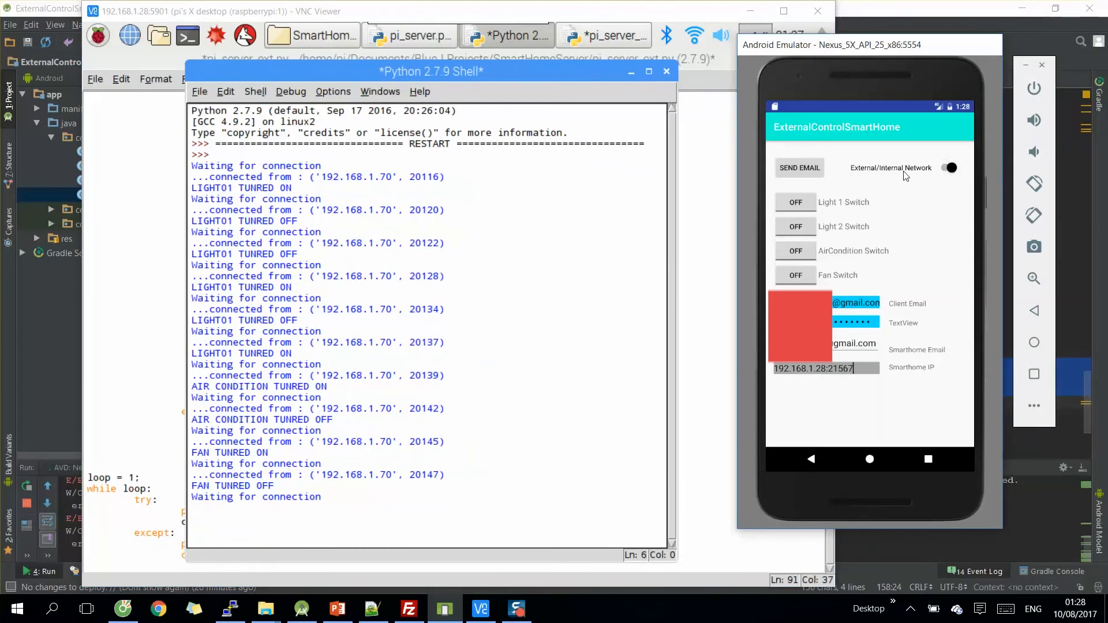
pyautogui.click(795, 201)
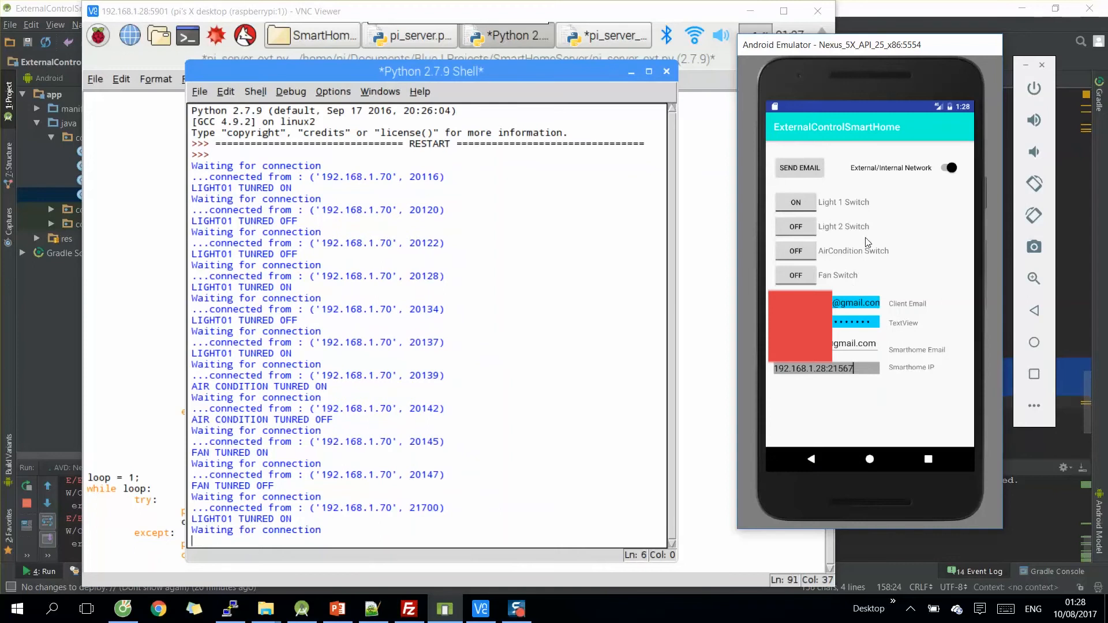
pyautogui.click(795, 227)
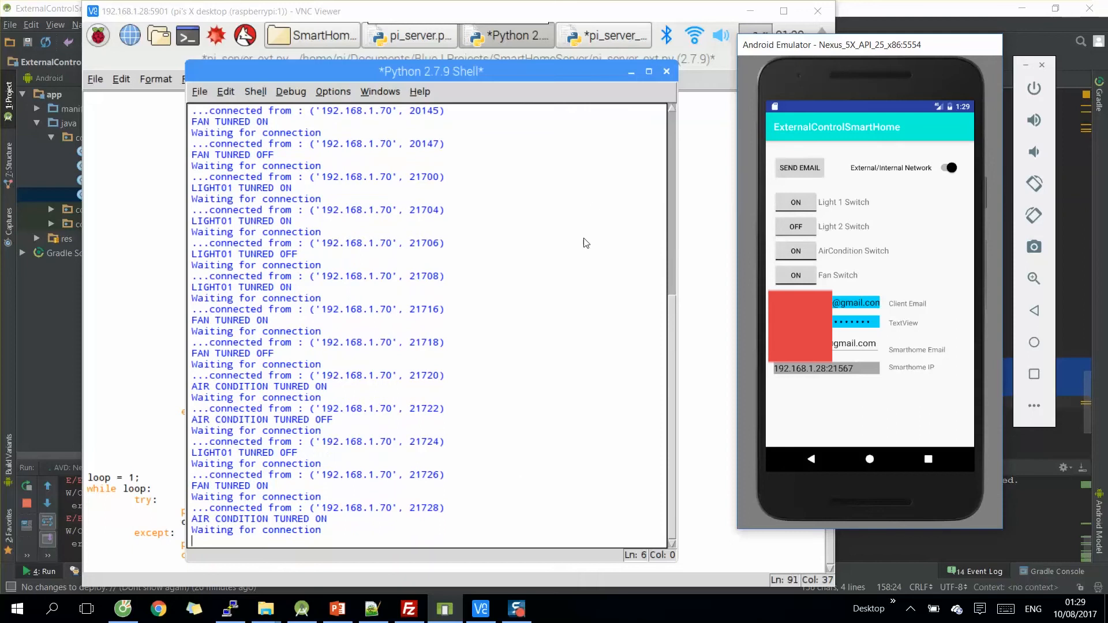
pyautogui.moveTo(642, 97)
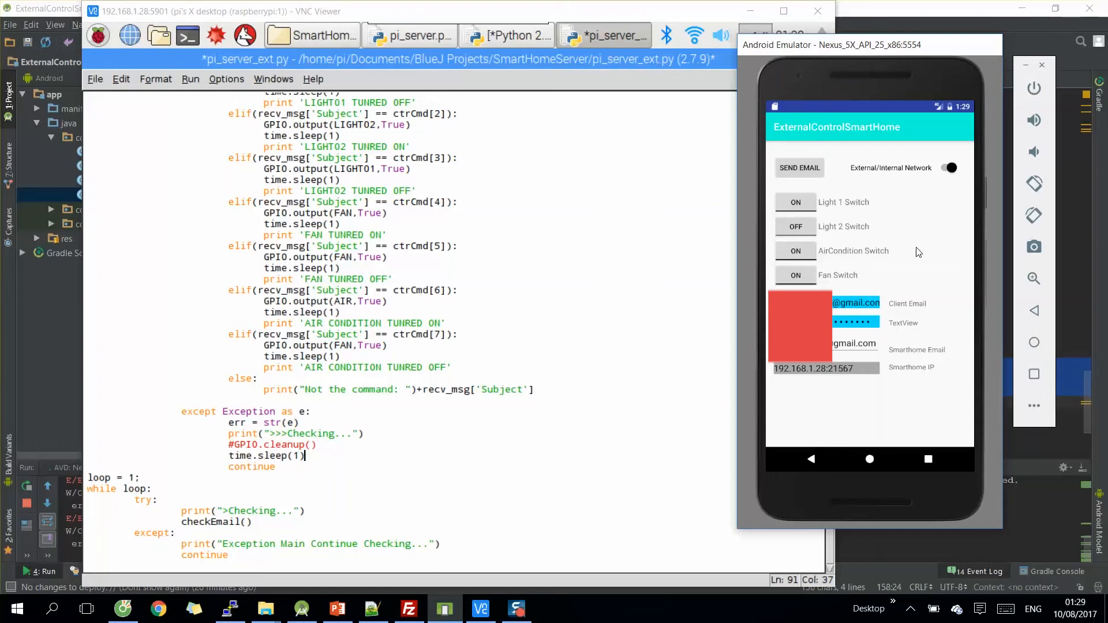
pyautogui.moveTo(575, 140)
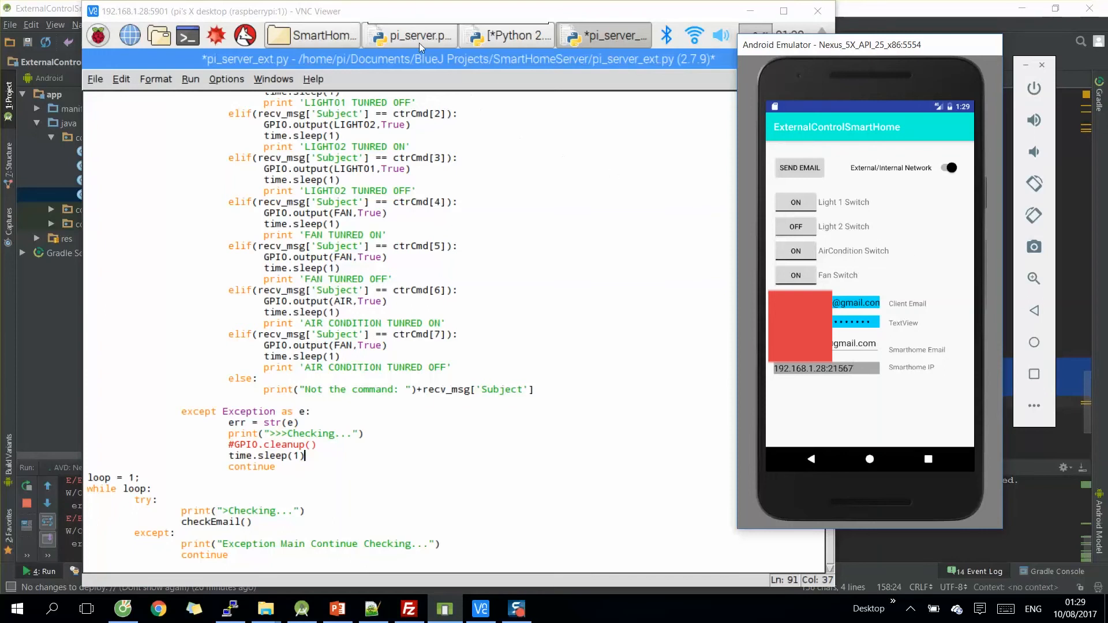
pyautogui.moveTo(489, 205)
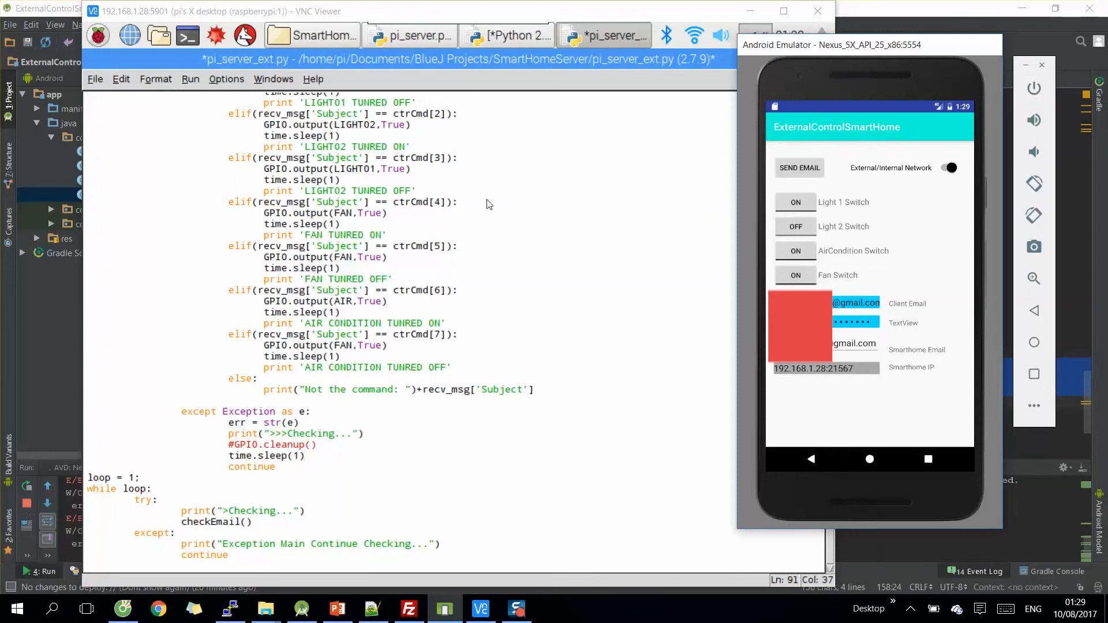
pyautogui.moveTo(474, 56)
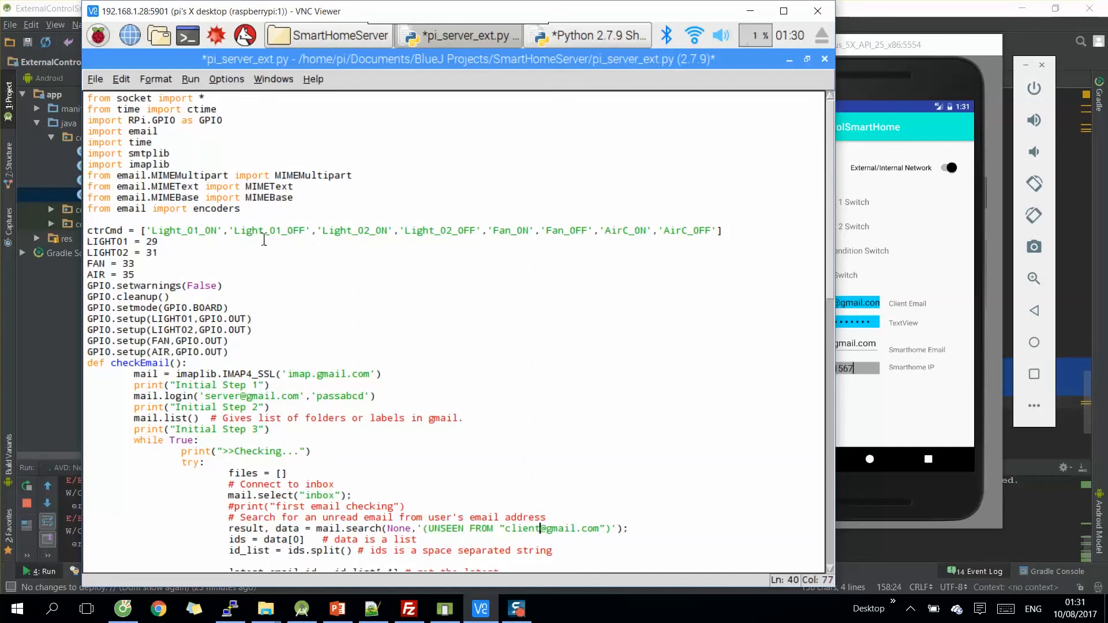
# Review pi_server_ext.py, highlighting the last relay GPIO setup and the mail.login line
pyautogui.moveTo(99, 154); pyautogui.dragTo(240, 209)
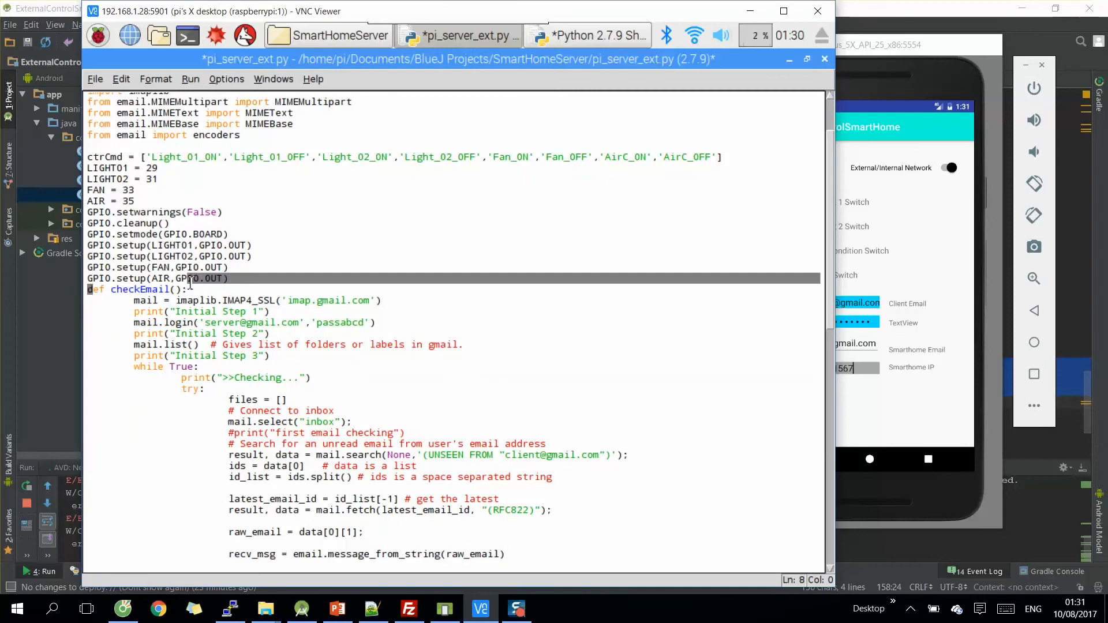
pyautogui.scroll(-3)
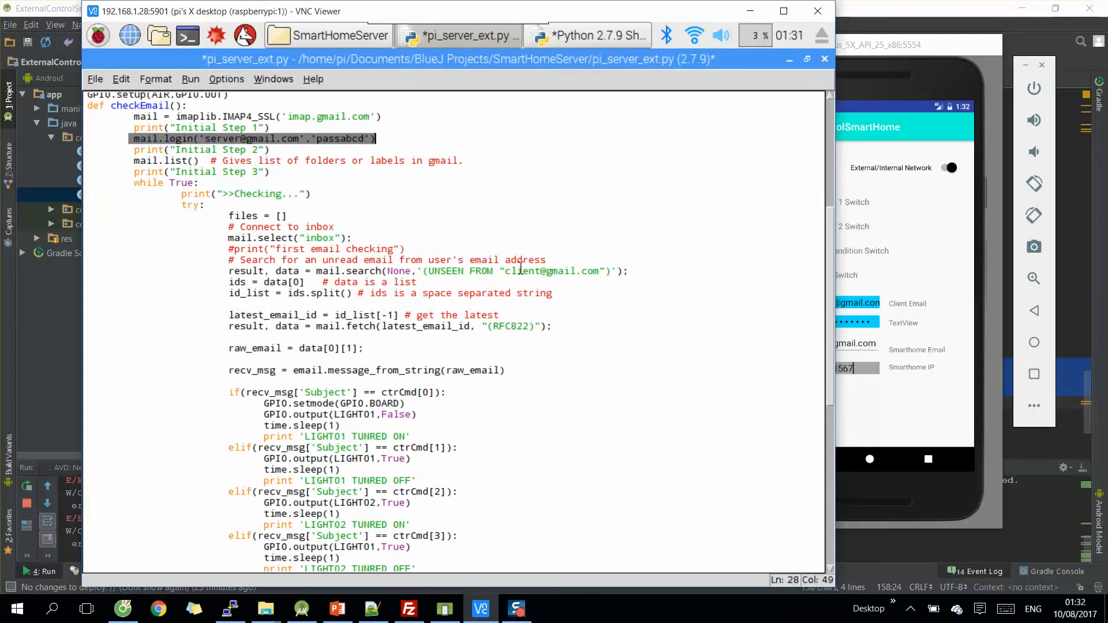
pyautogui.doubleClick(534, 270)
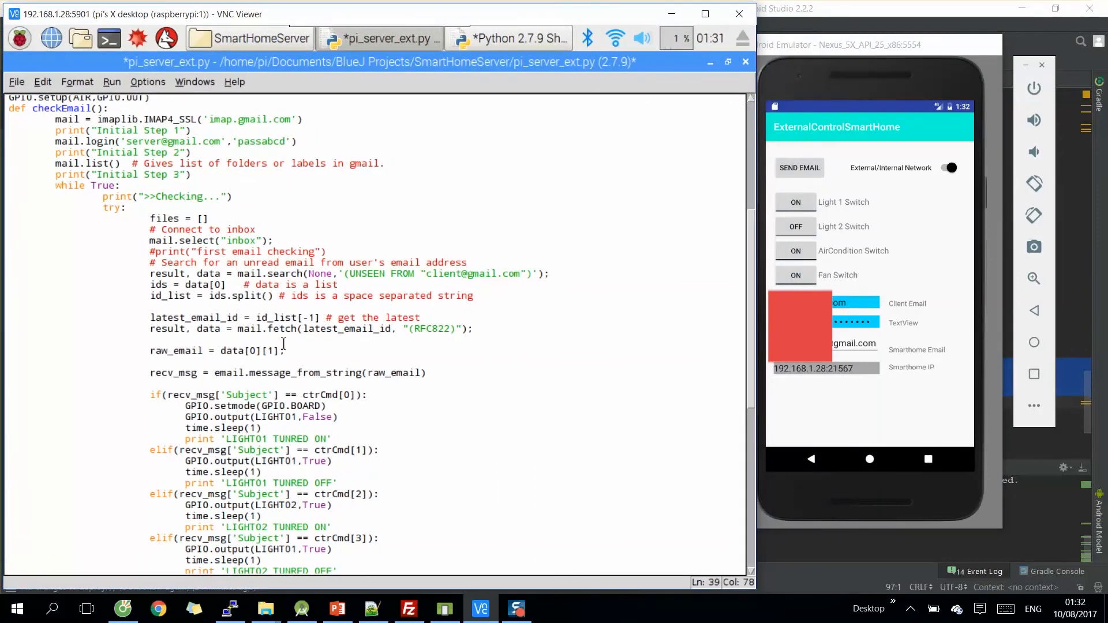
pyautogui.scroll(-3)
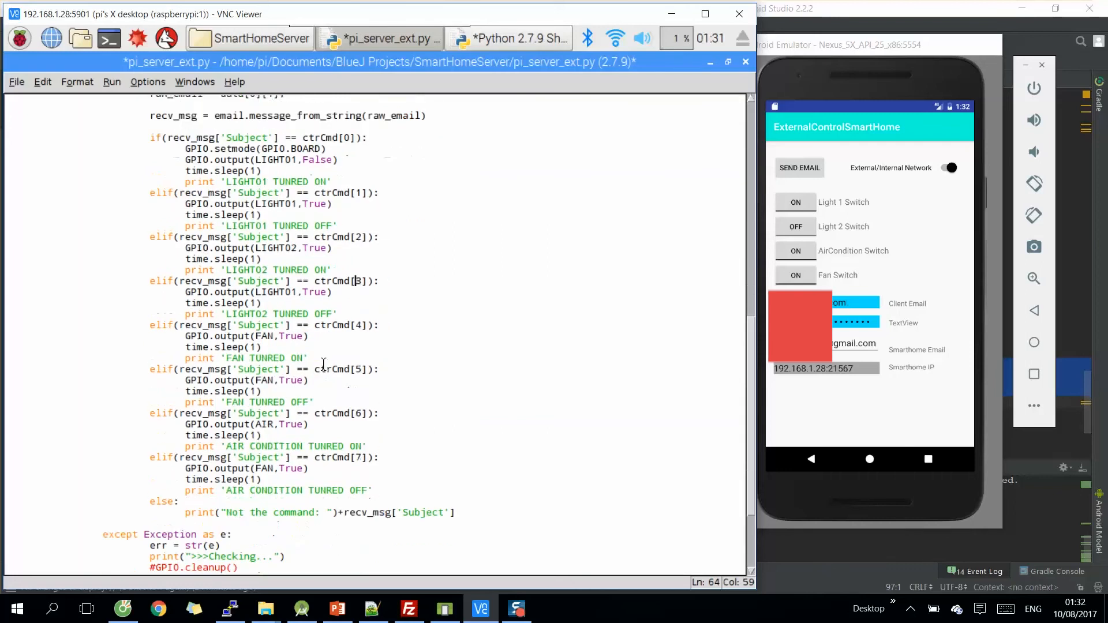
pyautogui.scroll(-3)
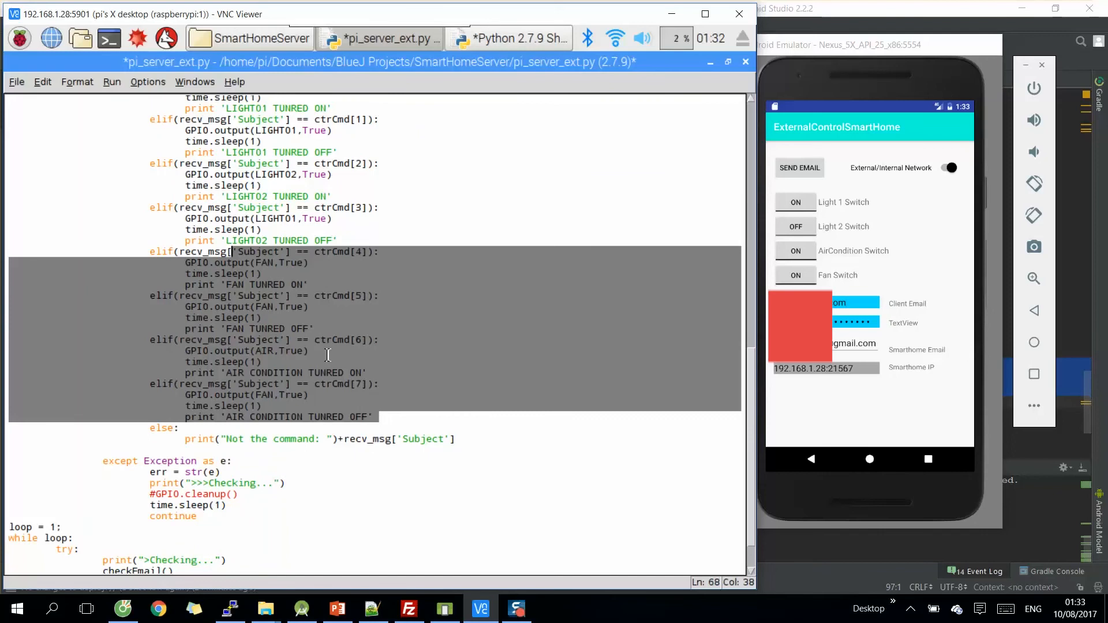
pyautogui.scroll(-3)
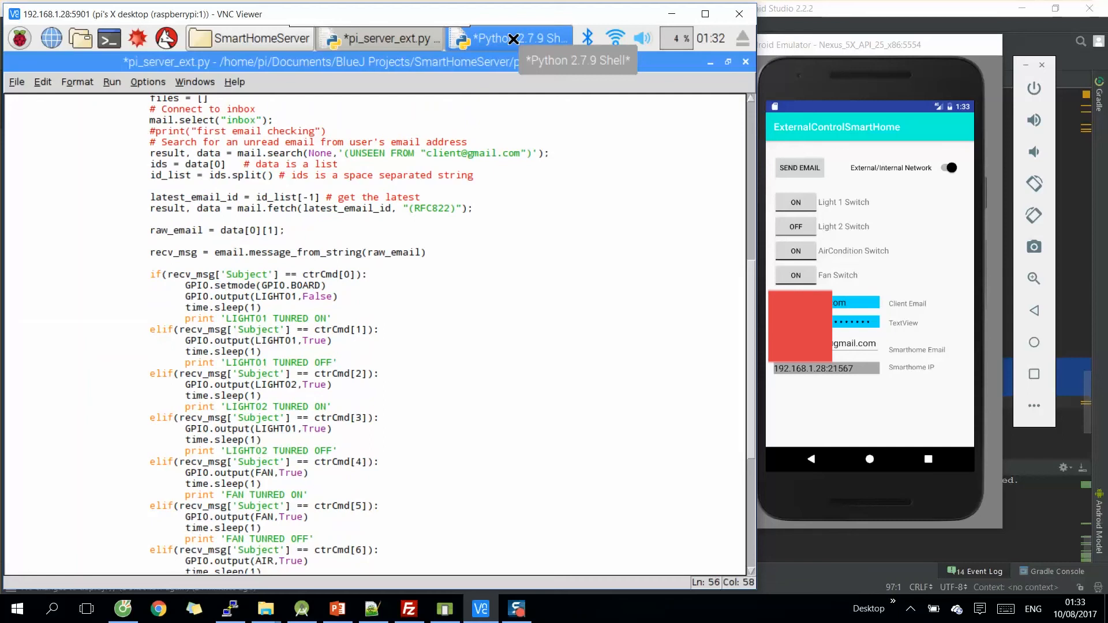
# Bring the Python shell output of the email-polling server back up
pyautogui.click(509, 38)
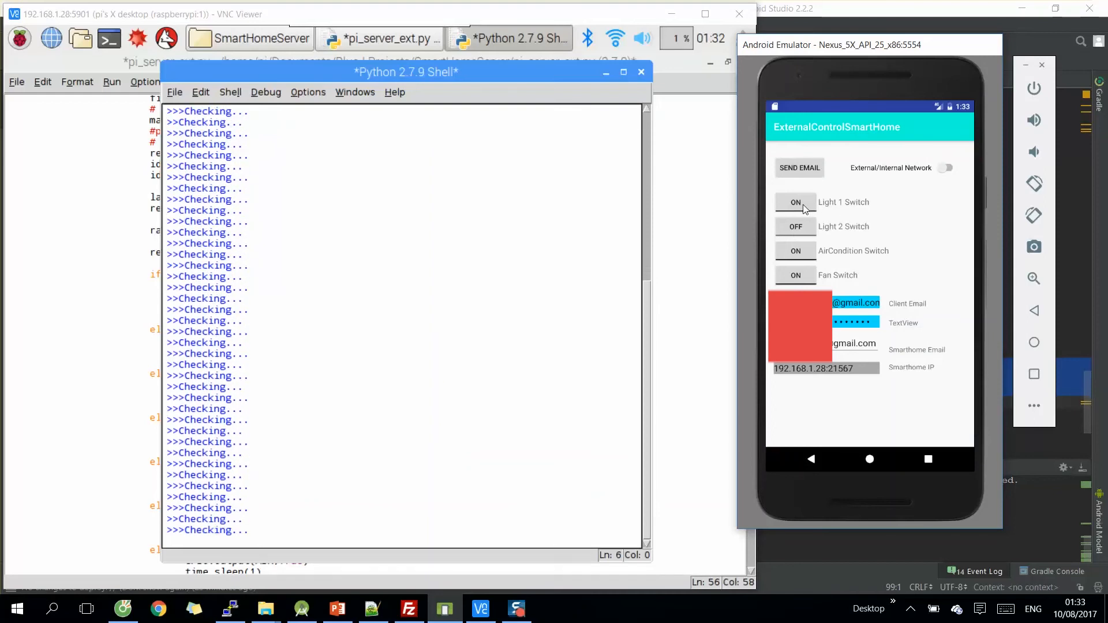
# Turn Light 1 and the air conditioning off and Light 2 on via email, logged in the shell
pyautogui.click(795, 202)
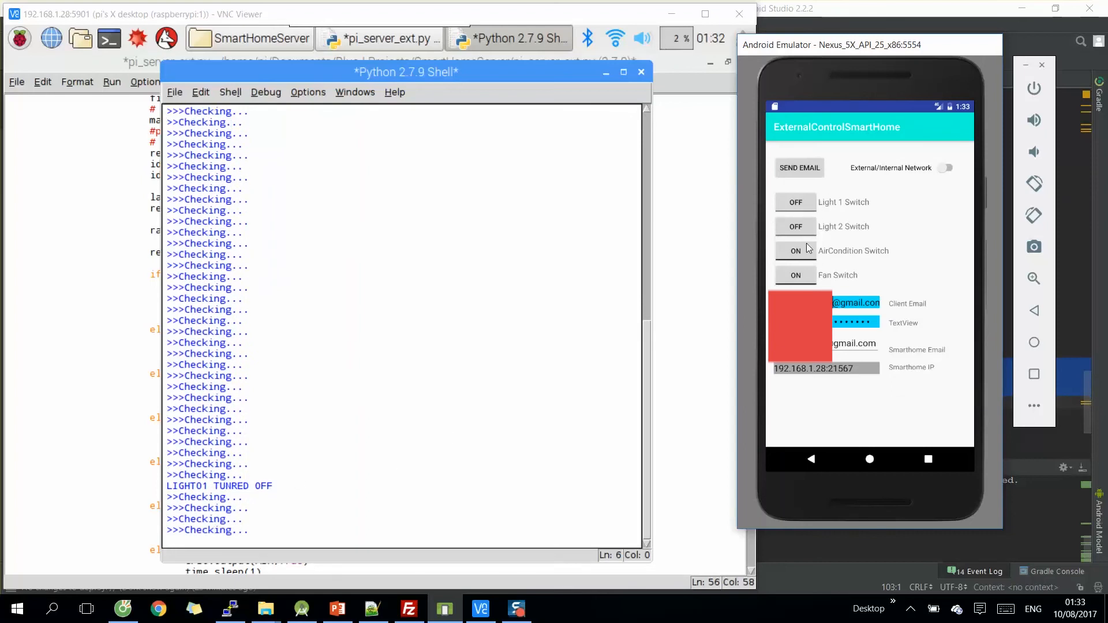
pyautogui.click(795, 250)
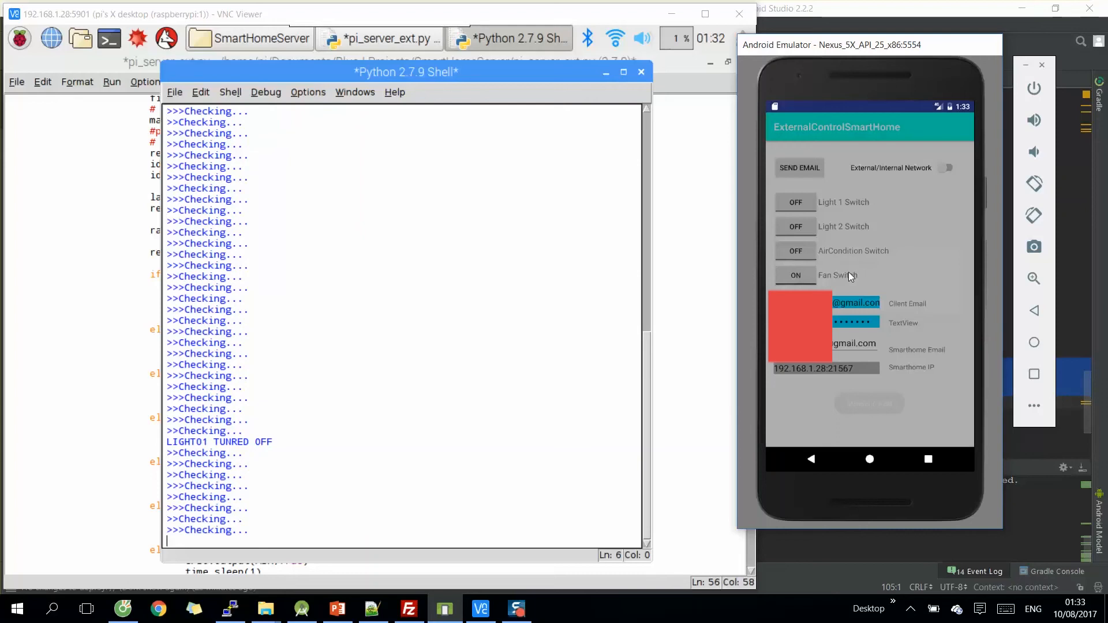
pyautogui.click(799, 167)
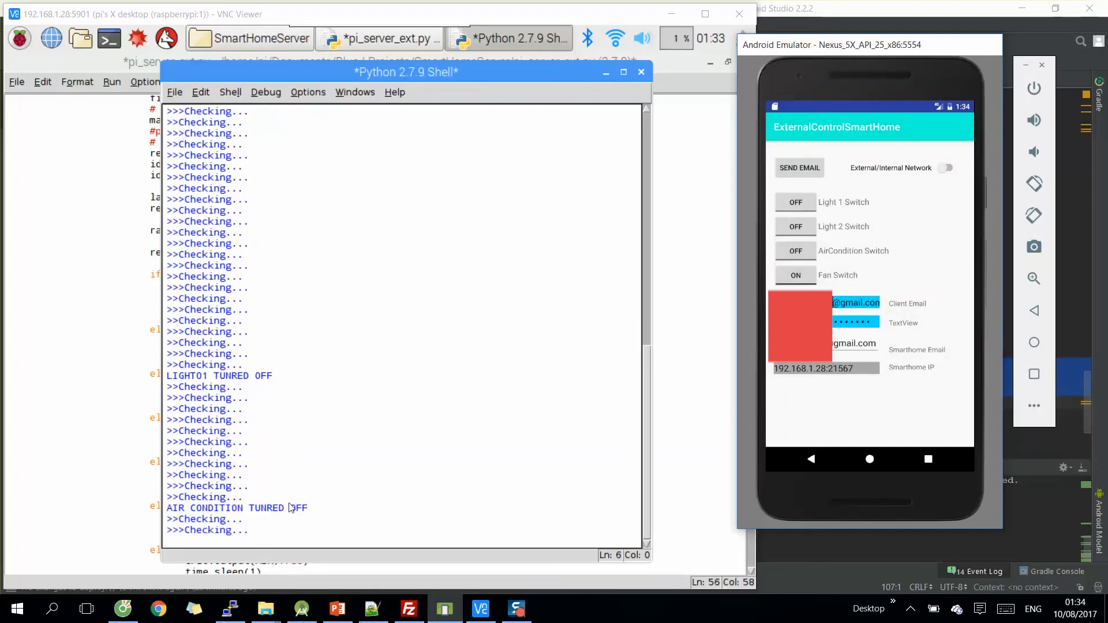
pyautogui.click(796, 227)
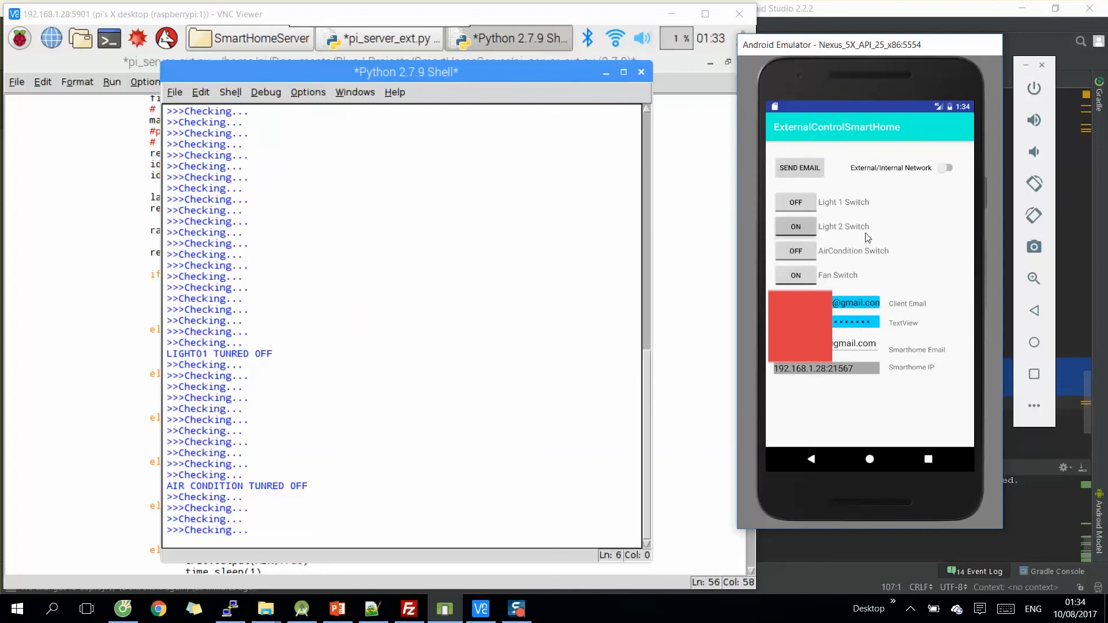